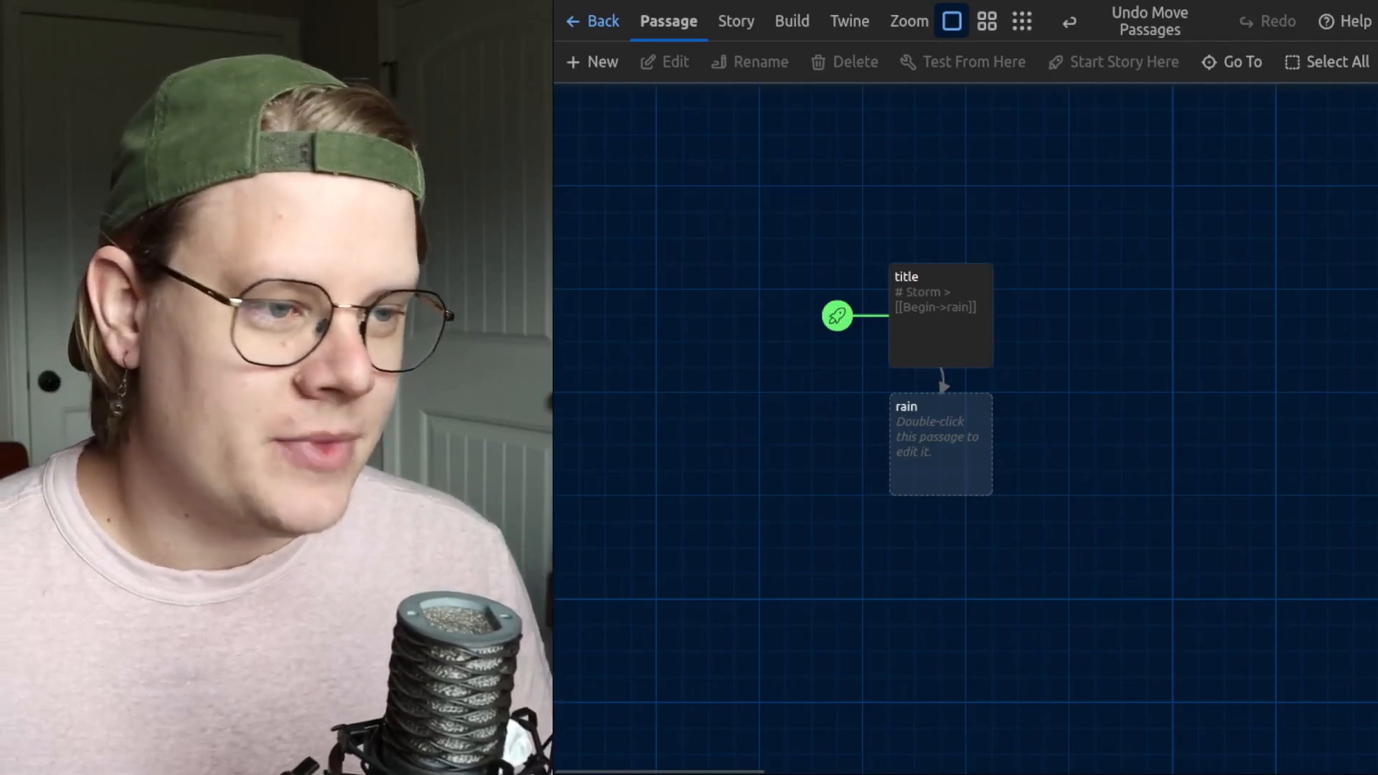
# Step: Review the title and rain passages in Twine, then preview rain.mp3 in Drive
pyautogui.click(939, 317)
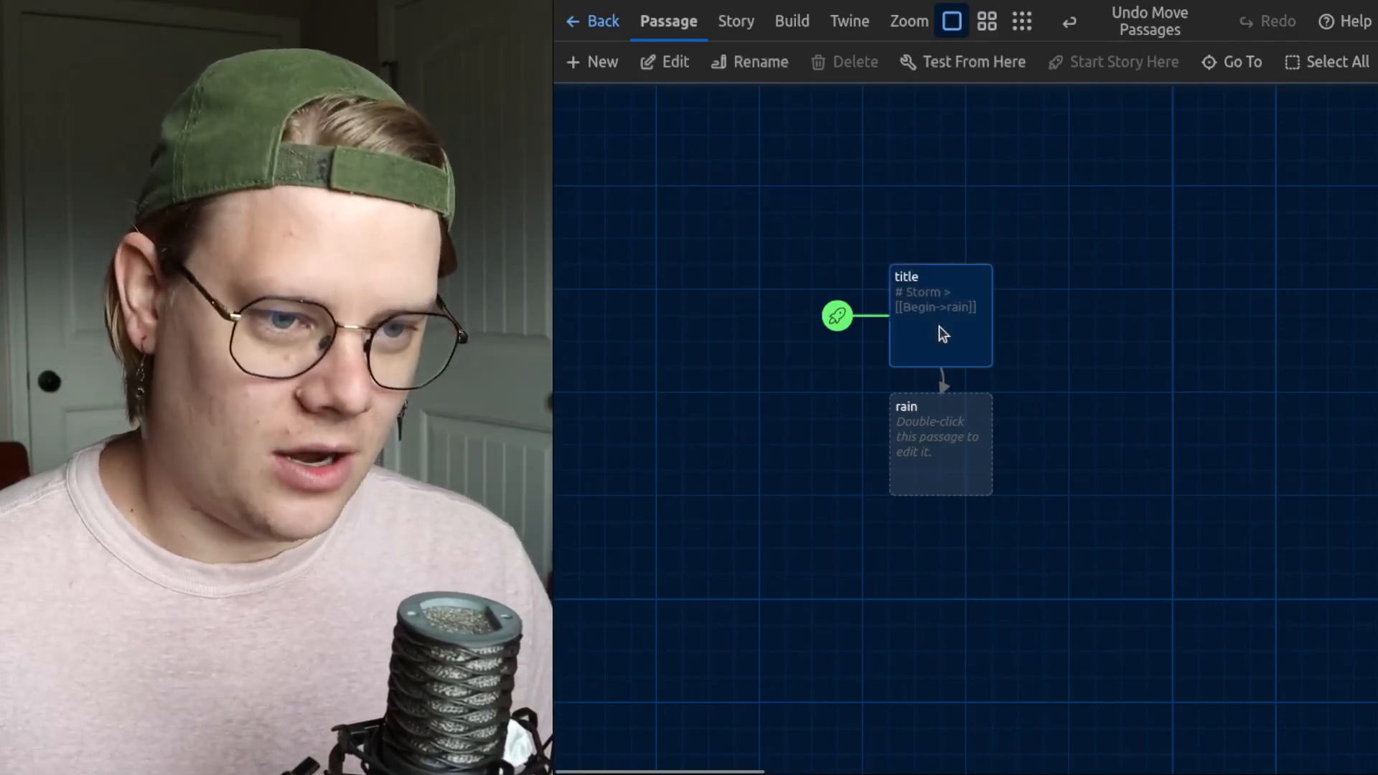
pyautogui.doubleClick(940, 314)
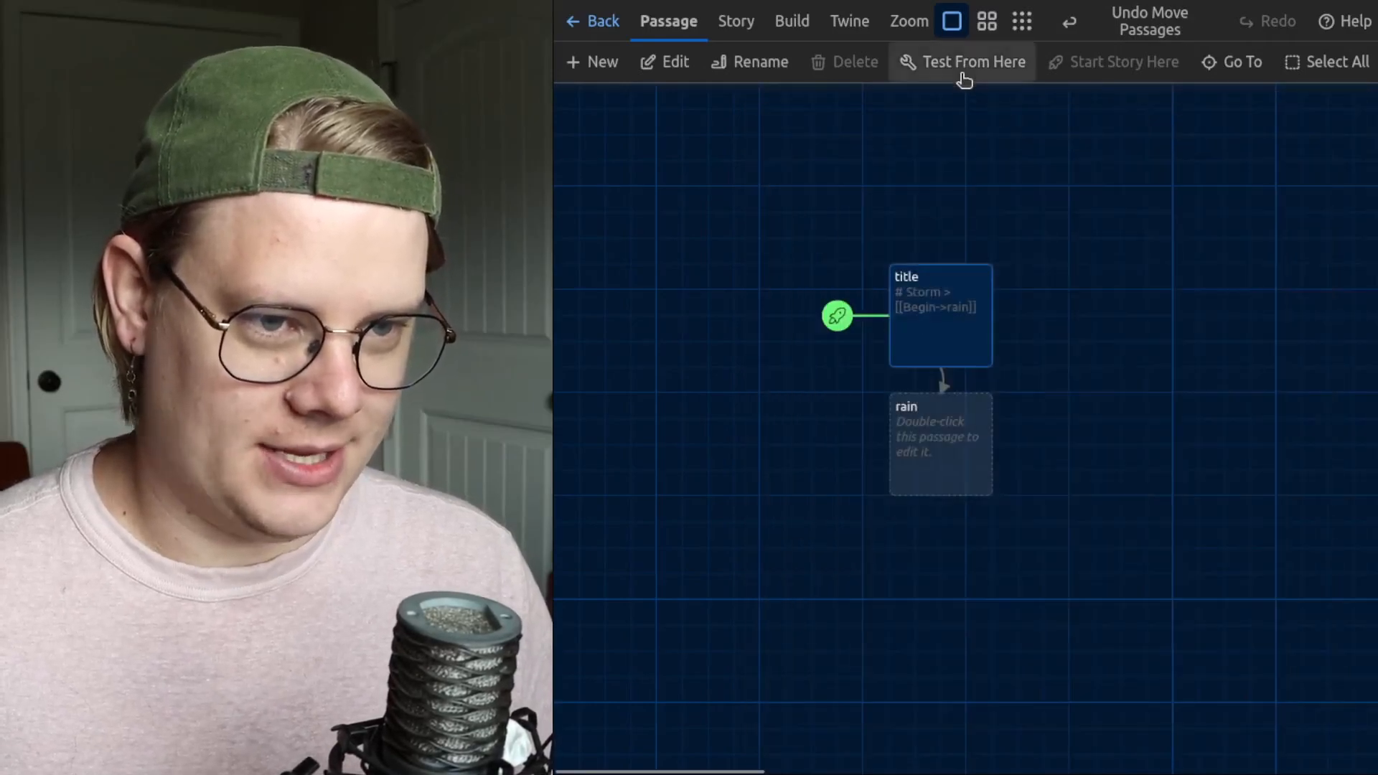
pyautogui.doubleClick(940, 314)
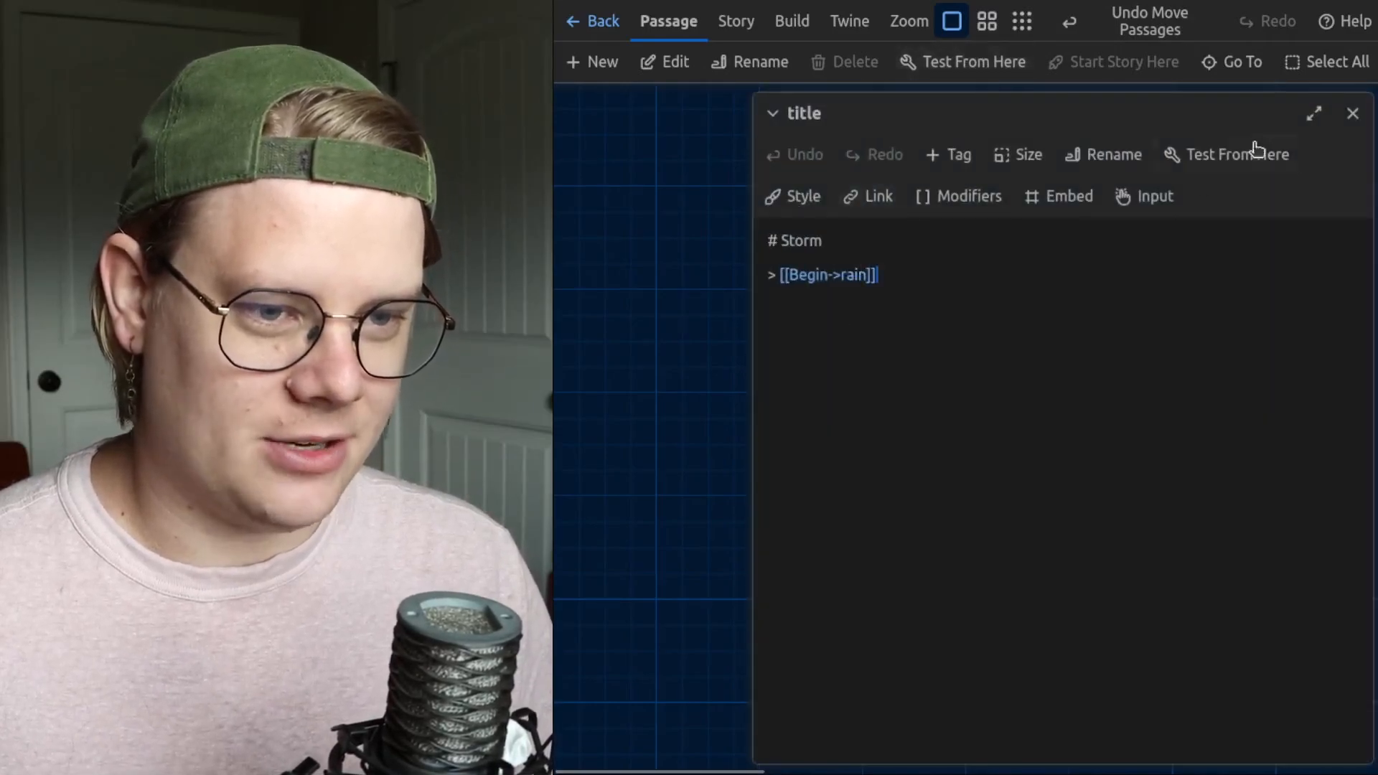
pyautogui.click(857, 275)
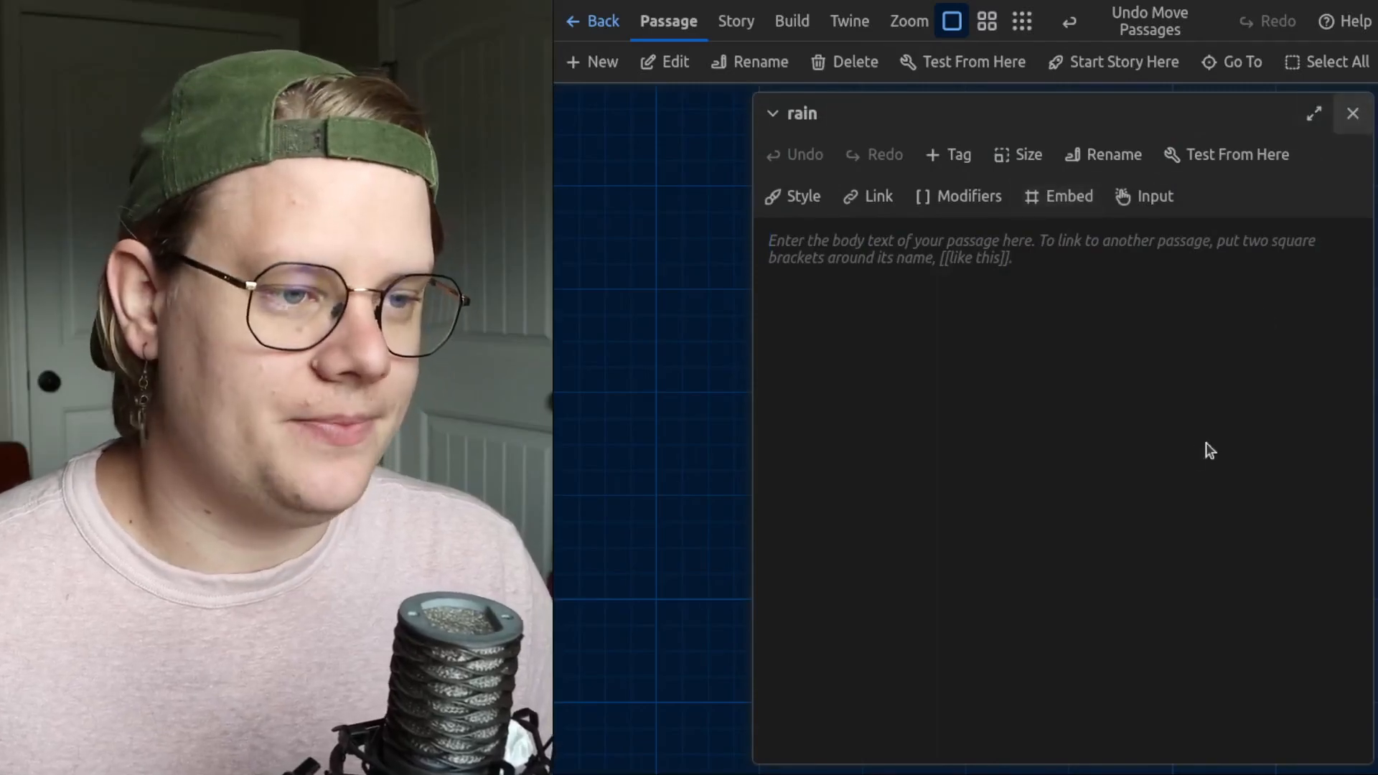
pyautogui.click(1352, 114)
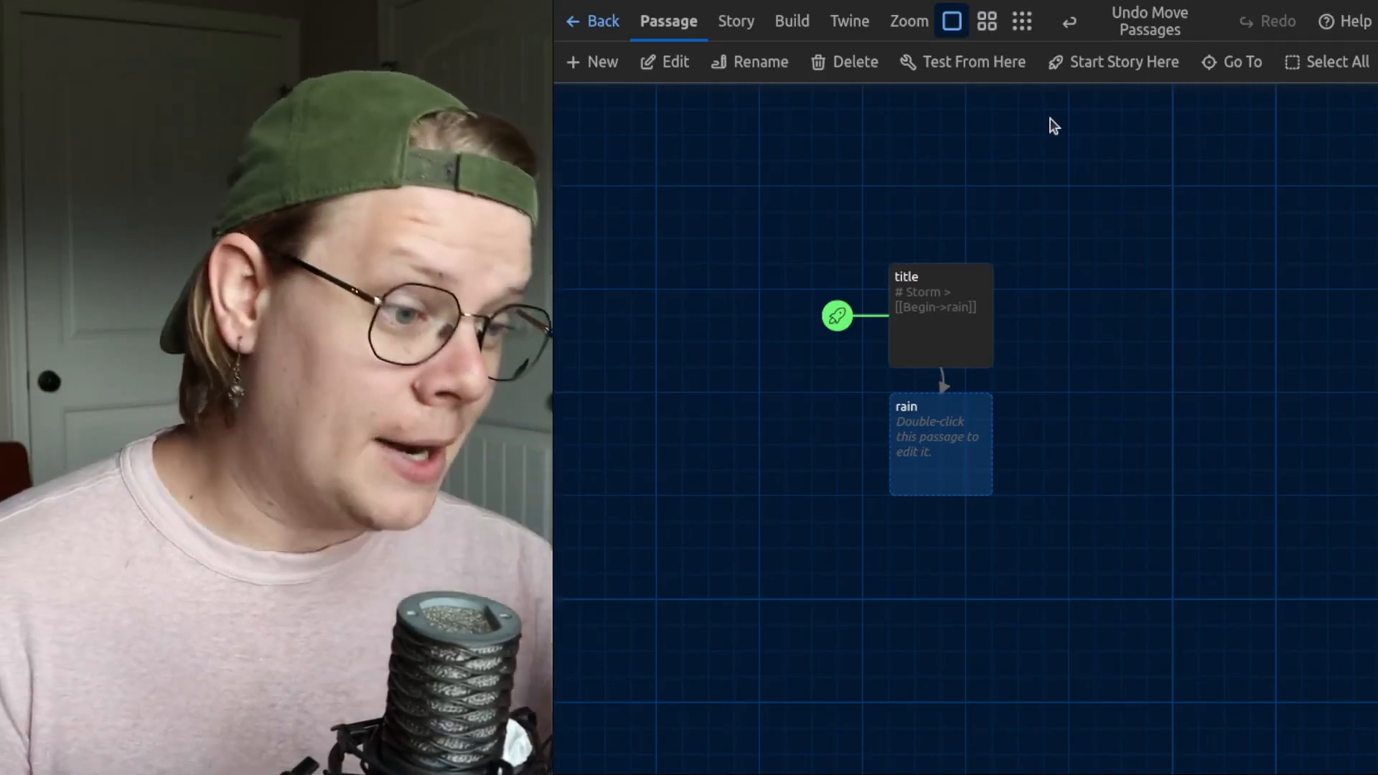
pyautogui.moveTo(1055, 97)
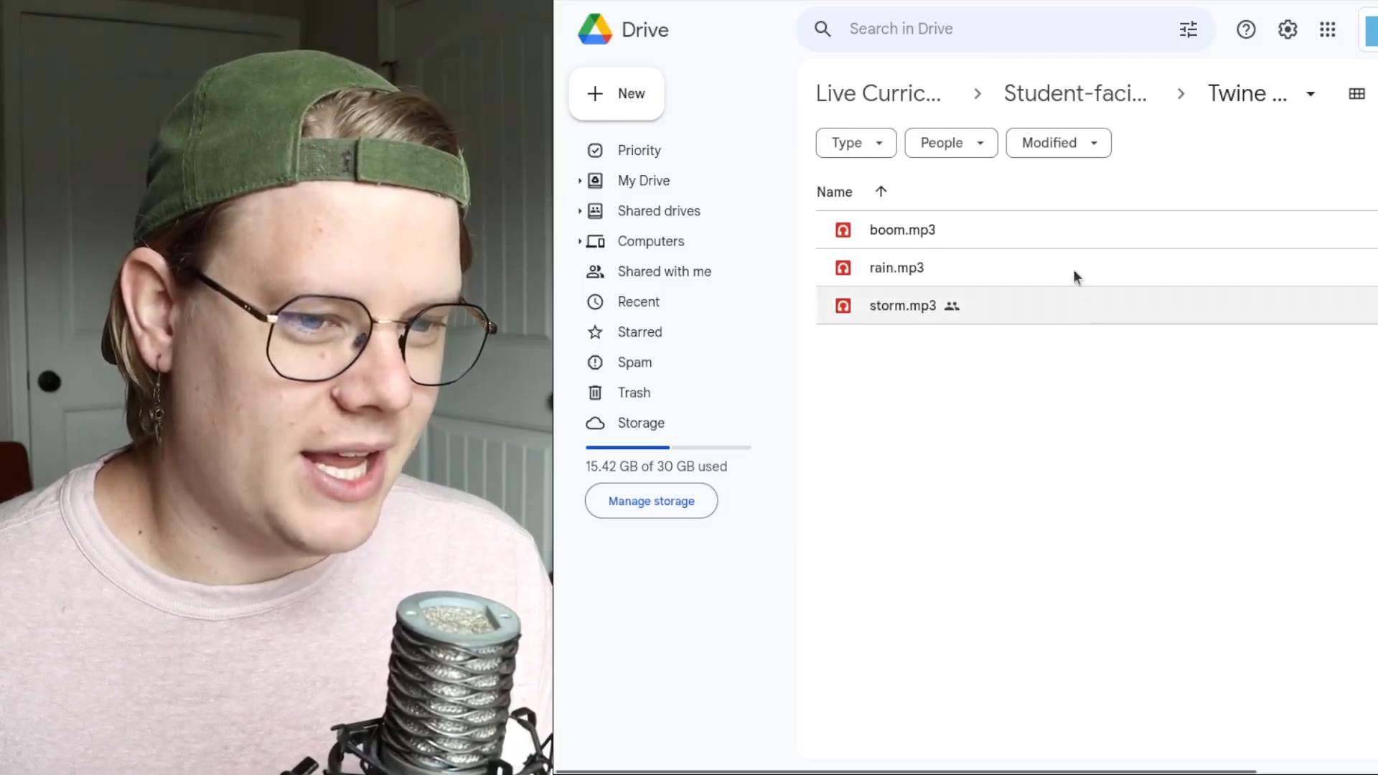
pyautogui.doubleClick(896, 268)
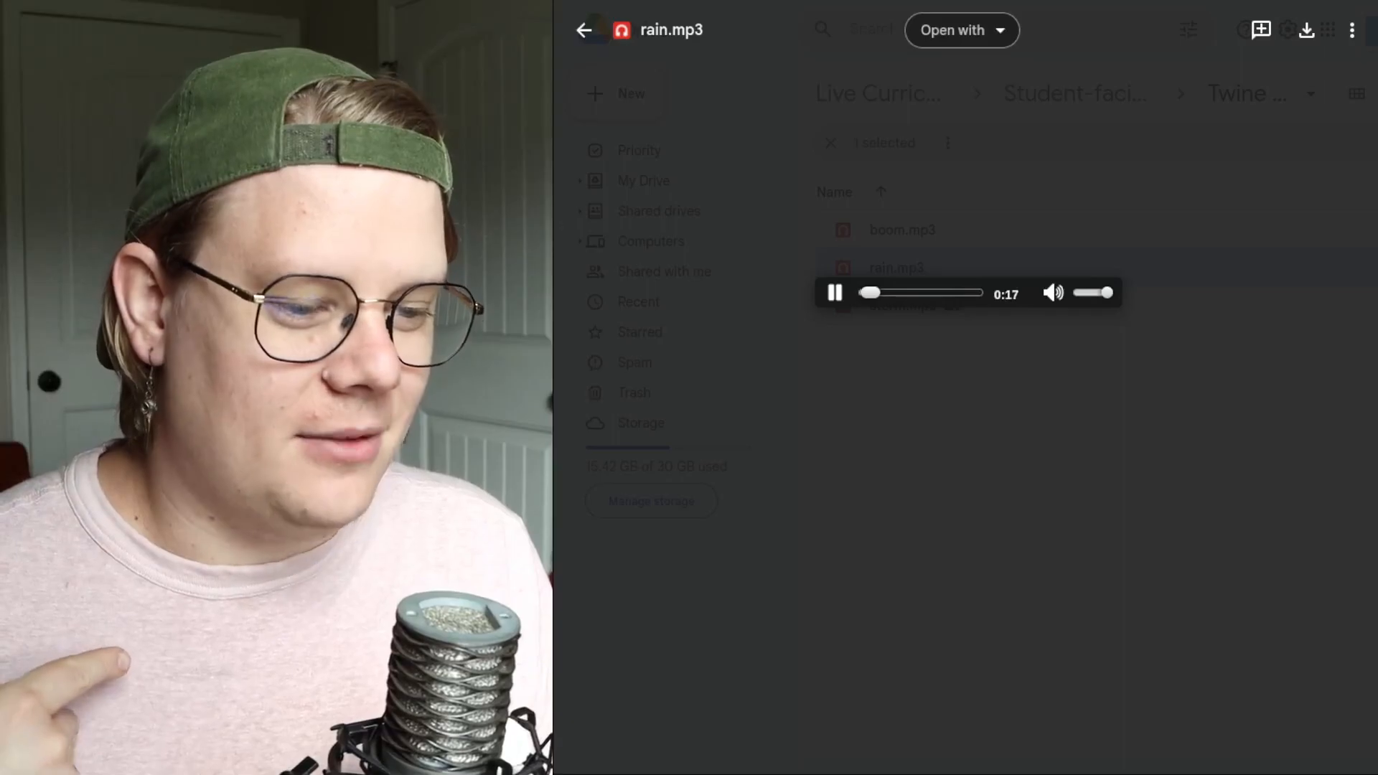
pyautogui.click(585, 29)
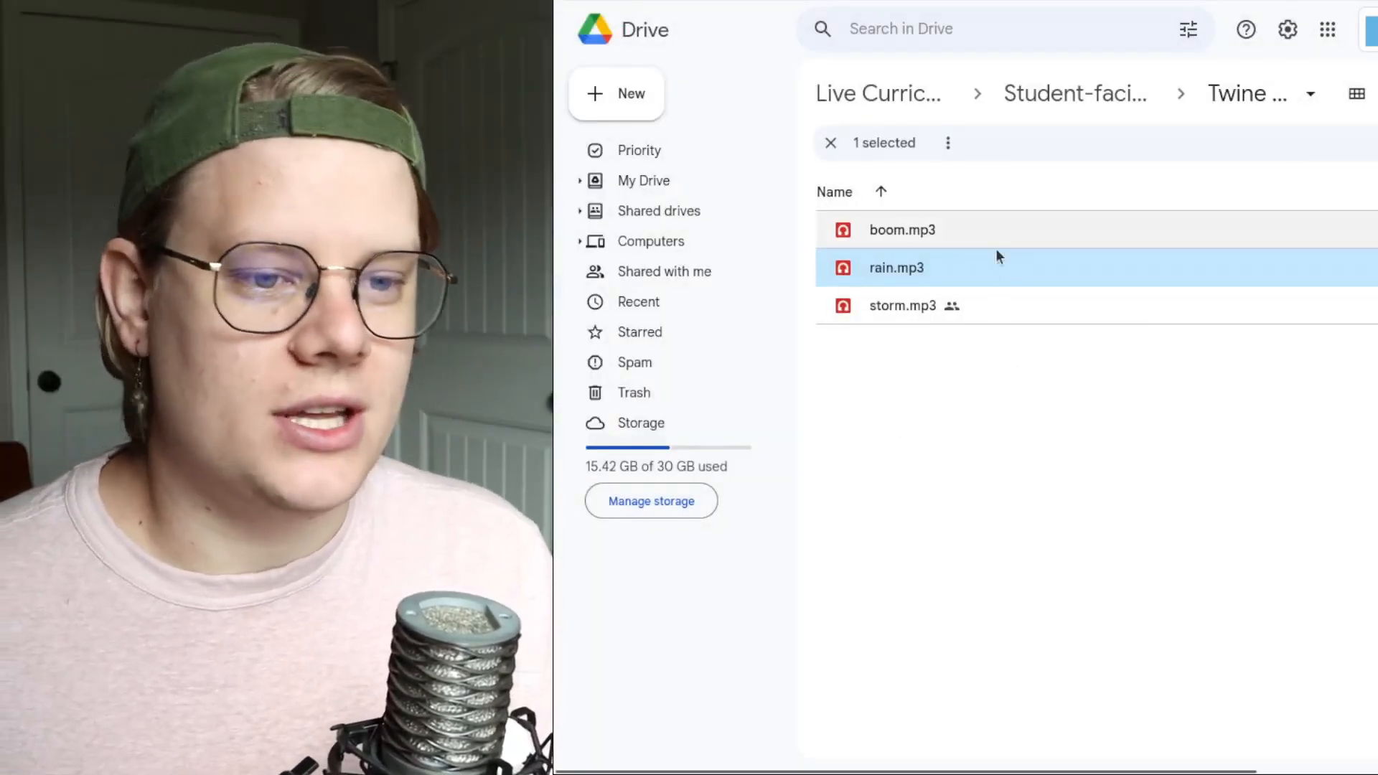
# Step: Share rain.mp3 with anyone who has the link and copy its link
pyautogui.rightClick(896, 267)
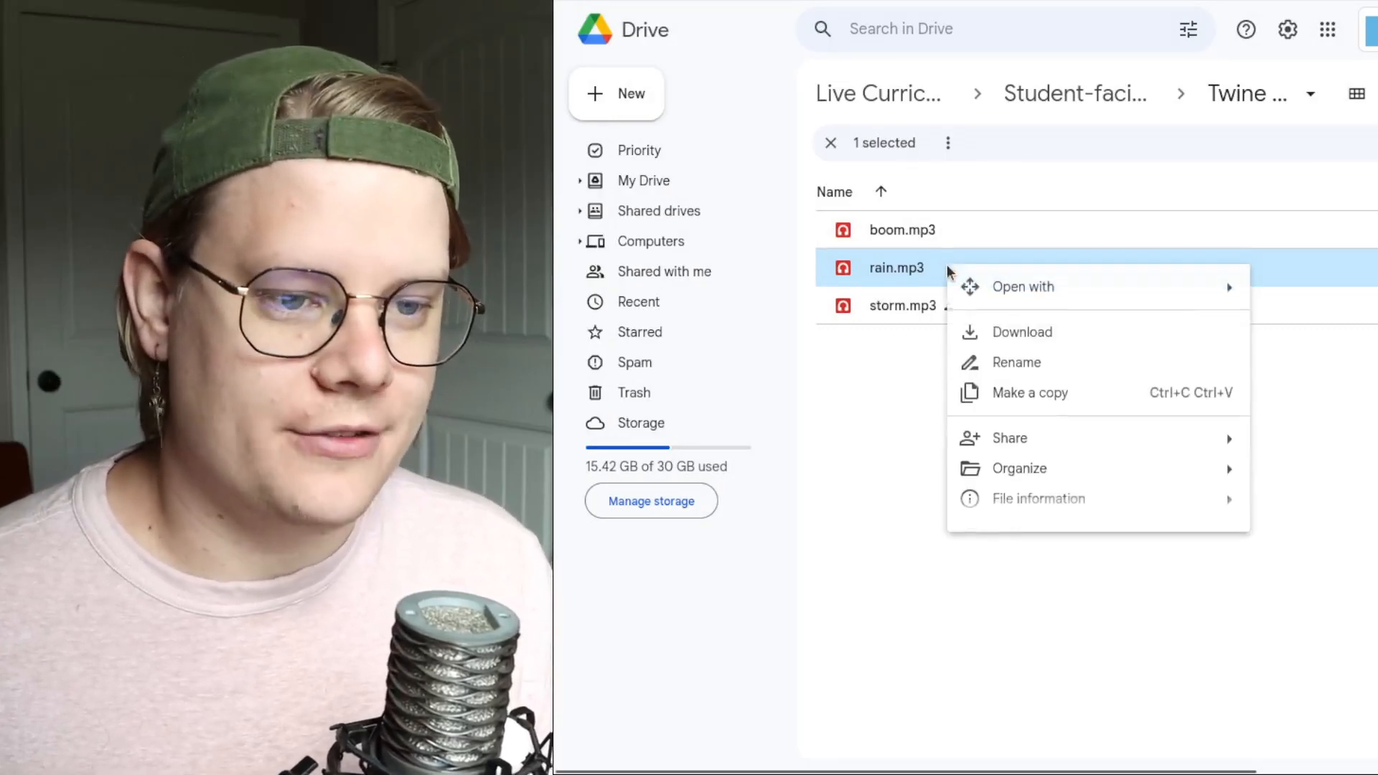
pyautogui.moveTo(1010, 438)
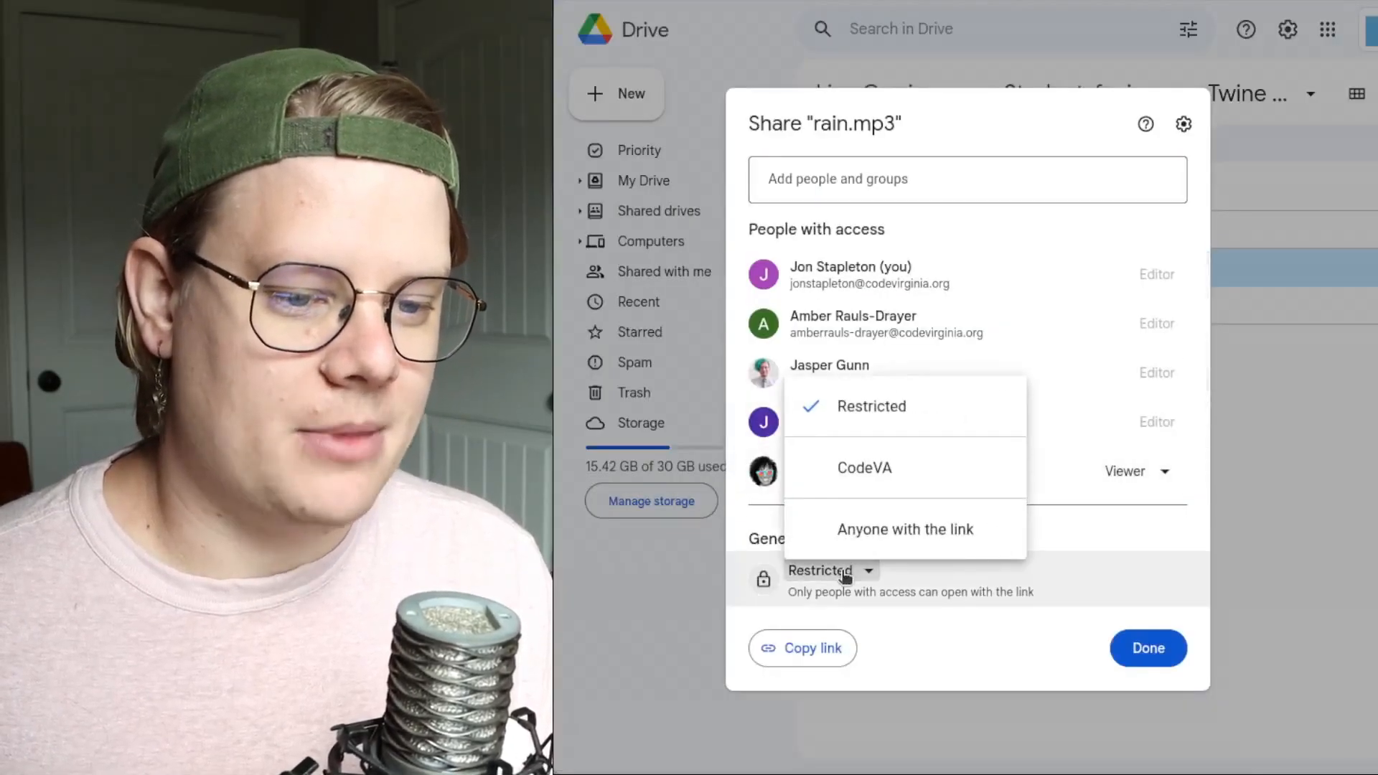
pyautogui.click(905, 529)
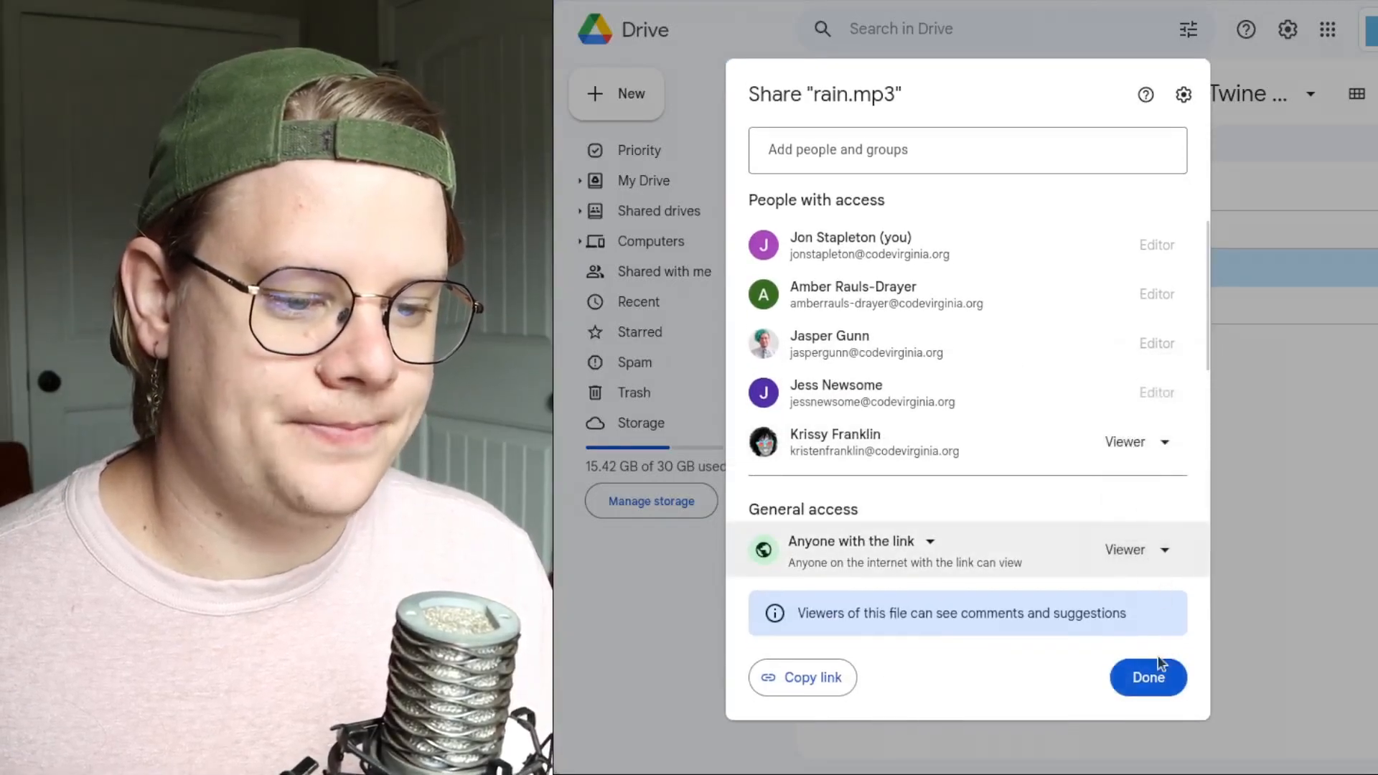
pyautogui.click(802, 677)
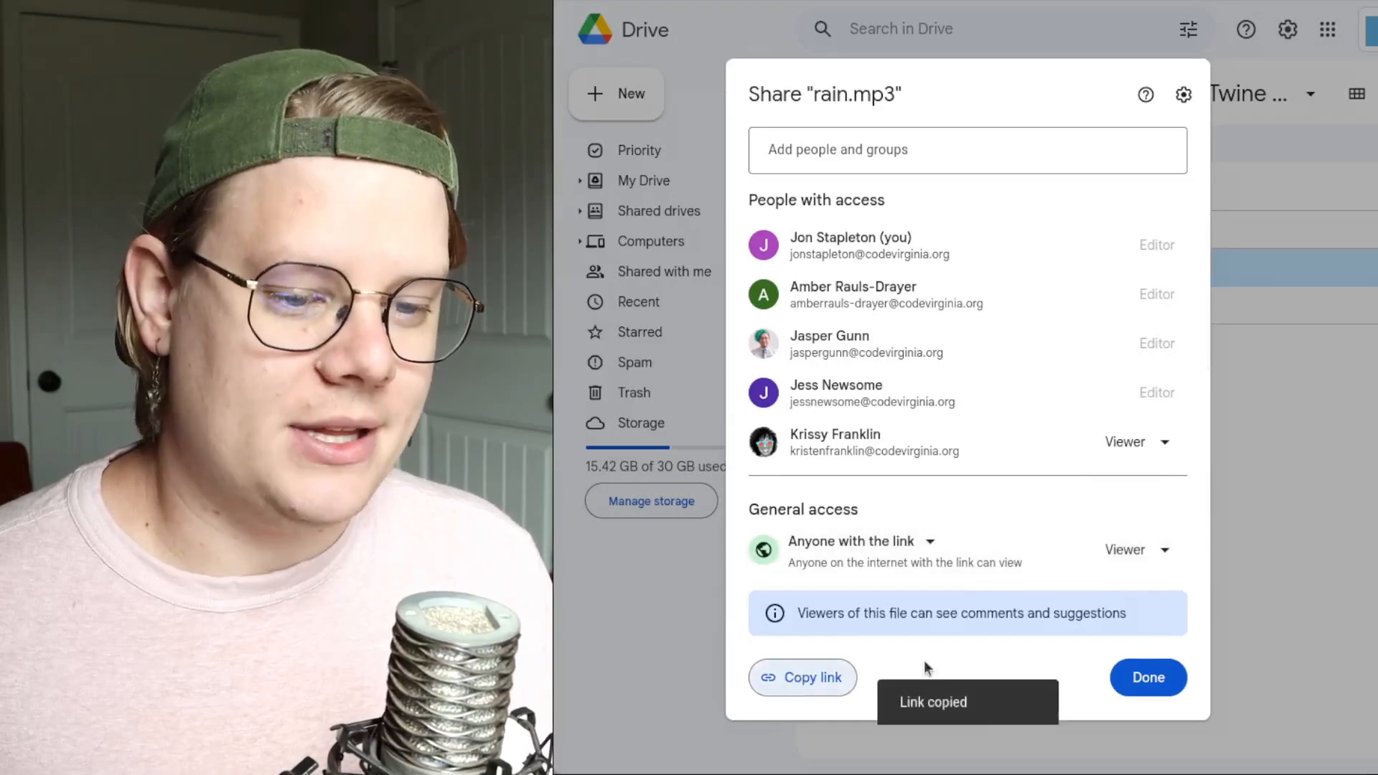
pyautogui.click(1147, 677)
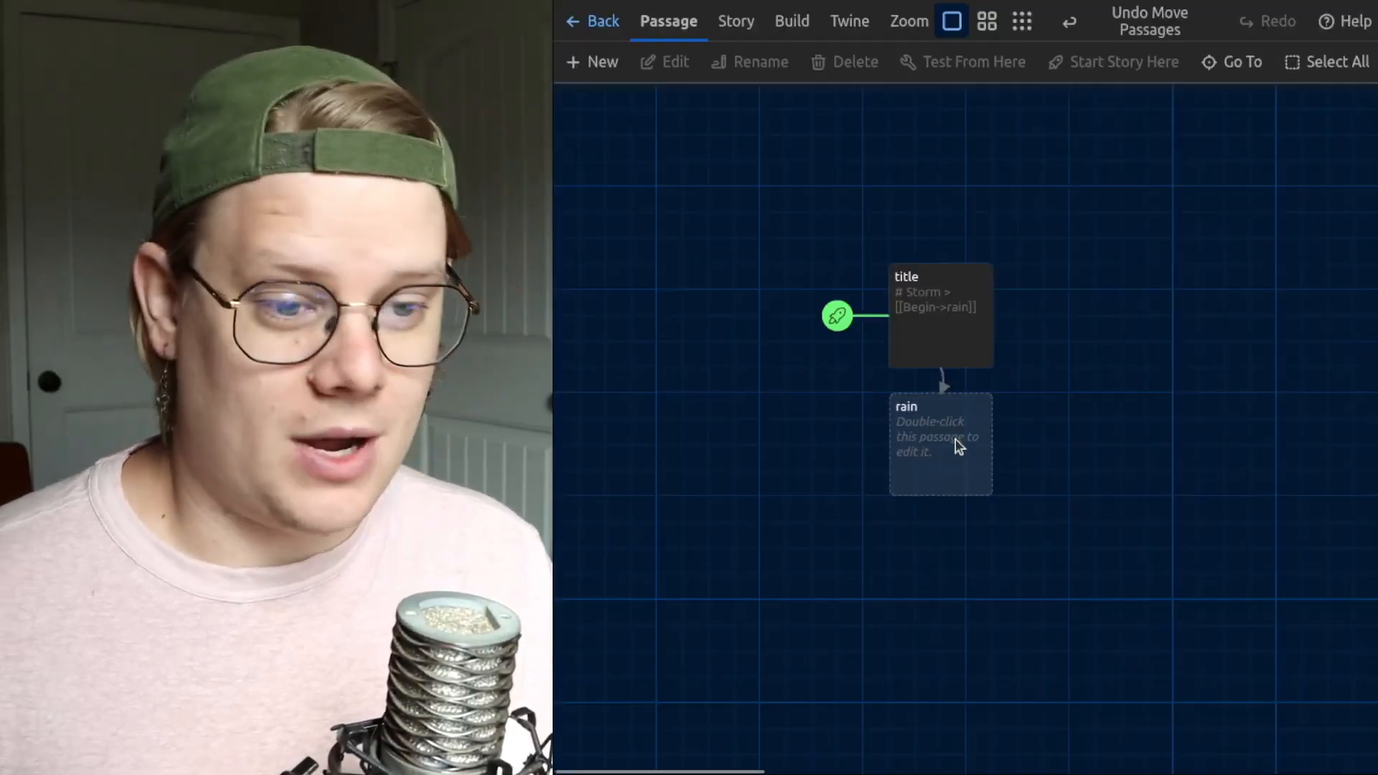
# Step: Paste the rain.mp3 Drive share link into the rain passage body
pyautogui.doubleClick(940, 442)
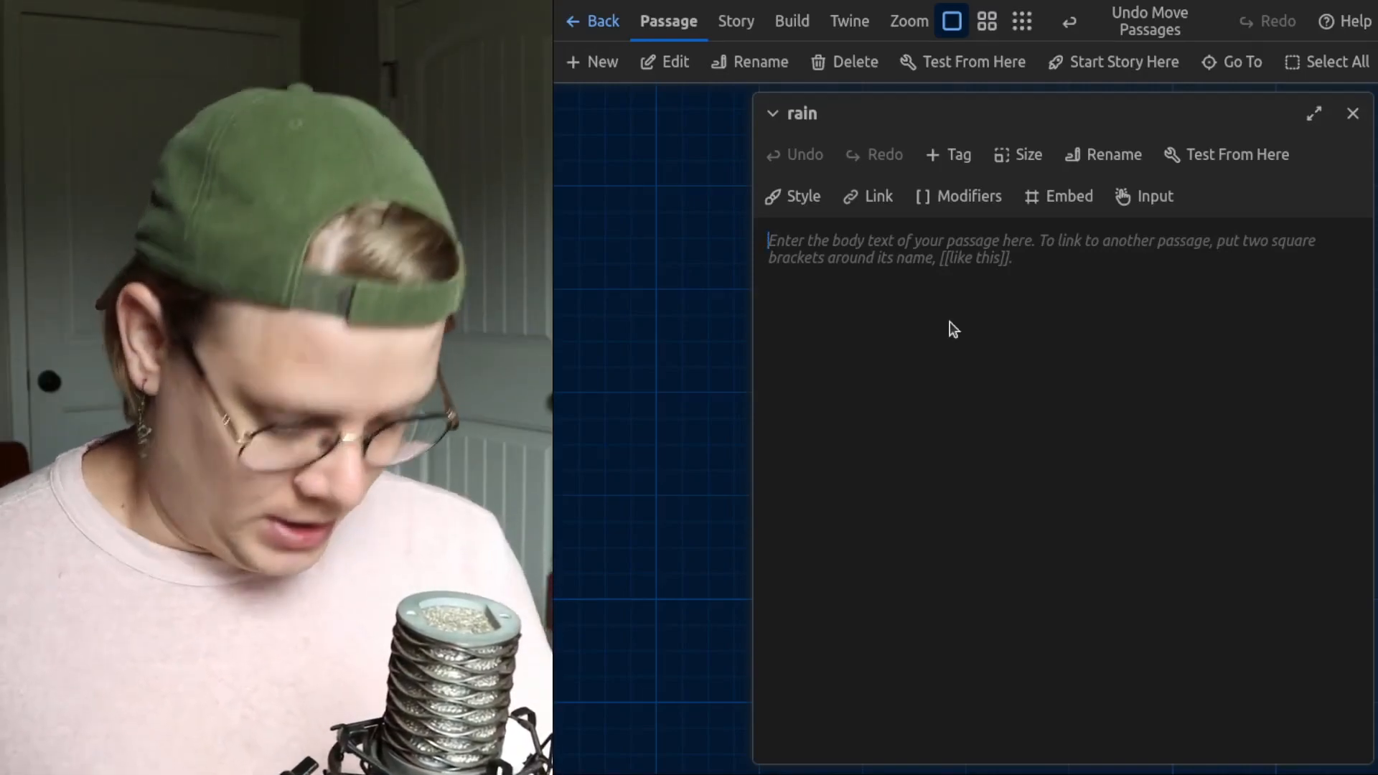
pyautogui.write('https://drive.google.com/file/d/1DabfUnYRfpF0ksy3rpVJNbGtOwERii0M/view?usp=sharing')
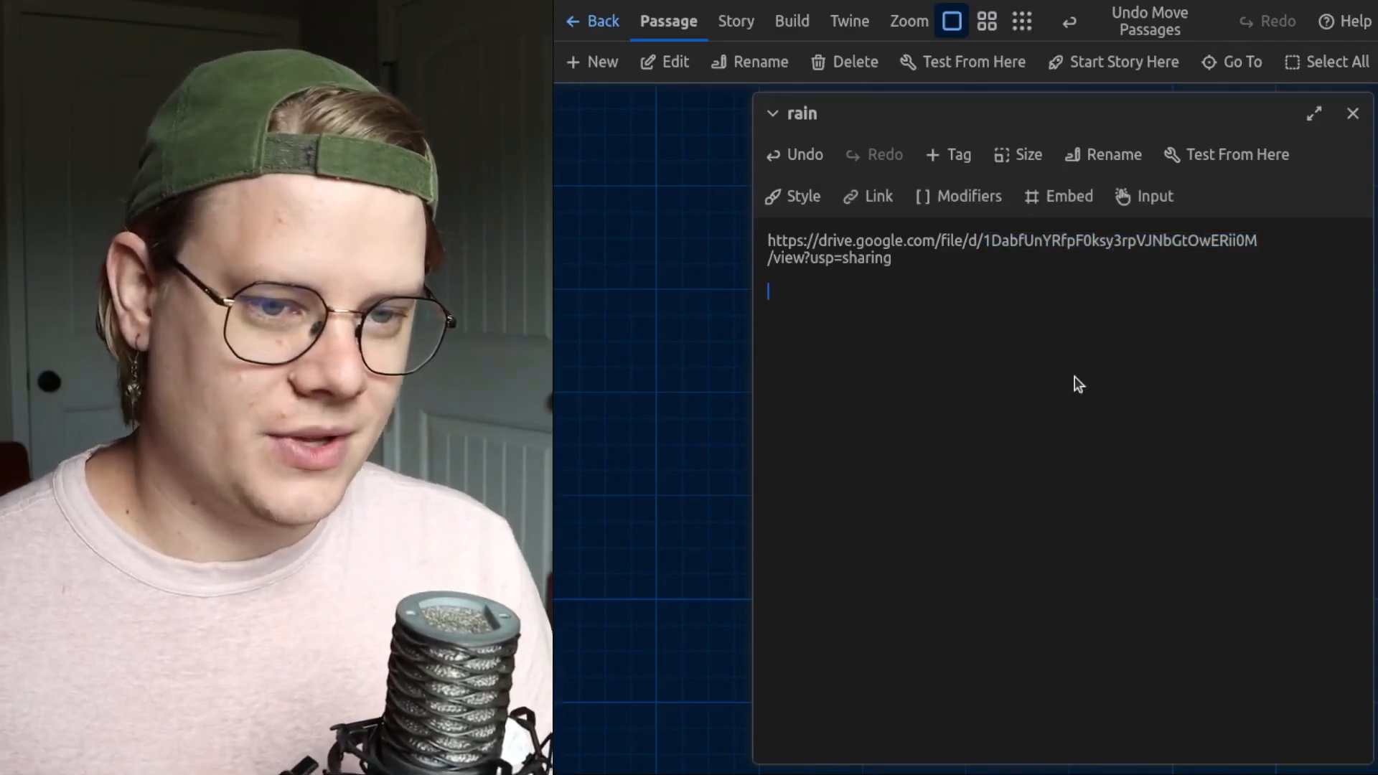
# Step: Add sound.ambient.rain.url set to drive.google.com/uc?id=1DabfUnYRfpF0ksy3rpVJNbGtOwERii0M in quotes
pyautogui.write('sound')
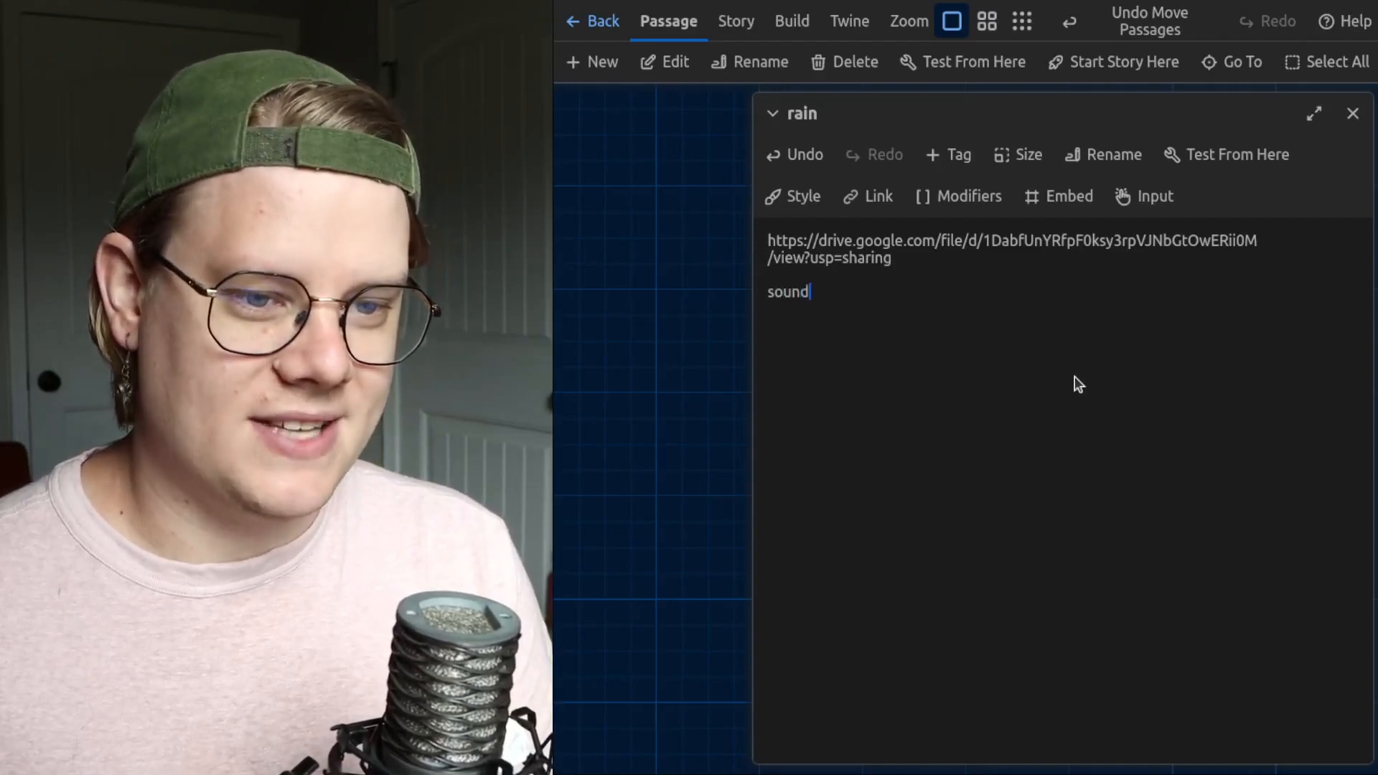
pyautogui.write('.ambient.')
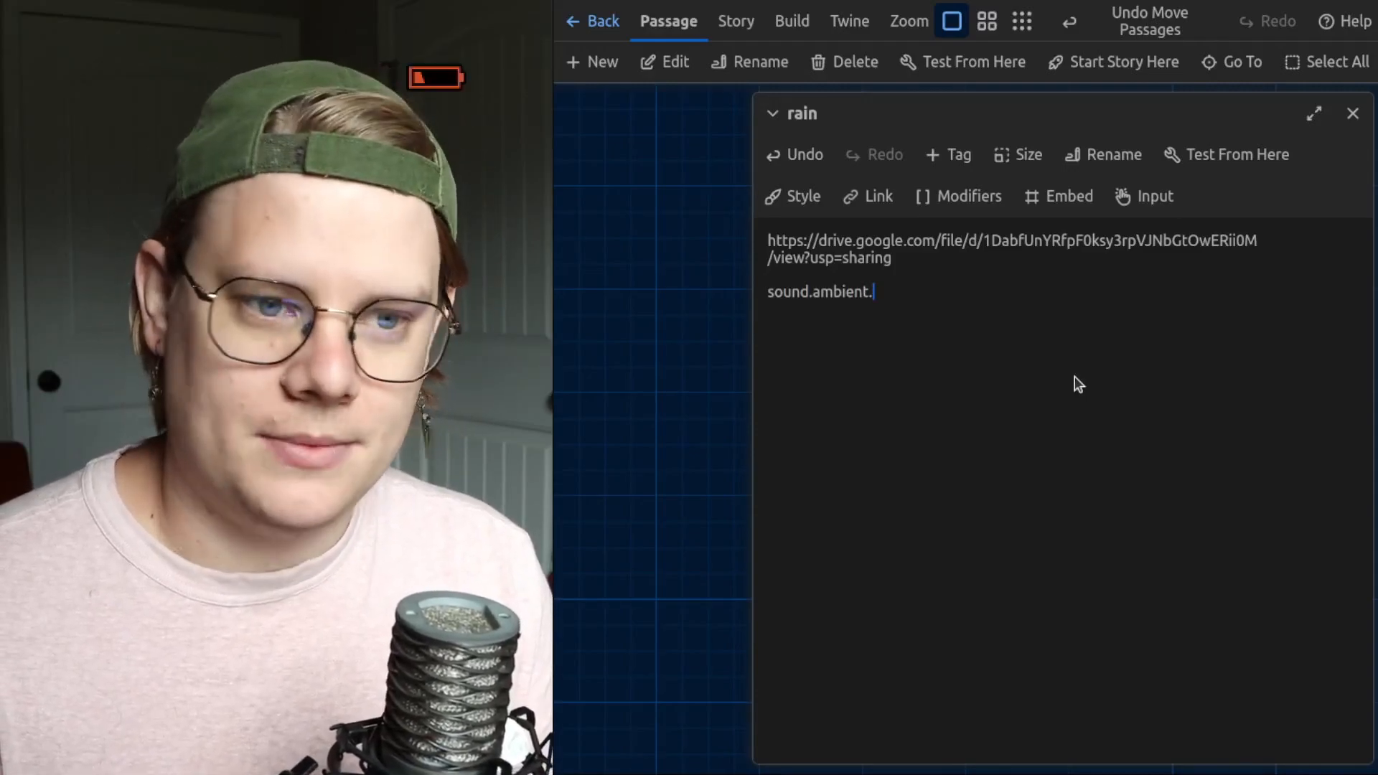
pyautogui.write('rain')
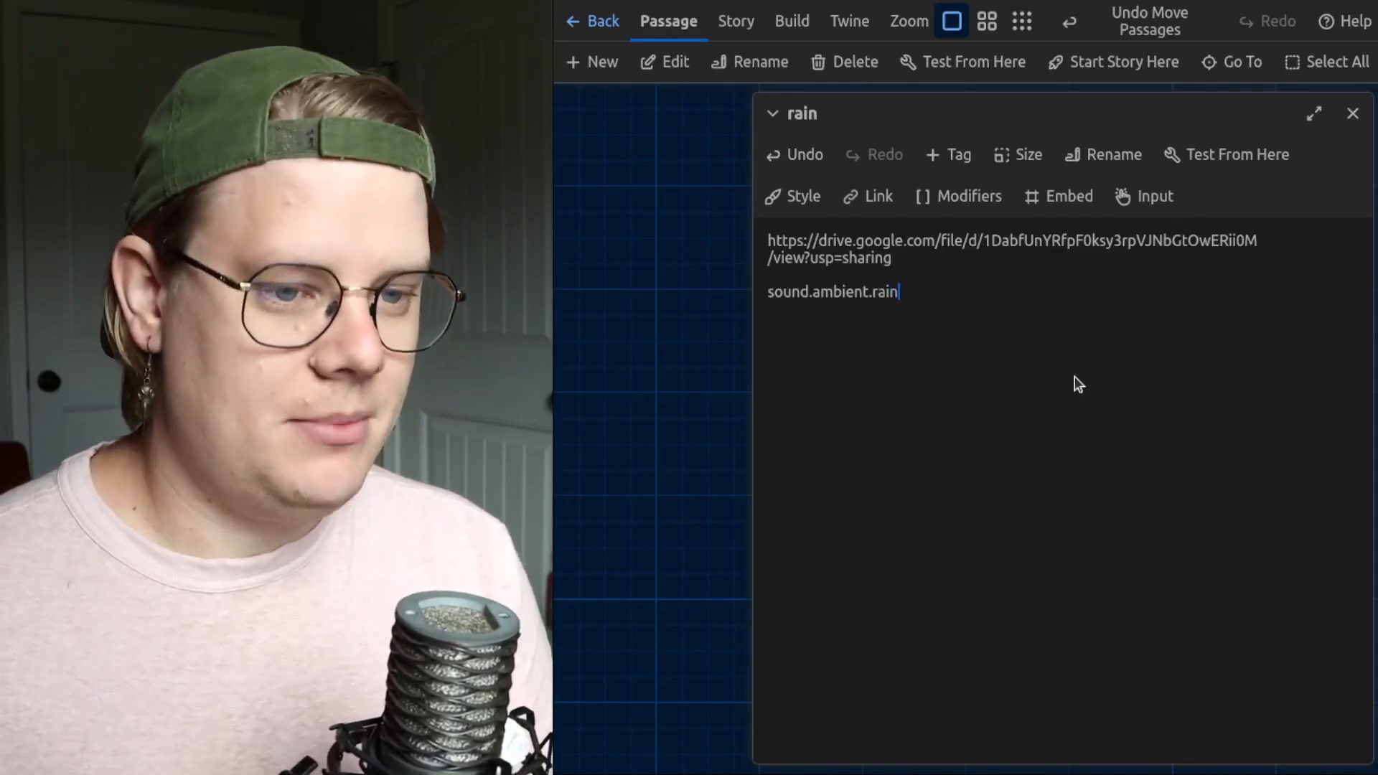
pyautogui.write('u')
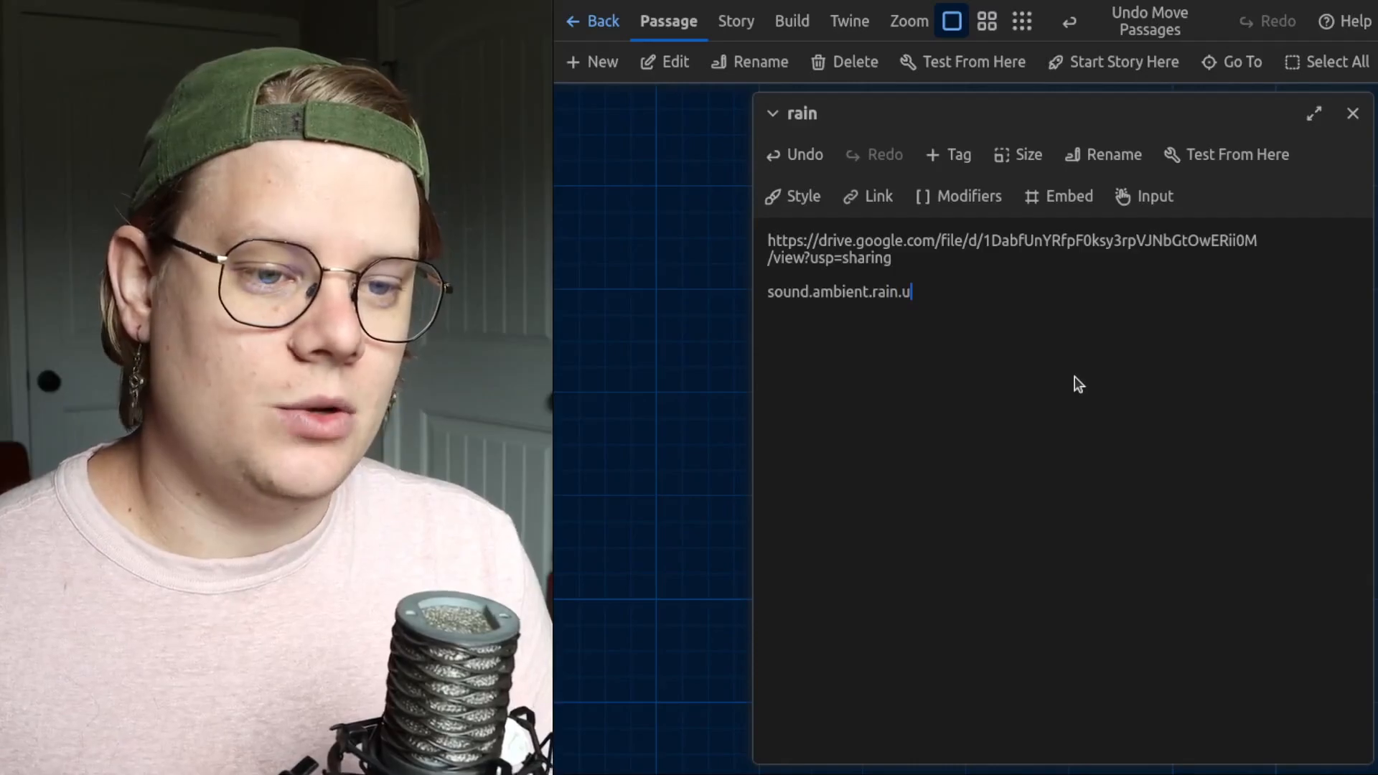
pyautogui.write('rl:')
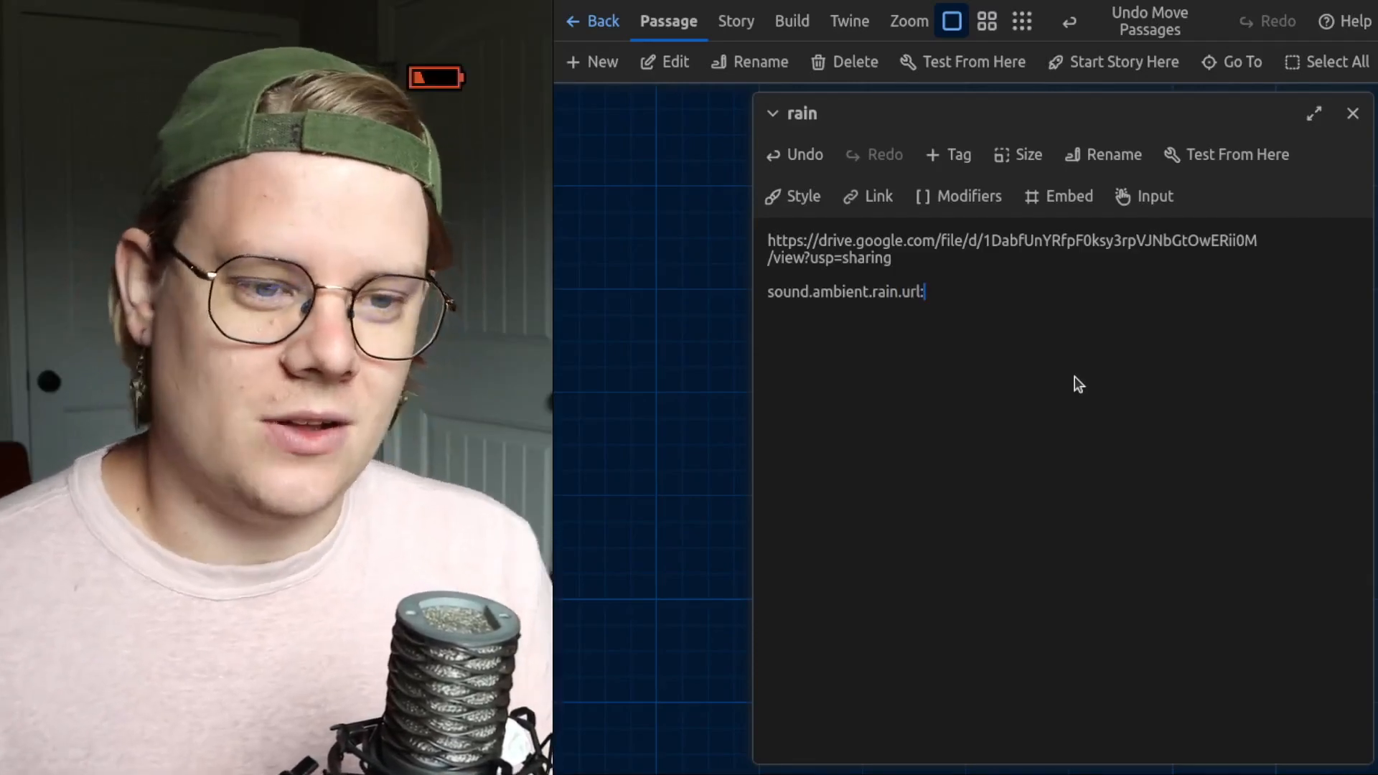
pyautogui.doubleClick(887, 293)
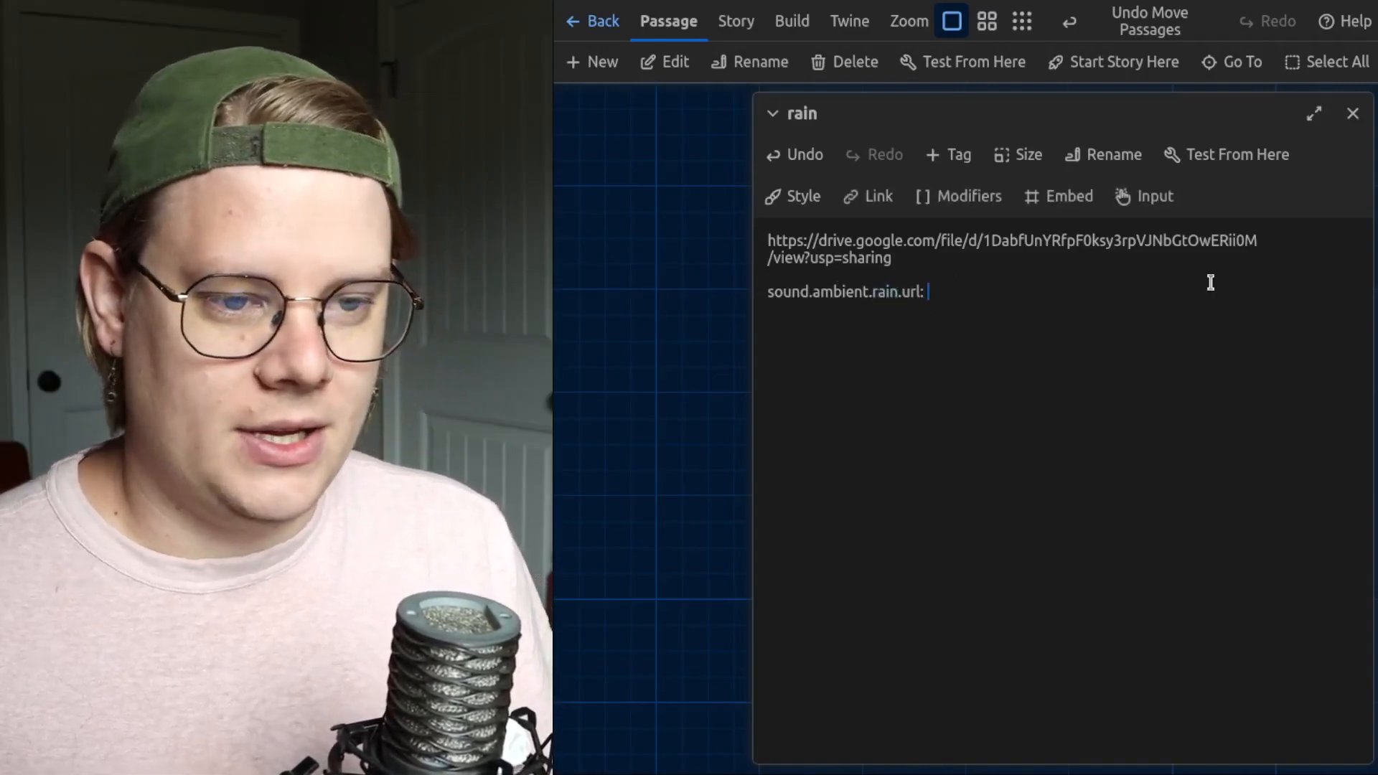
pyautogui.write('"')
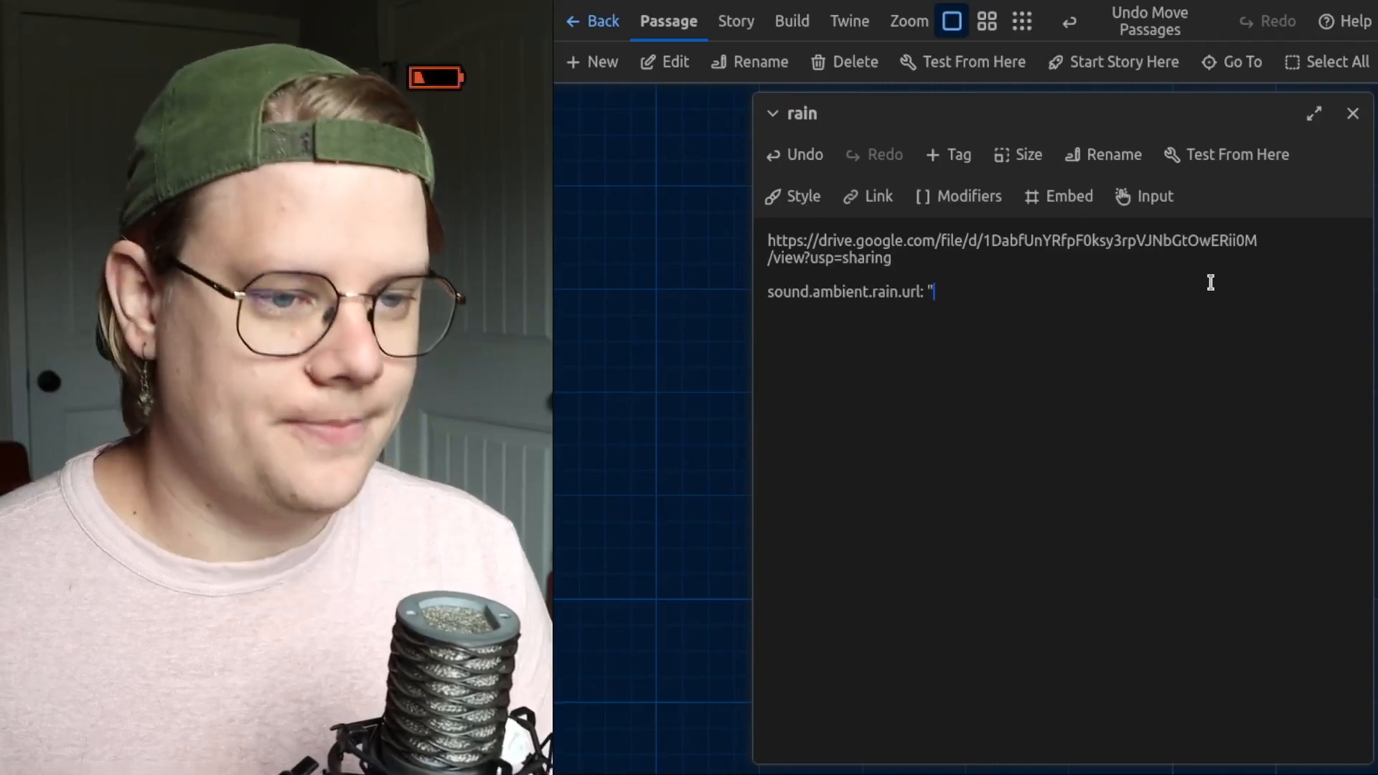
pyautogui.write('https://drive.google.com/')
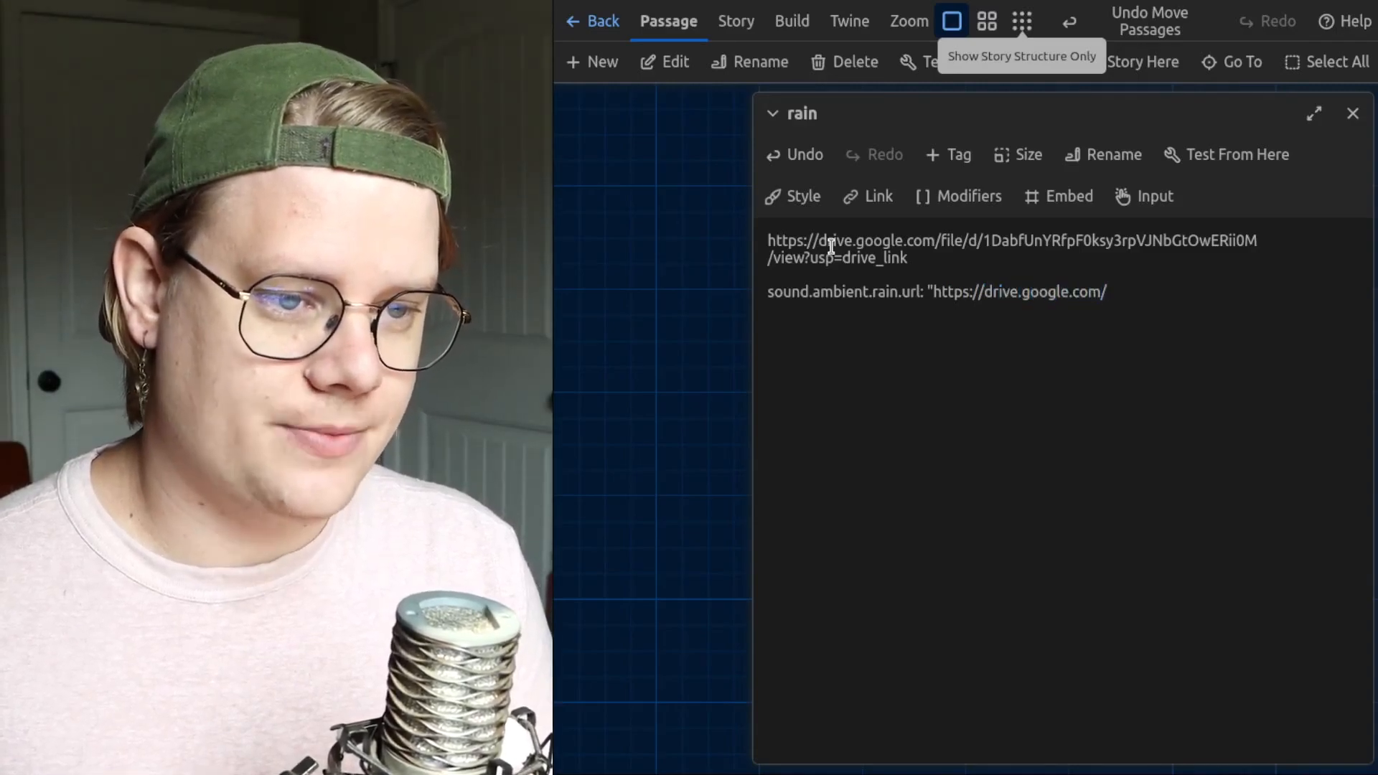
pyautogui.write('uc')
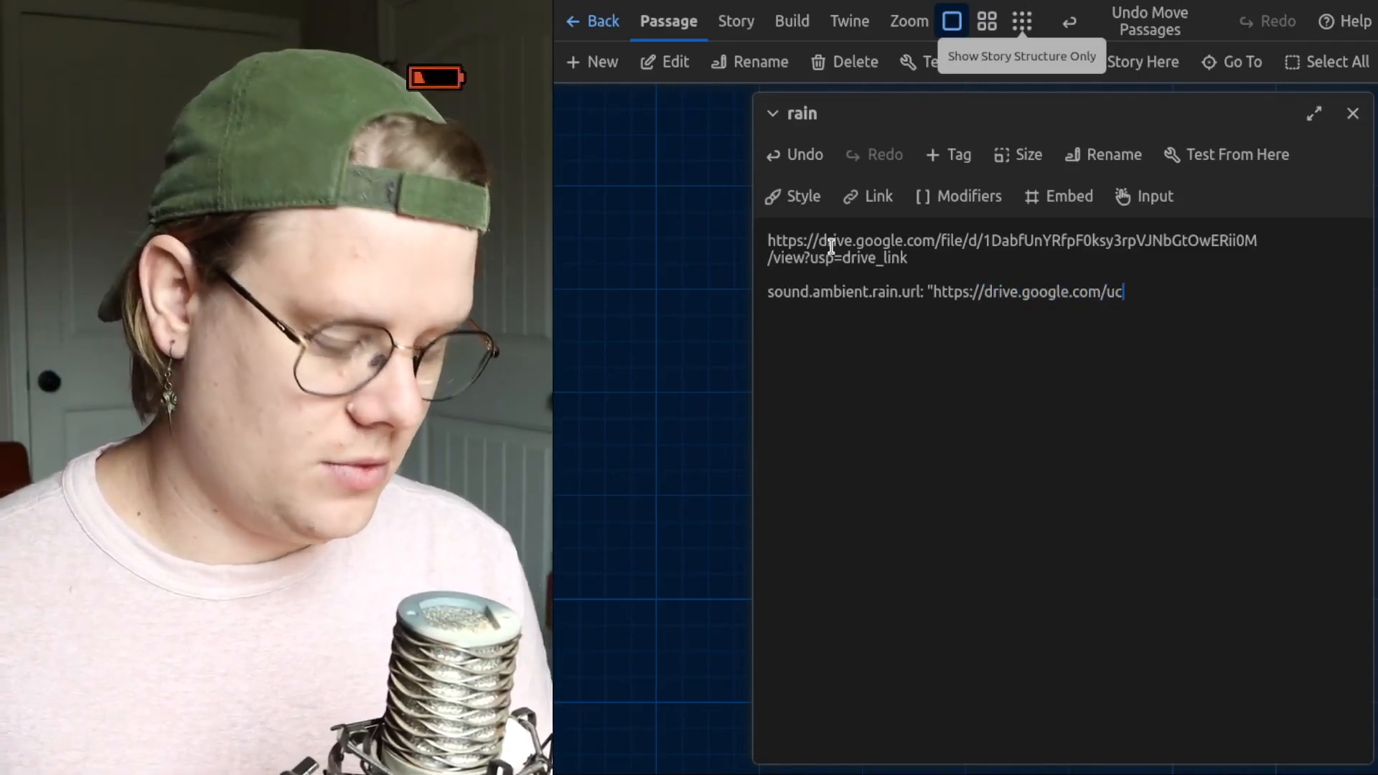
pyautogui.write('id')
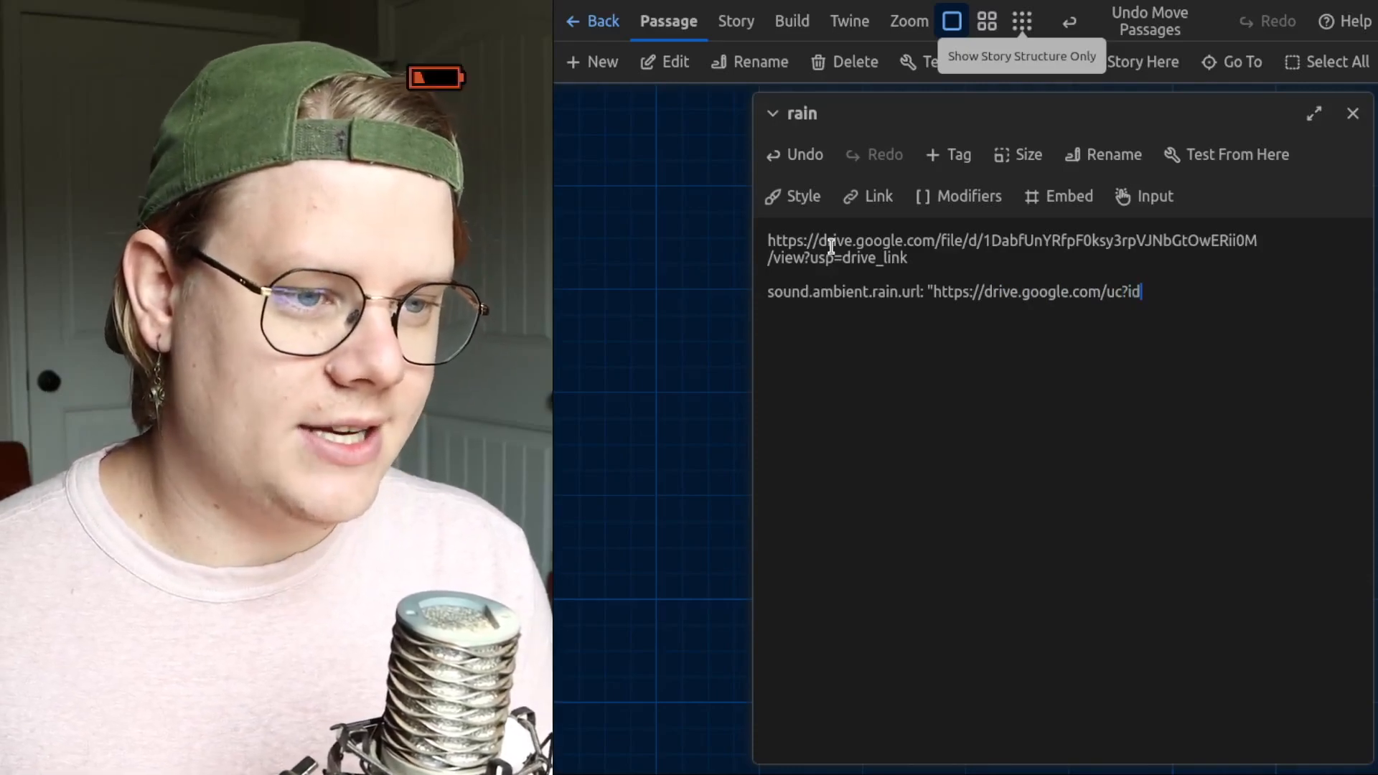
pyautogui.write('=')
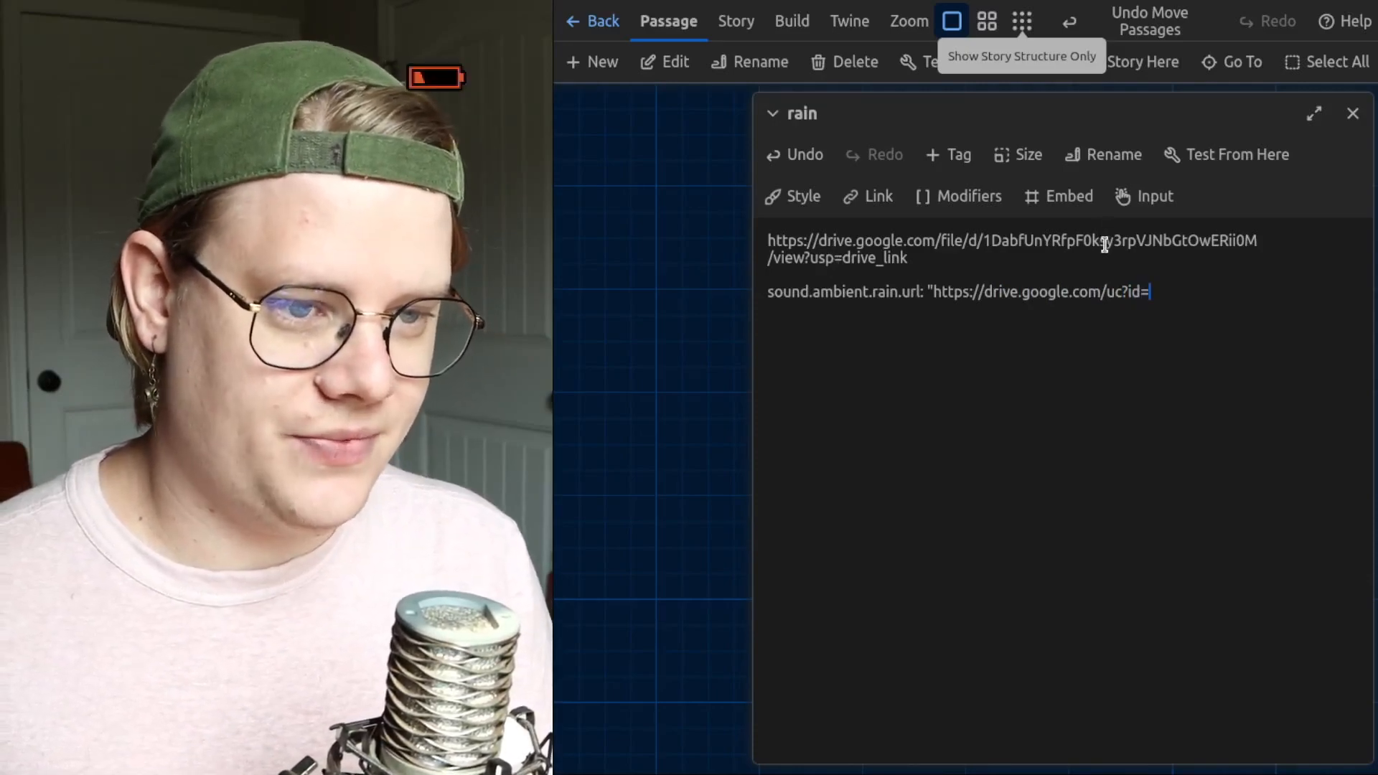
pyautogui.doubleClick(1108, 240)
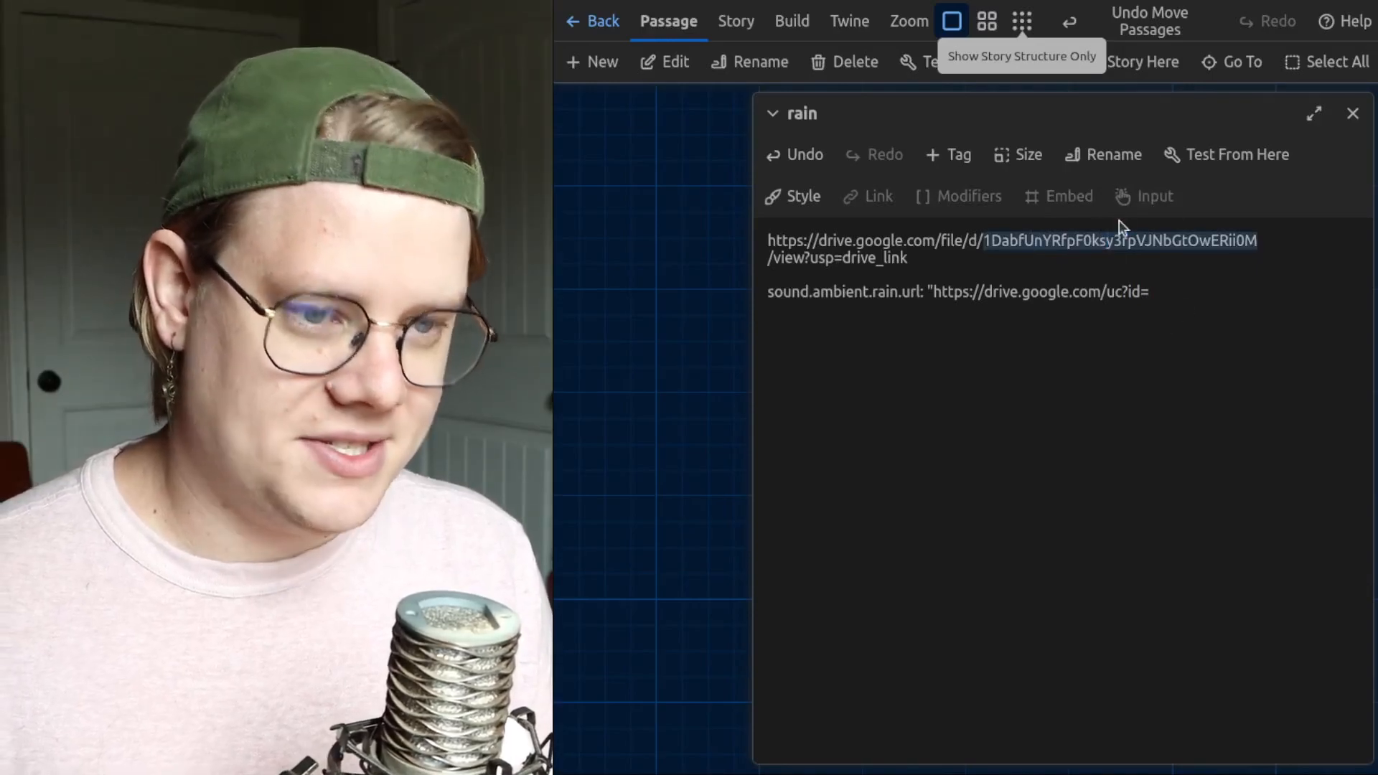
pyautogui.write('1DabfUnYRfpF0ksy3rpVJNbGtOwERii0M')
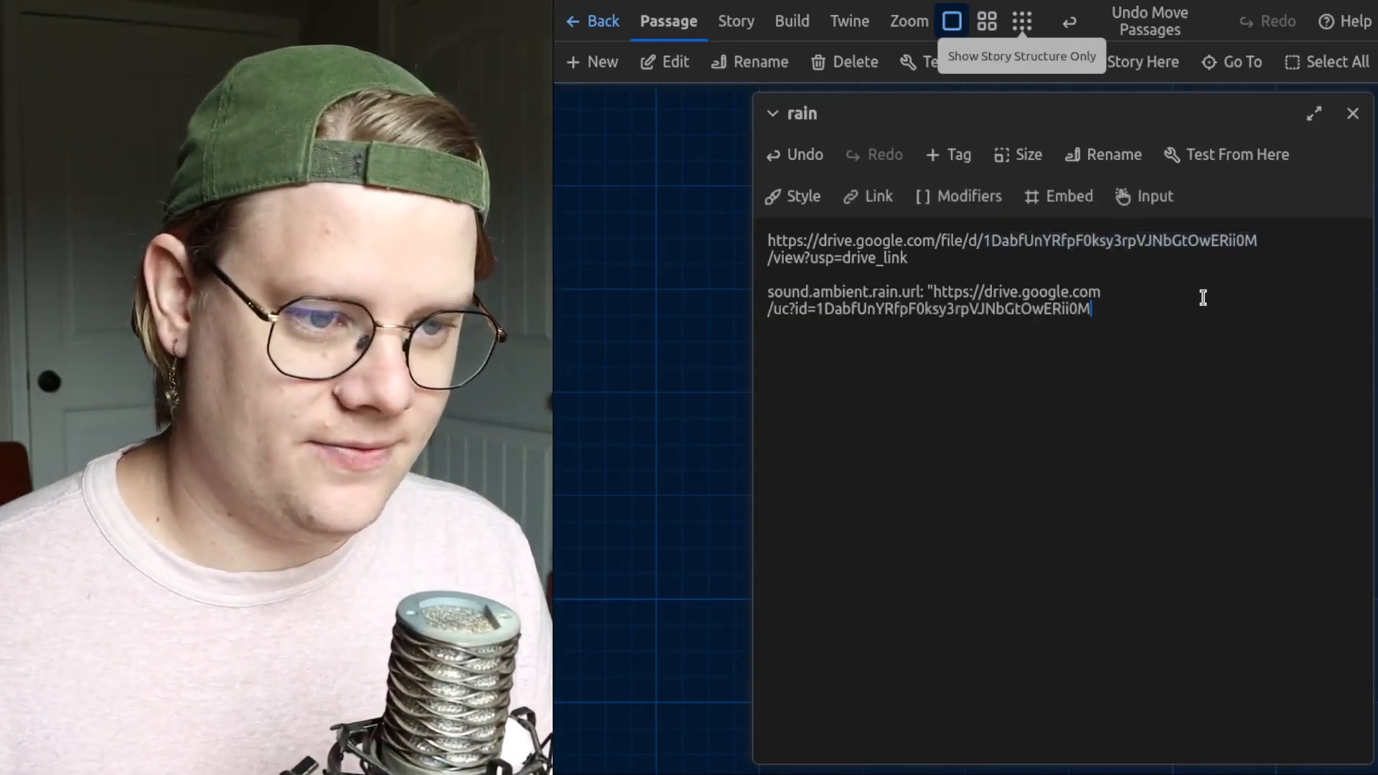
pyautogui.write('"')
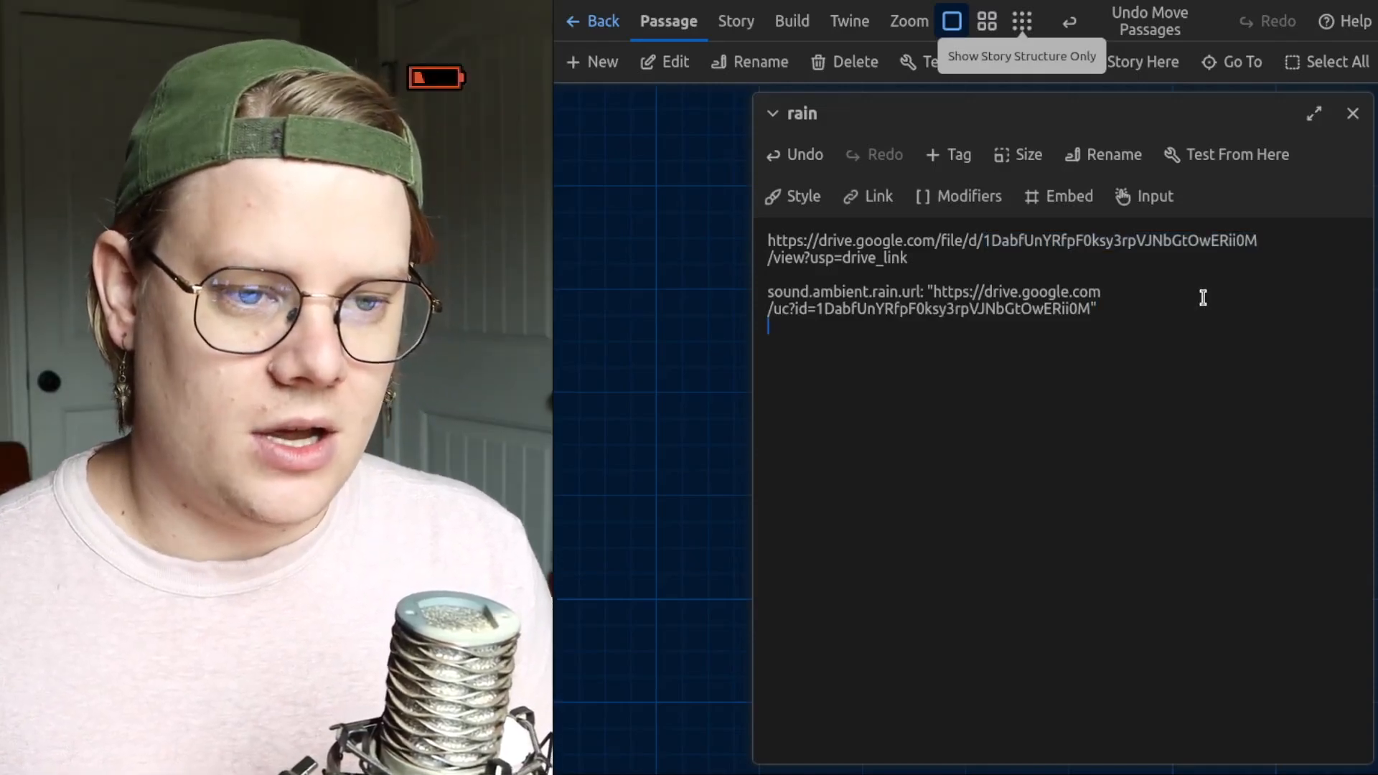
# Step: Start the sound.ambient.rain.description entry with "Gen"
pyautogui.write('sound.')
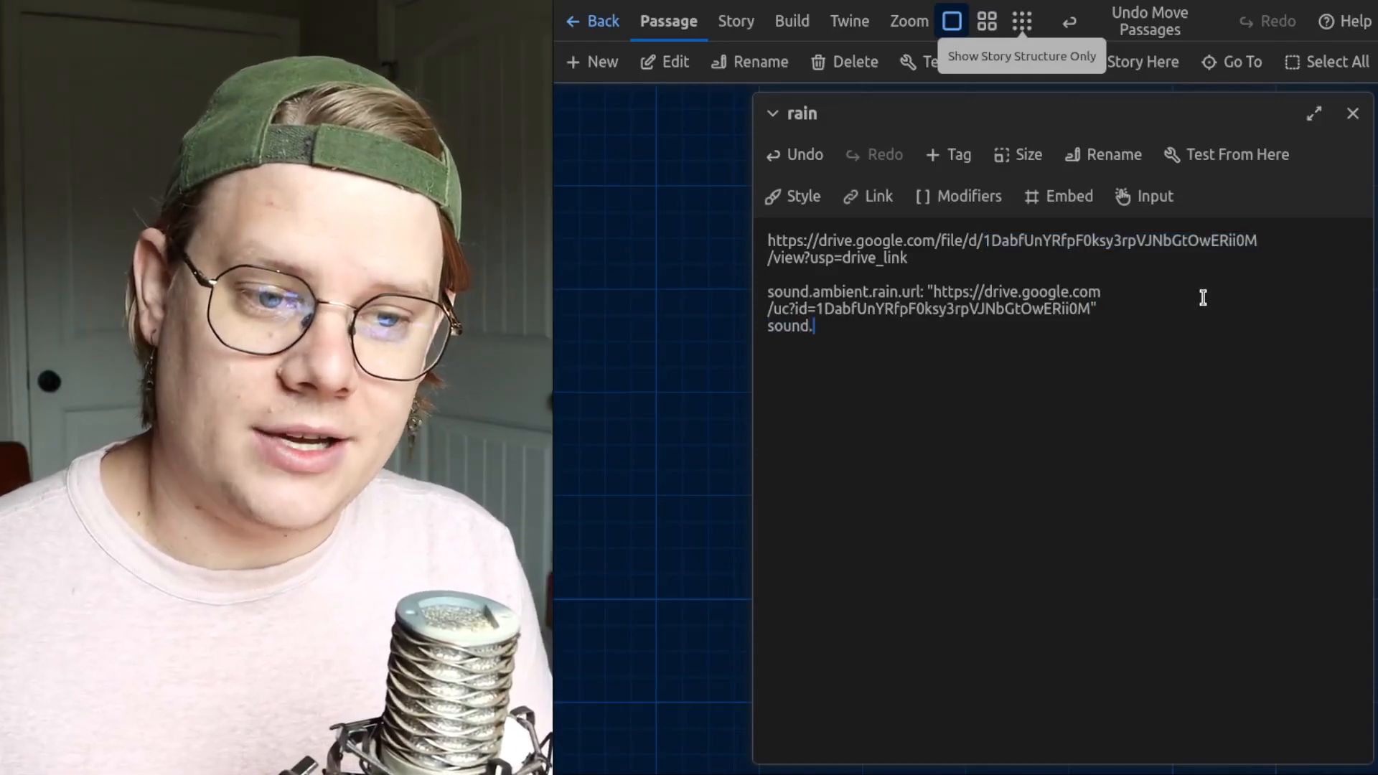
pyautogui.write('amb')
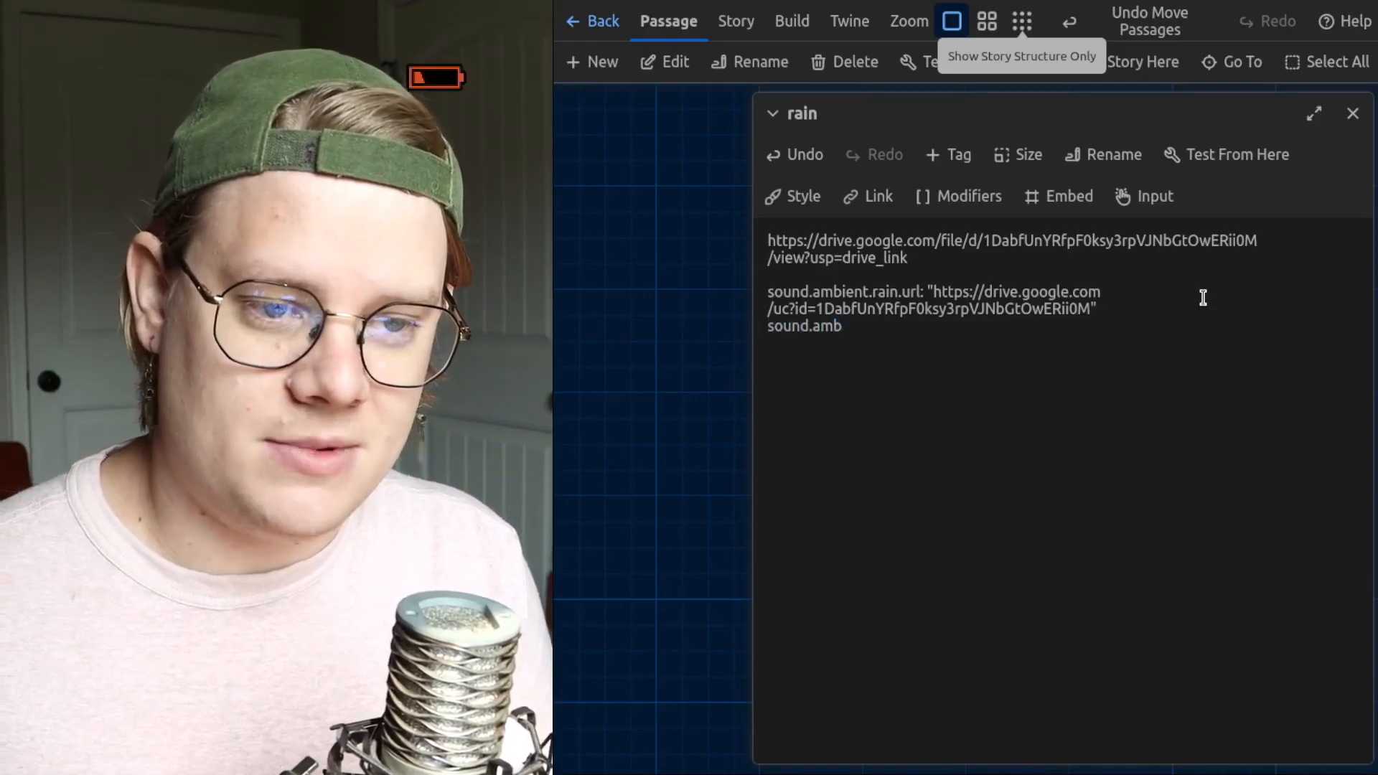
pyautogui.write('ient.')
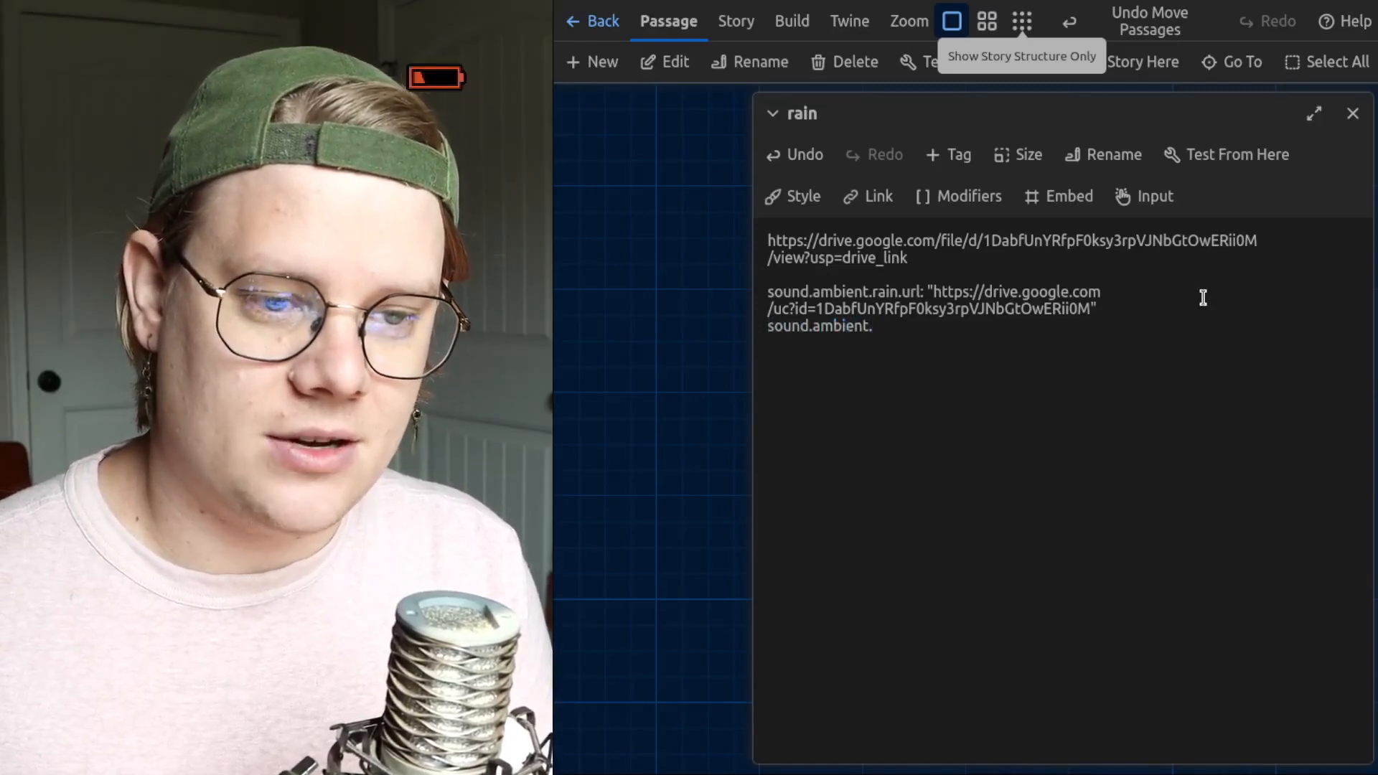
pyautogui.write('descri')
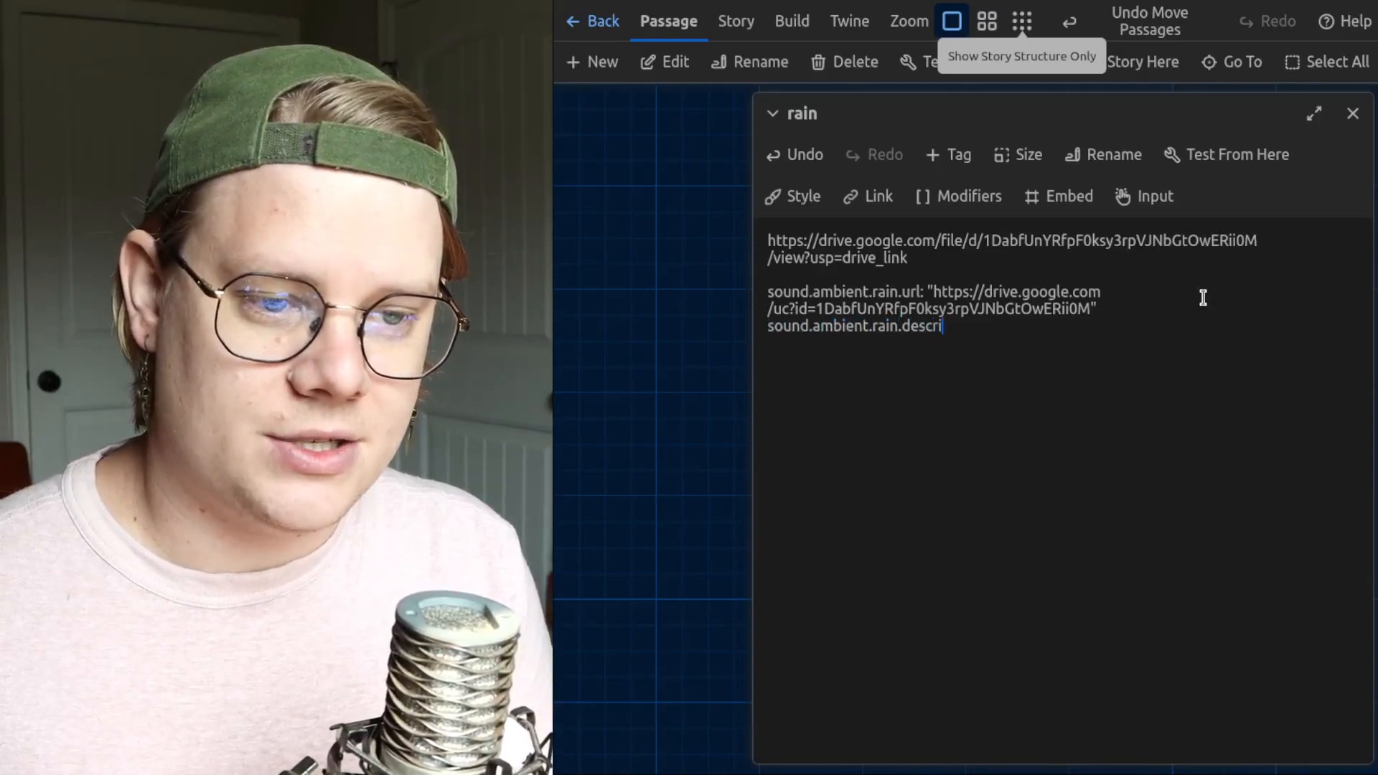
pyautogui.write('ption: "Gentle rain"')
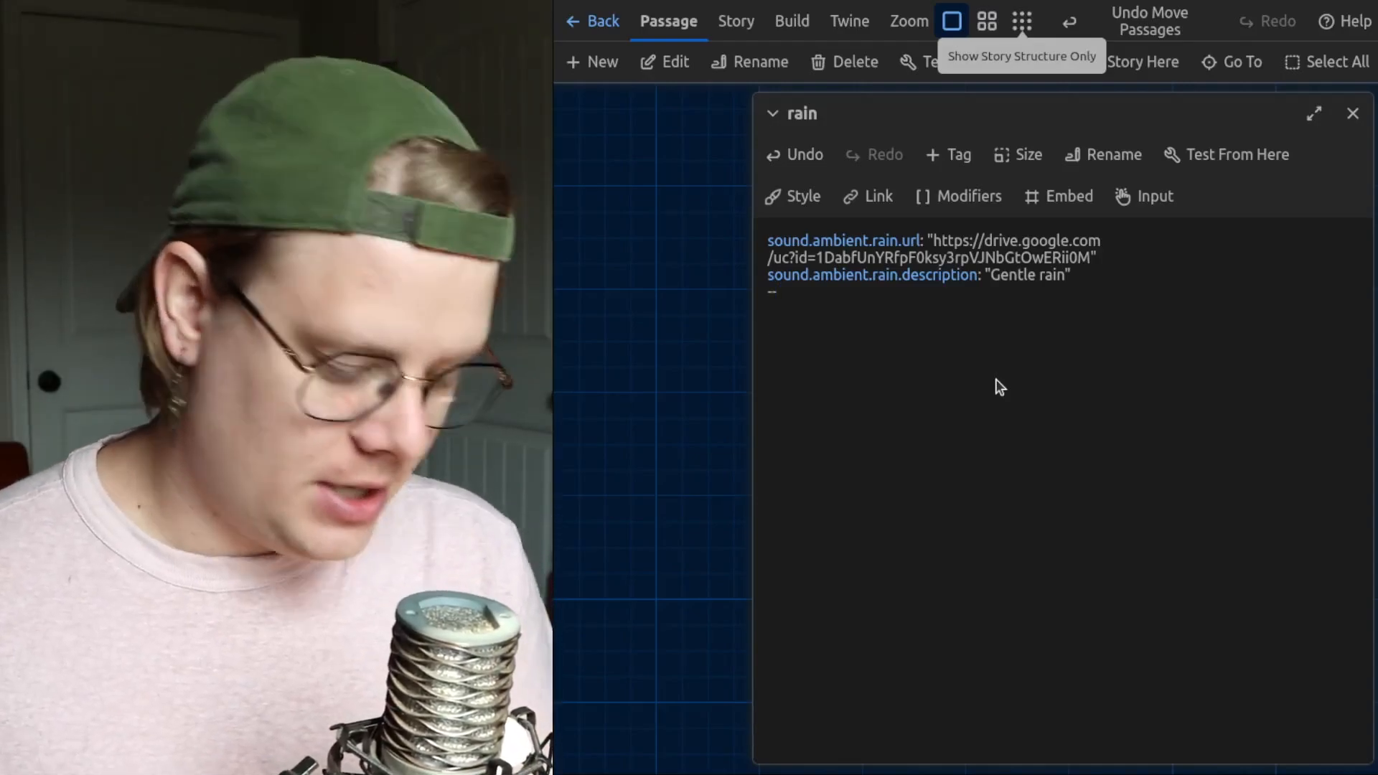
# Step: Write the passage text 'A gentle rain falls.' and select the leftover share-link text
pyautogui.write('A getle rain fa')
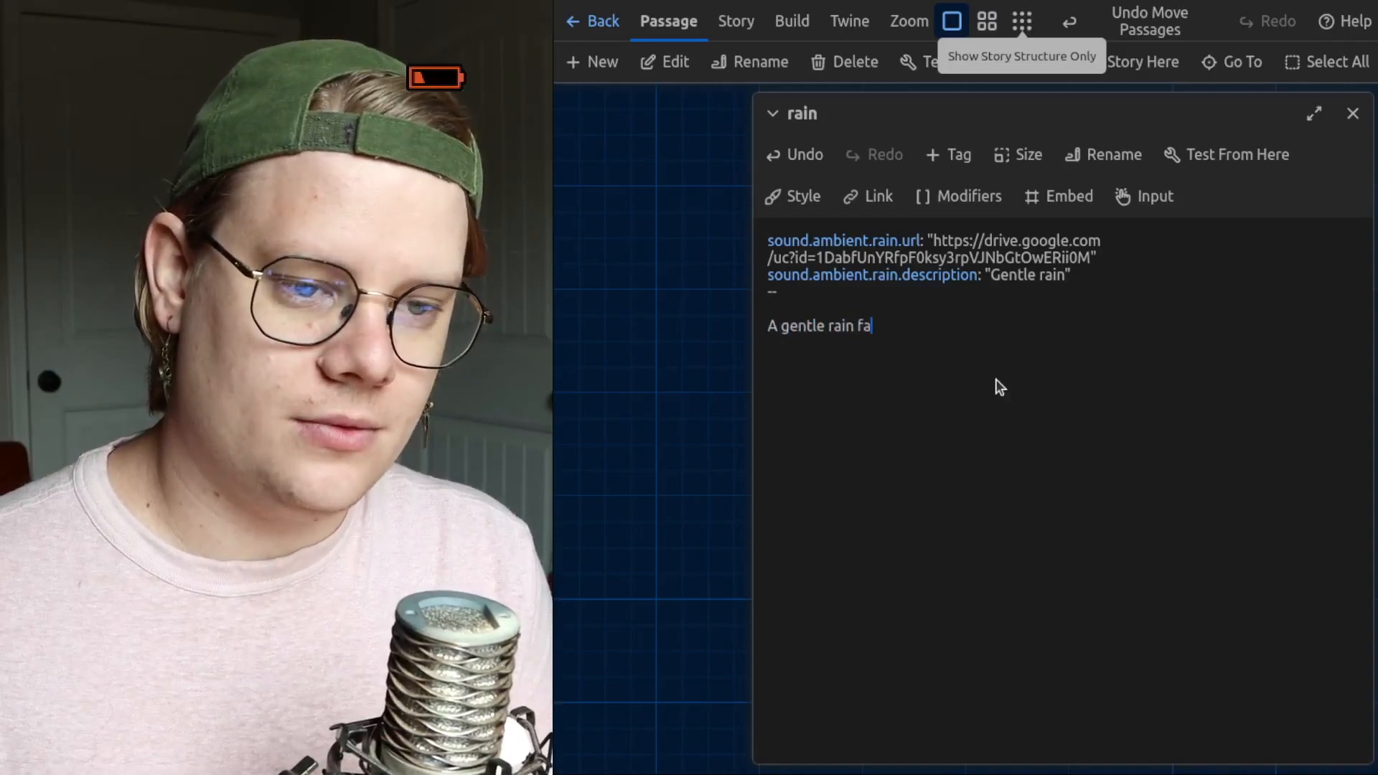
pyautogui.write('lls.')
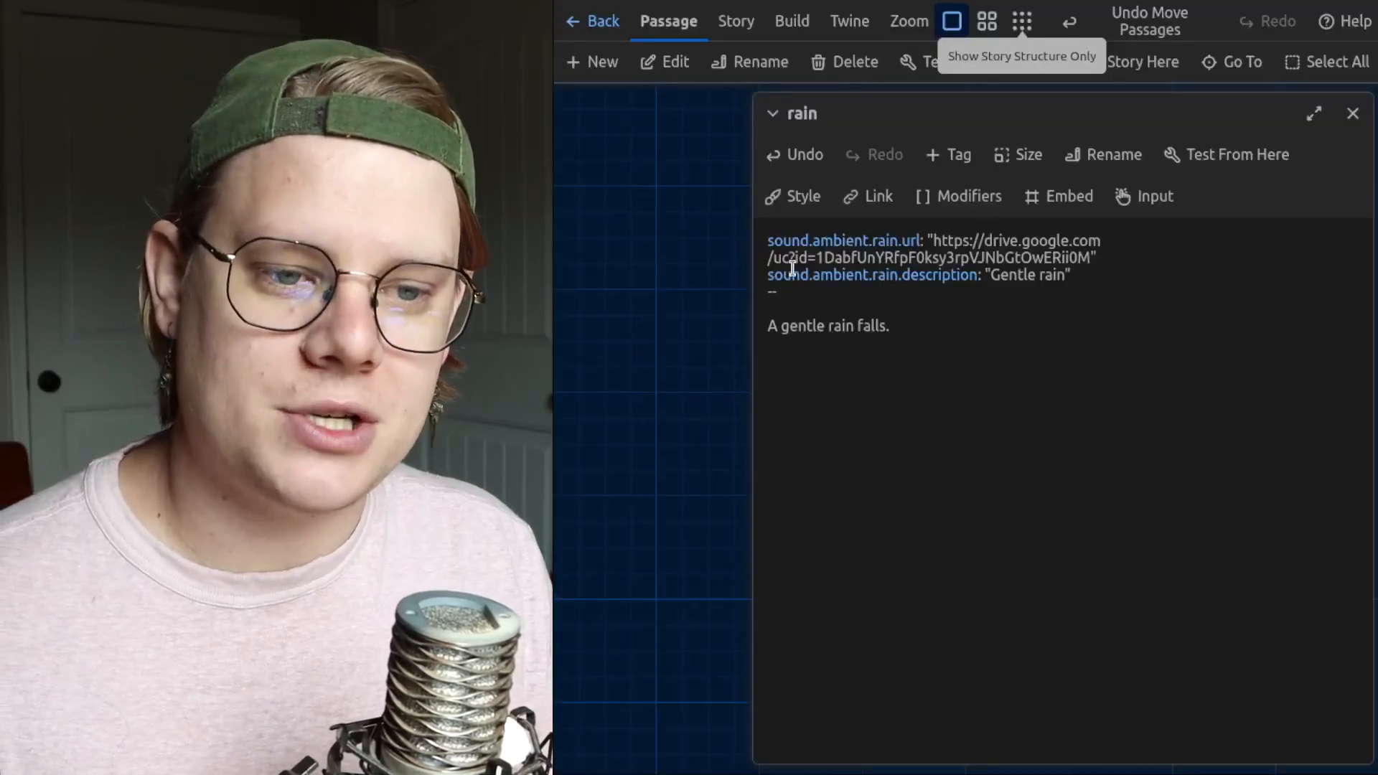
pyautogui.moveTo(770, 240); pyautogui.dragTo(1069, 275)
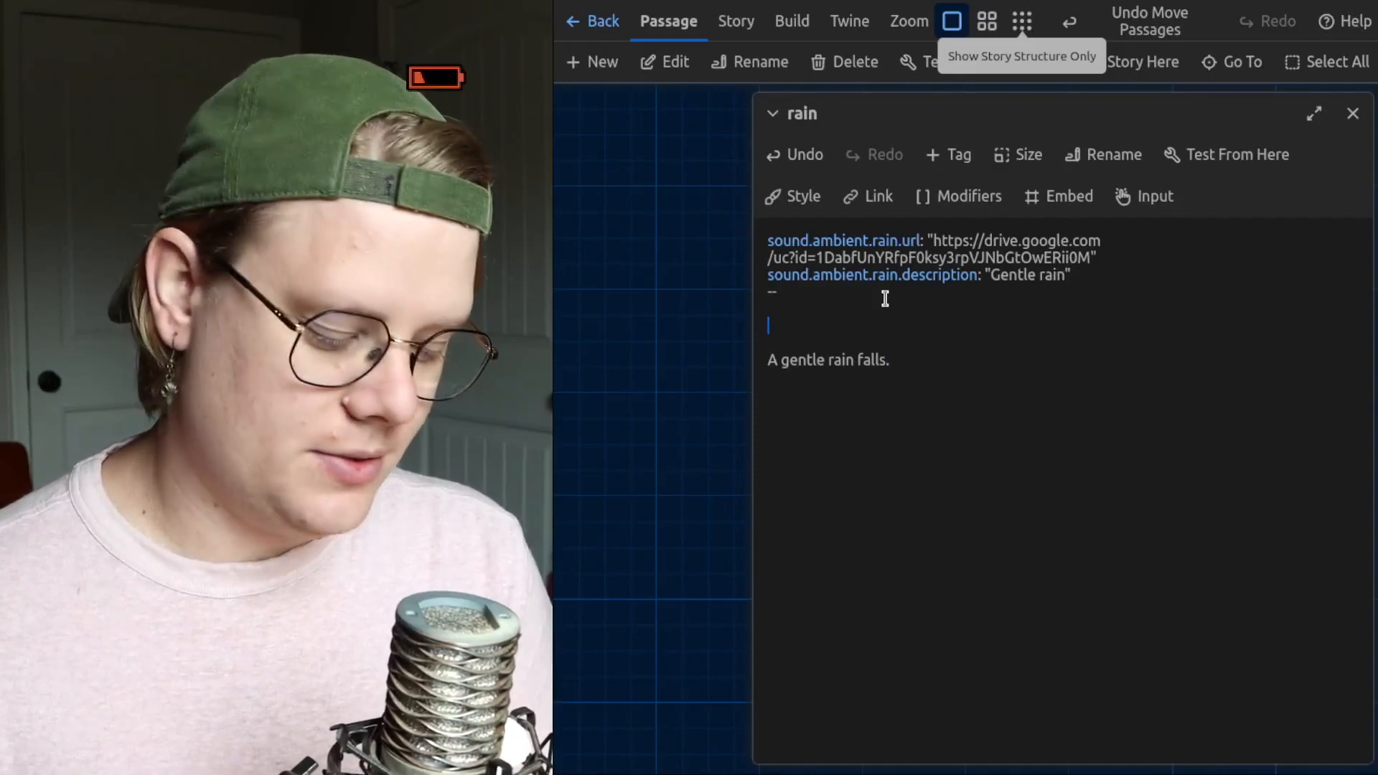
# Step: Insert {ambient sound: "rain"} on the line above 'A gentle rain falls.'
pyautogui.write('{amb')
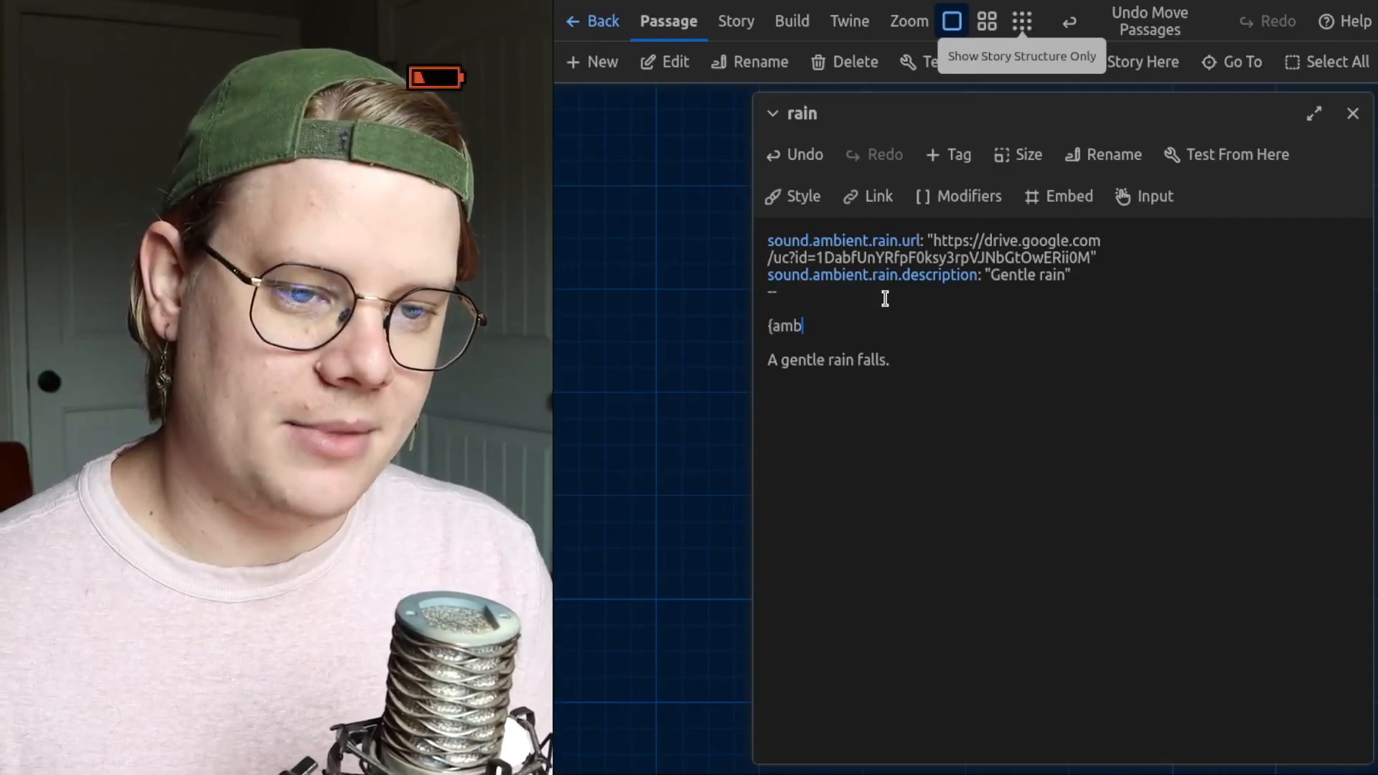
pyautogui.write('ient')
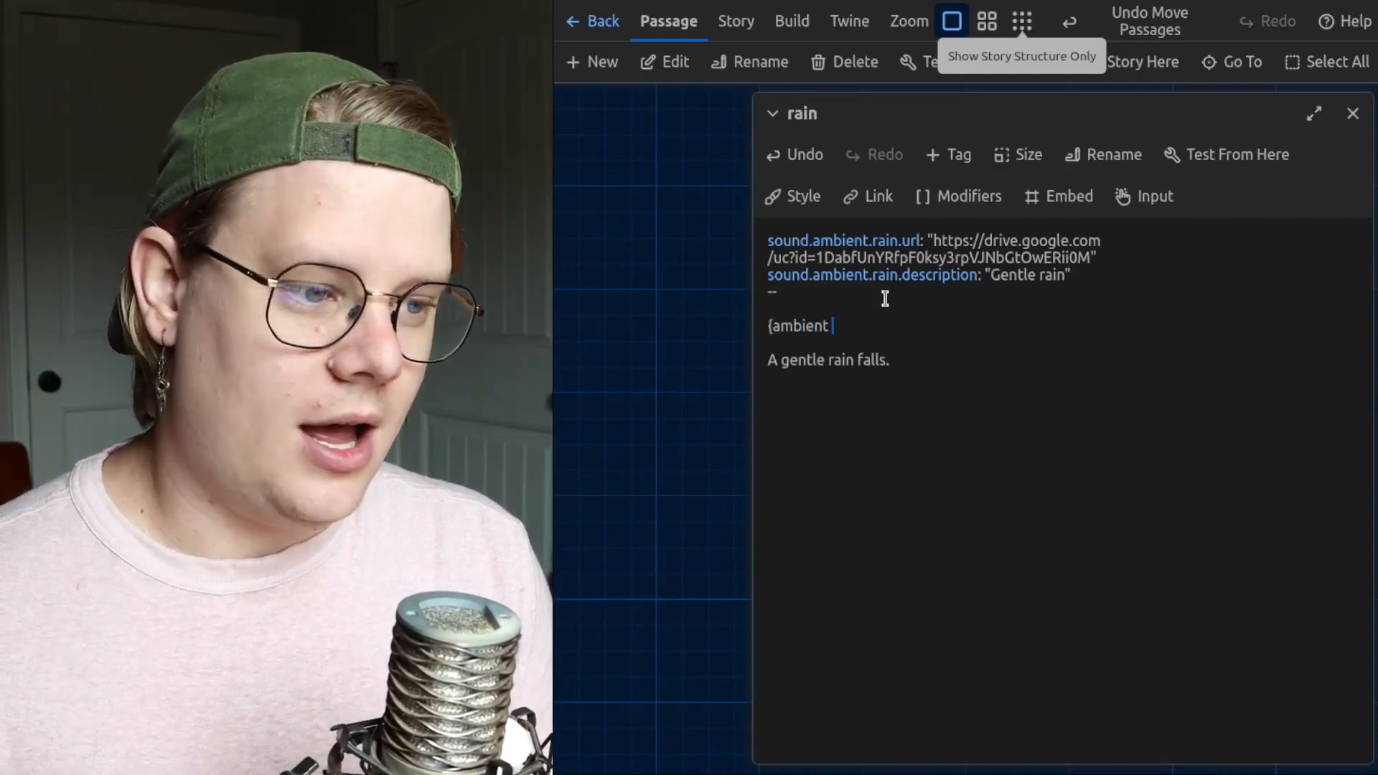
pyautogui.write('sound: "rain')
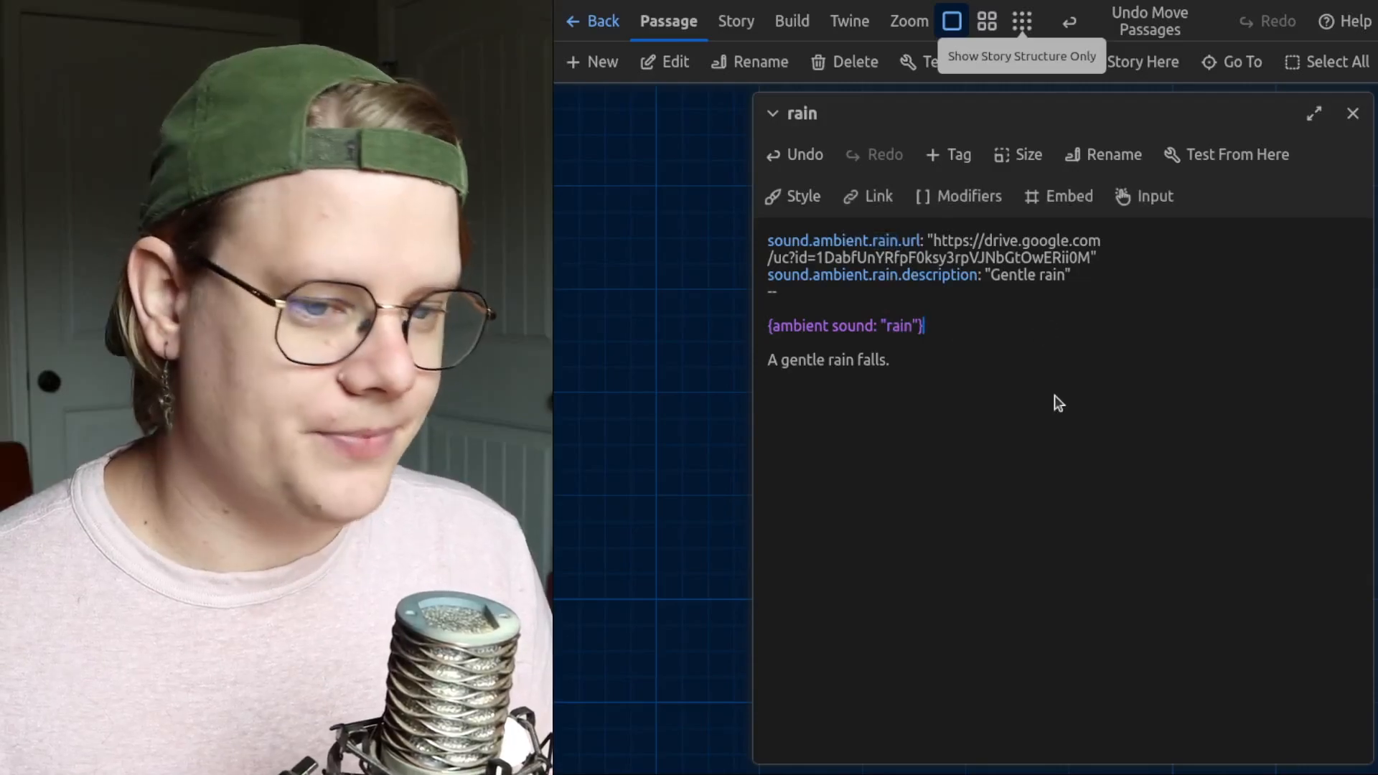
pyautogui.moveTo(1352, 113)
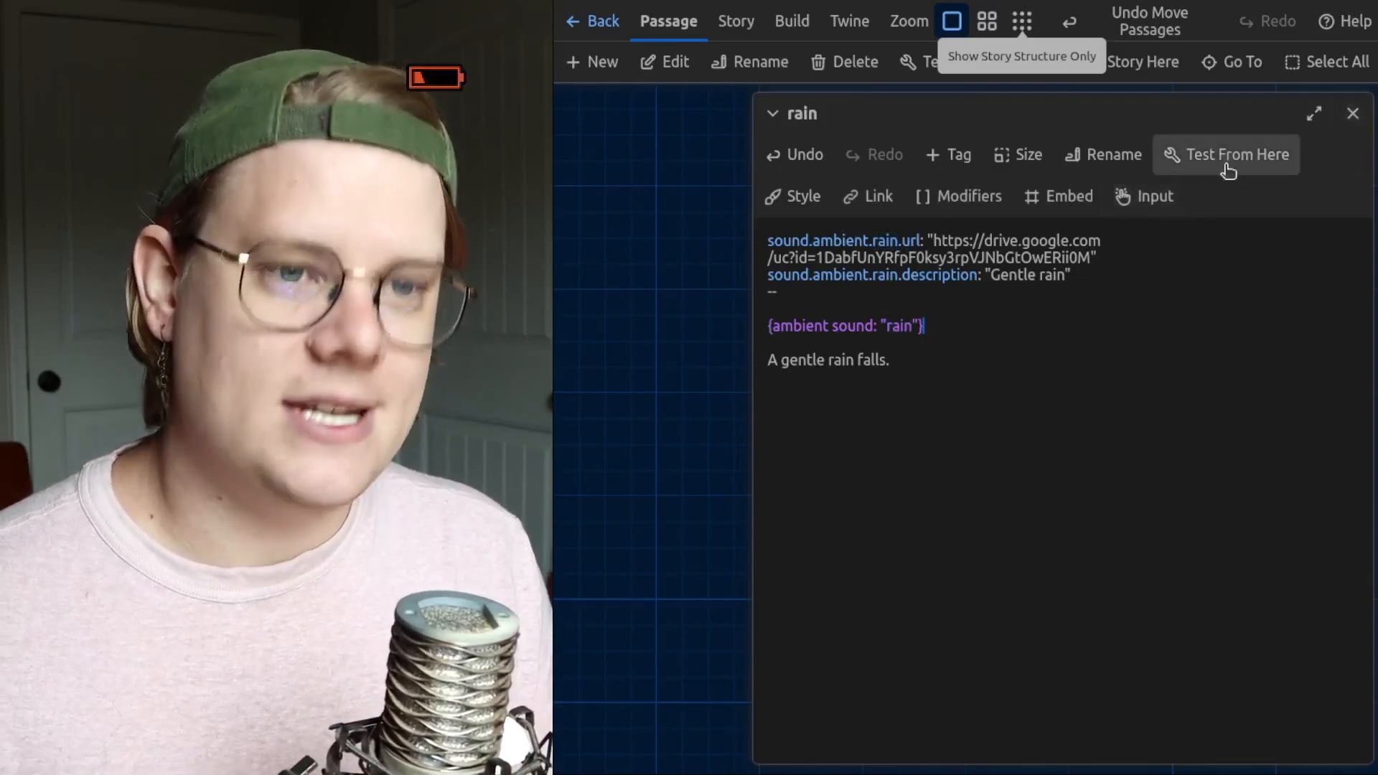
# Step: Test-play from the rain passage and begin the Storm story
pyautogui.click(1235, 155)
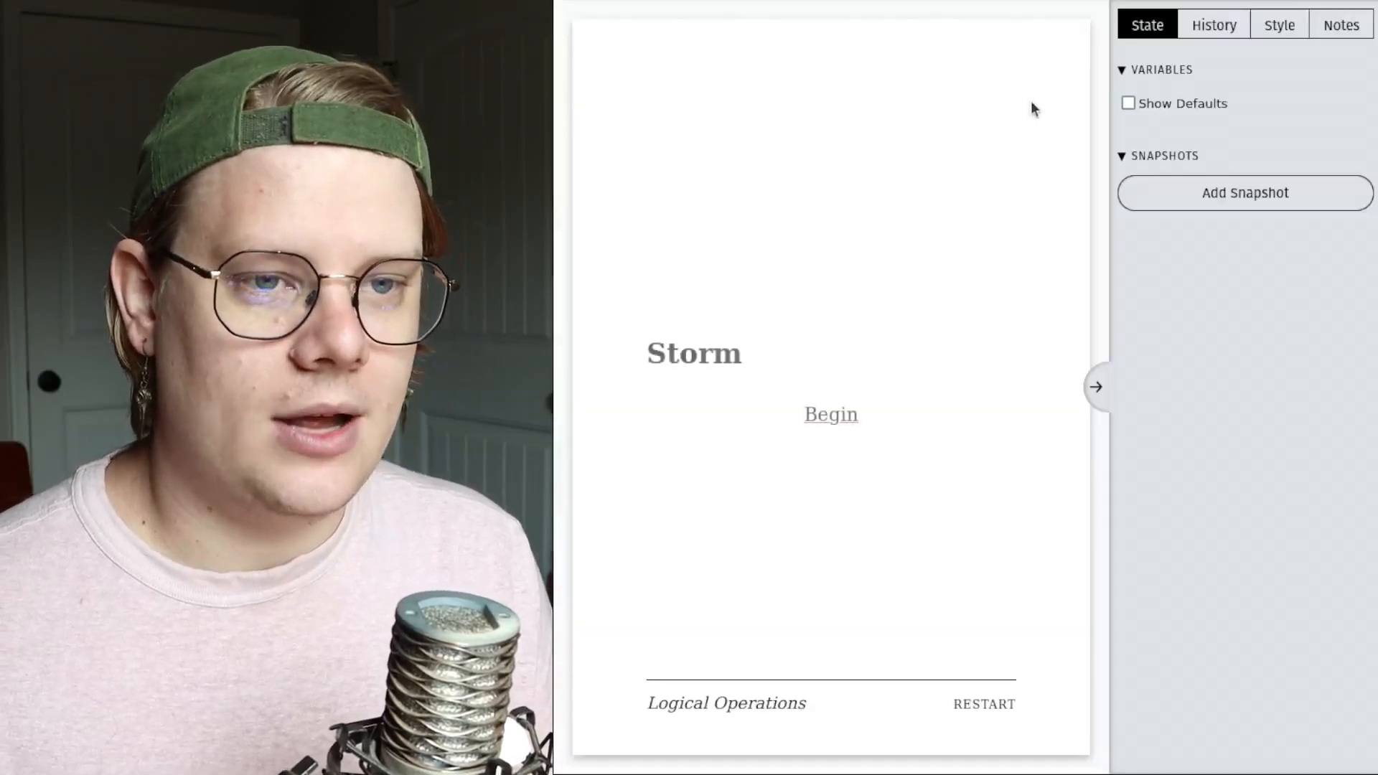
pyautogui.moveTo(830, 414)
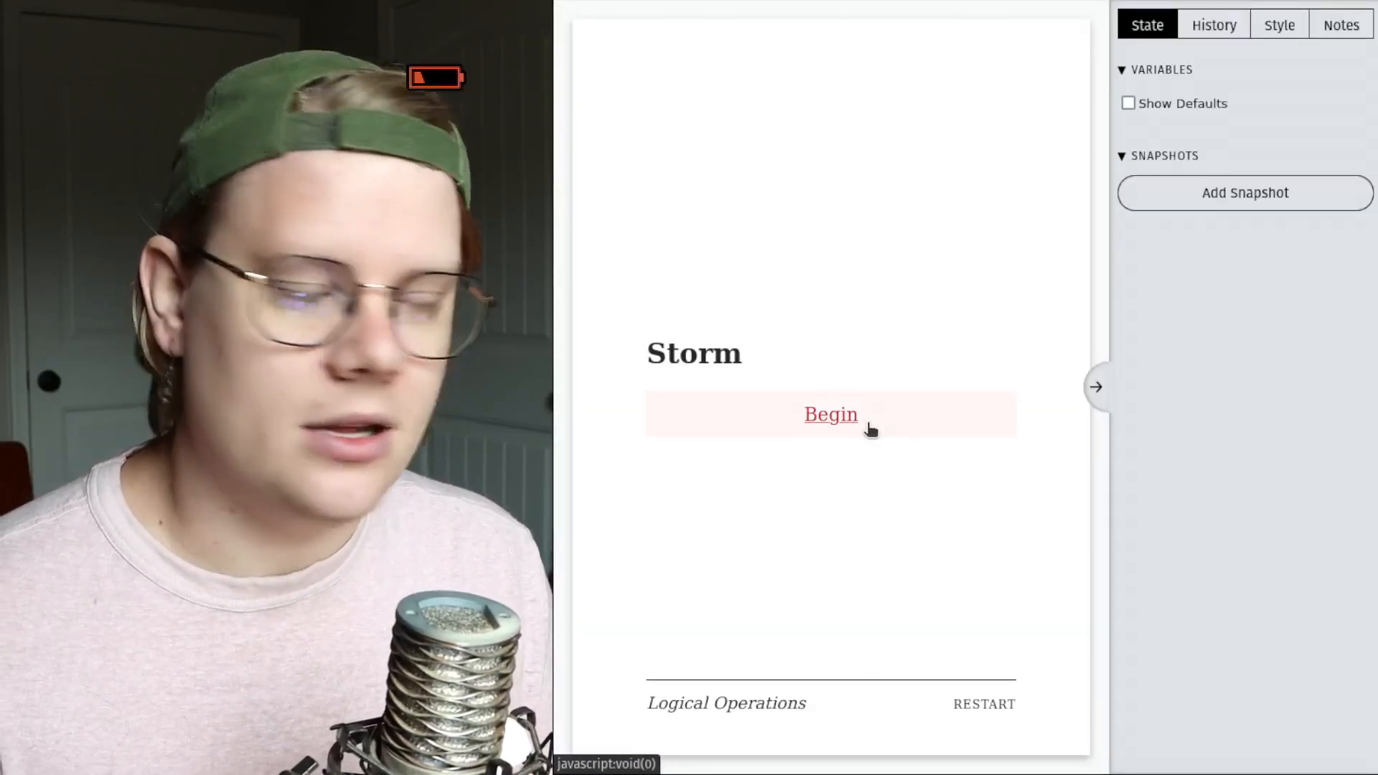
pyautogui.click(830, 414)
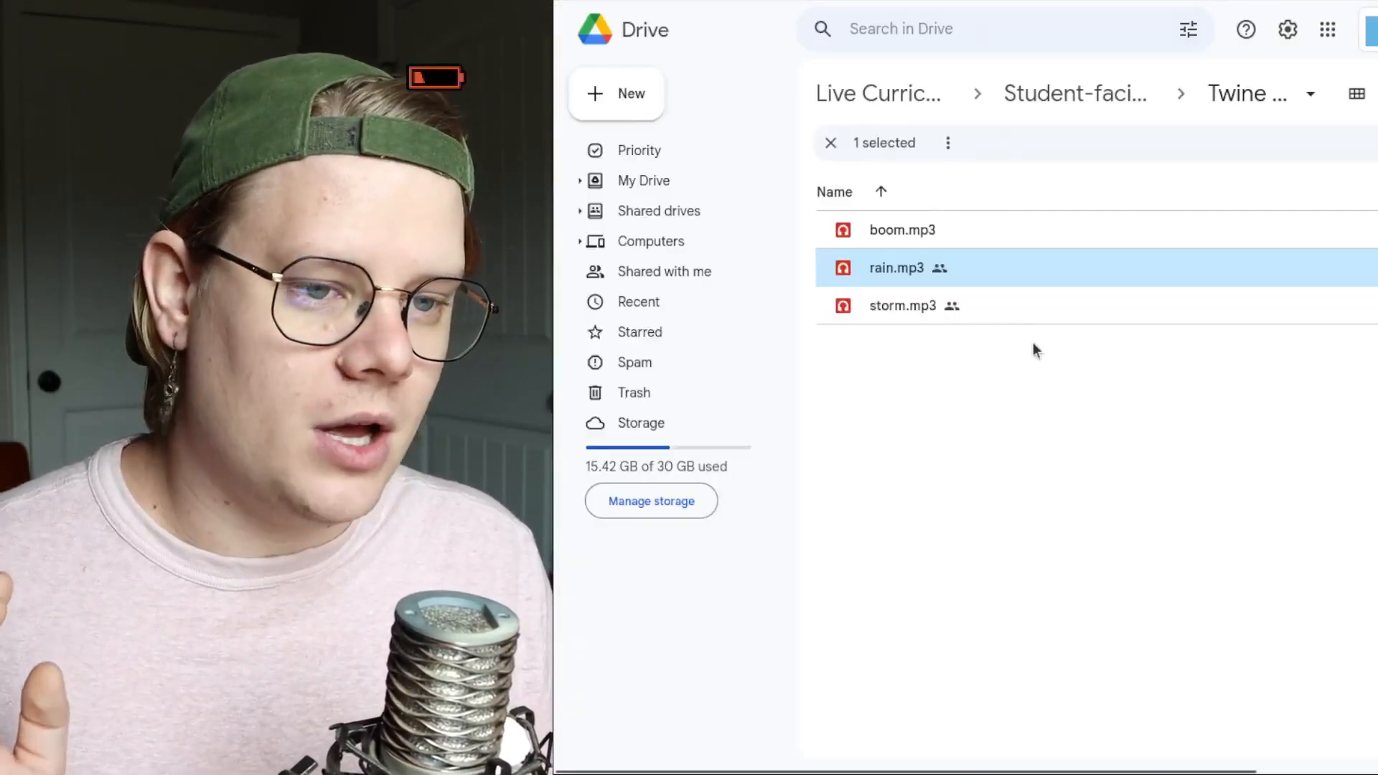
# Step: Paste storm.mp3's Drive link and switch the ambient sound to 'storm', described 'A storm'
pyautogui.rightClick(901, 305)
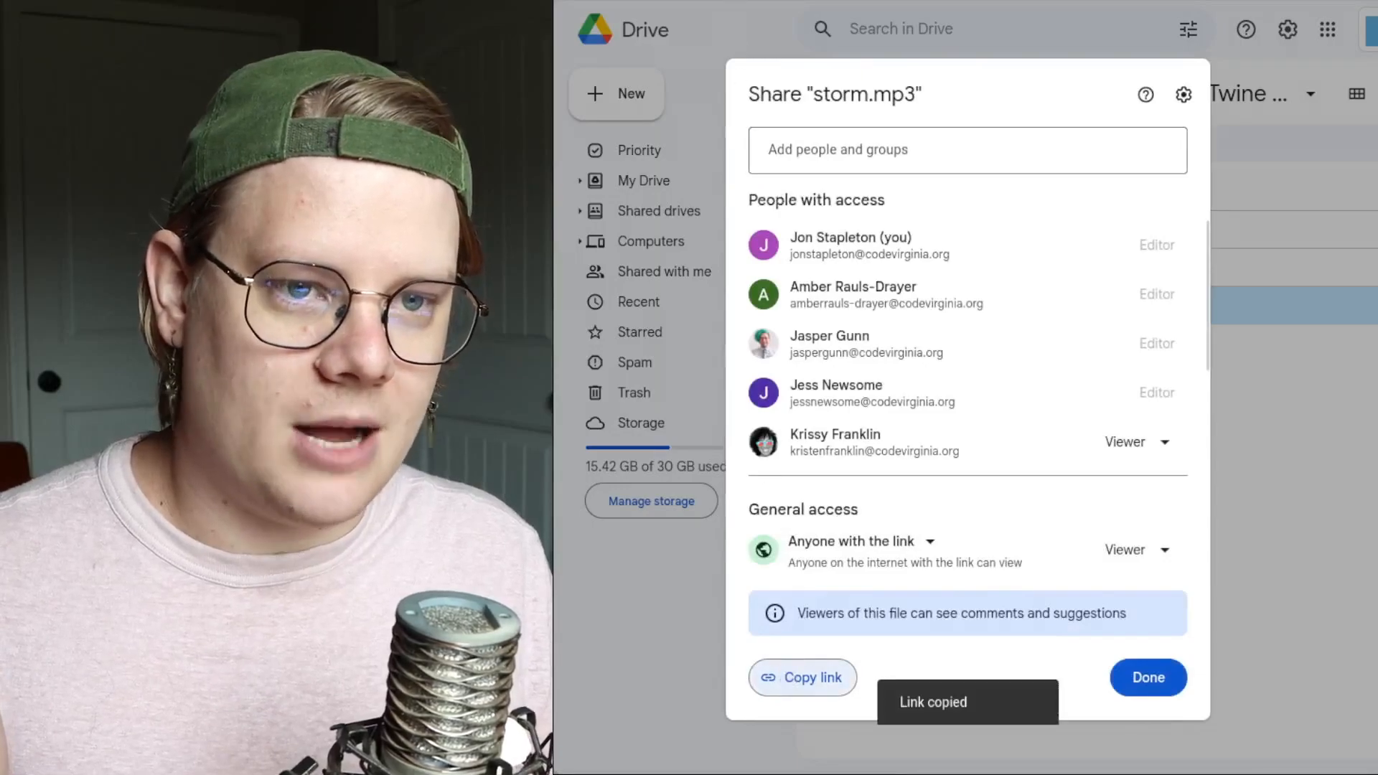
pyautogui.click(1148, 678)
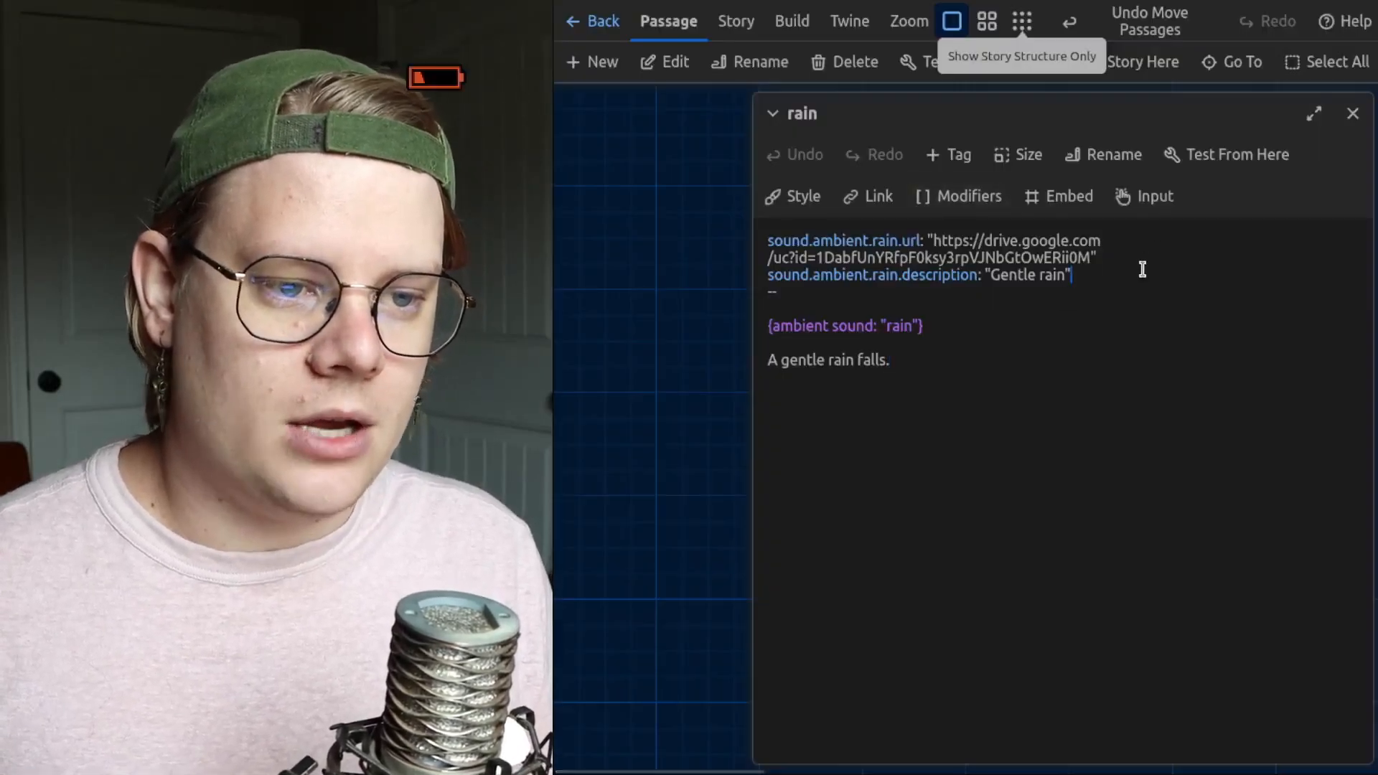
pyautogui.write('https://drive.google.com/file/d/1XFNzcY26wvD-wbOnhuEOdM5OoiUrm2FD/view?usp=sharing')
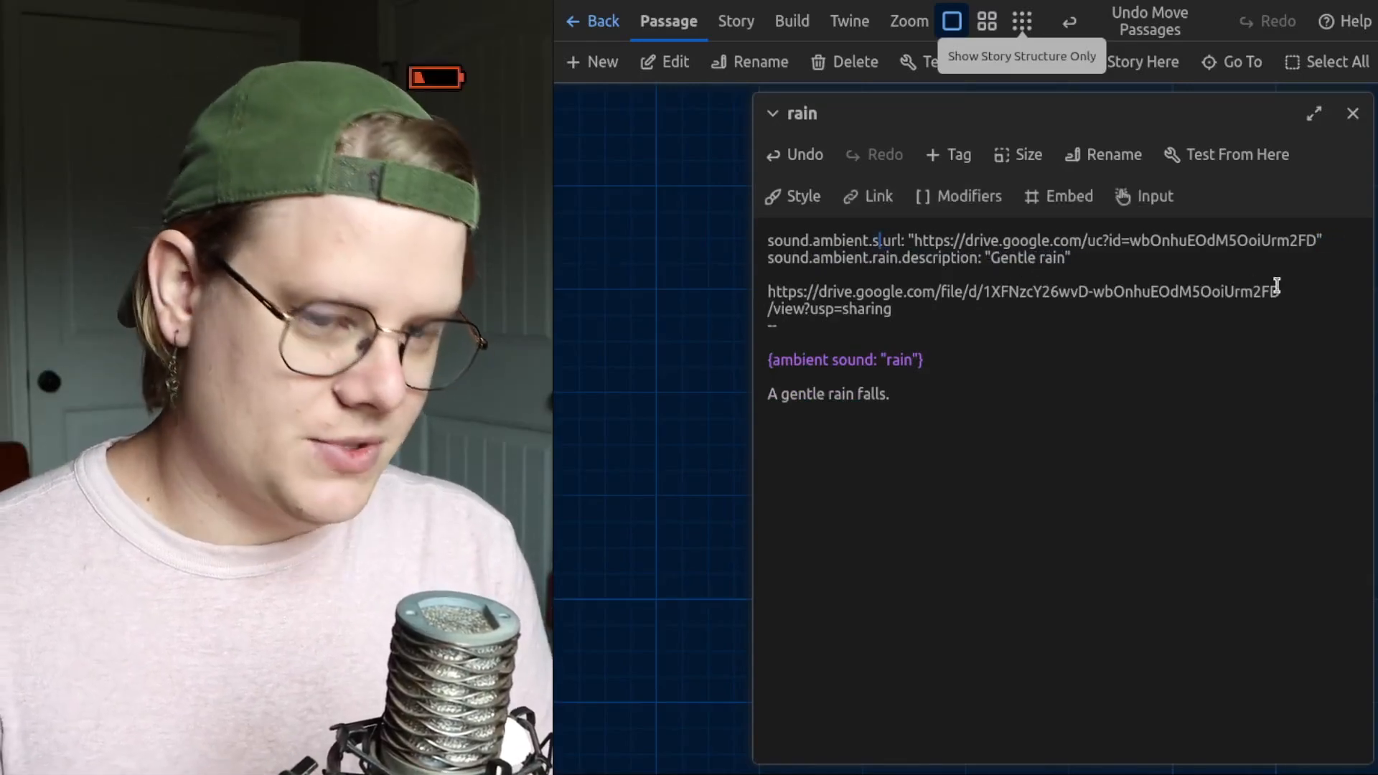
pyautogui.write('torm.')
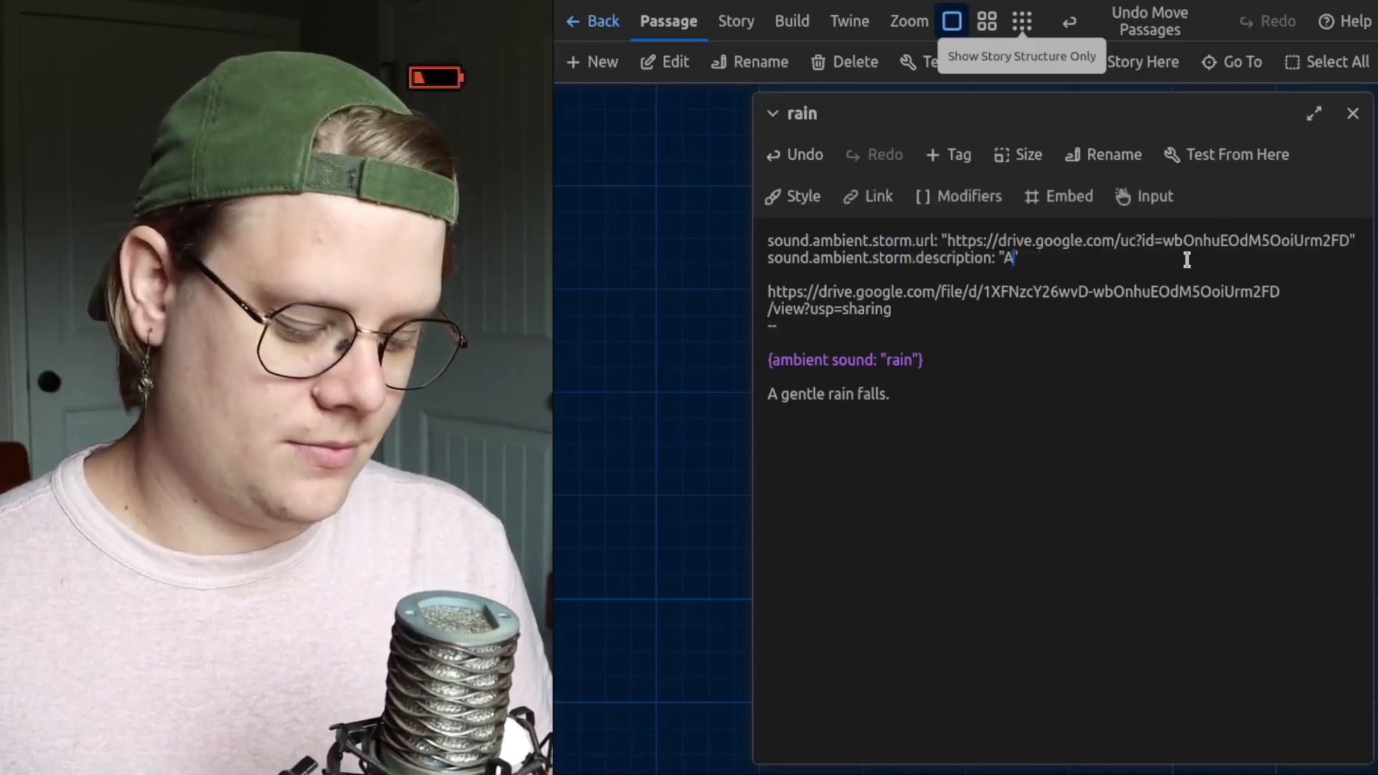
pyautogui.write('storm')
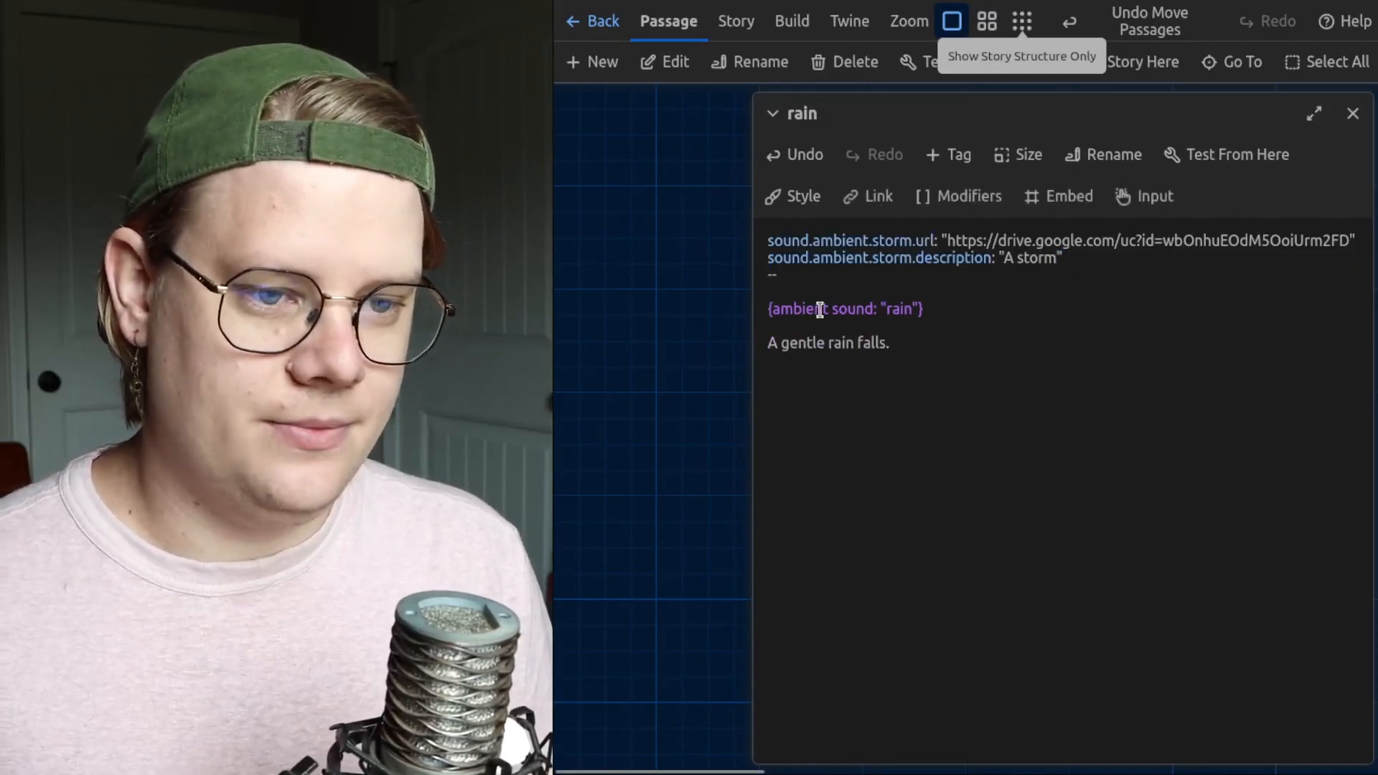
pyautogui.write('storm')
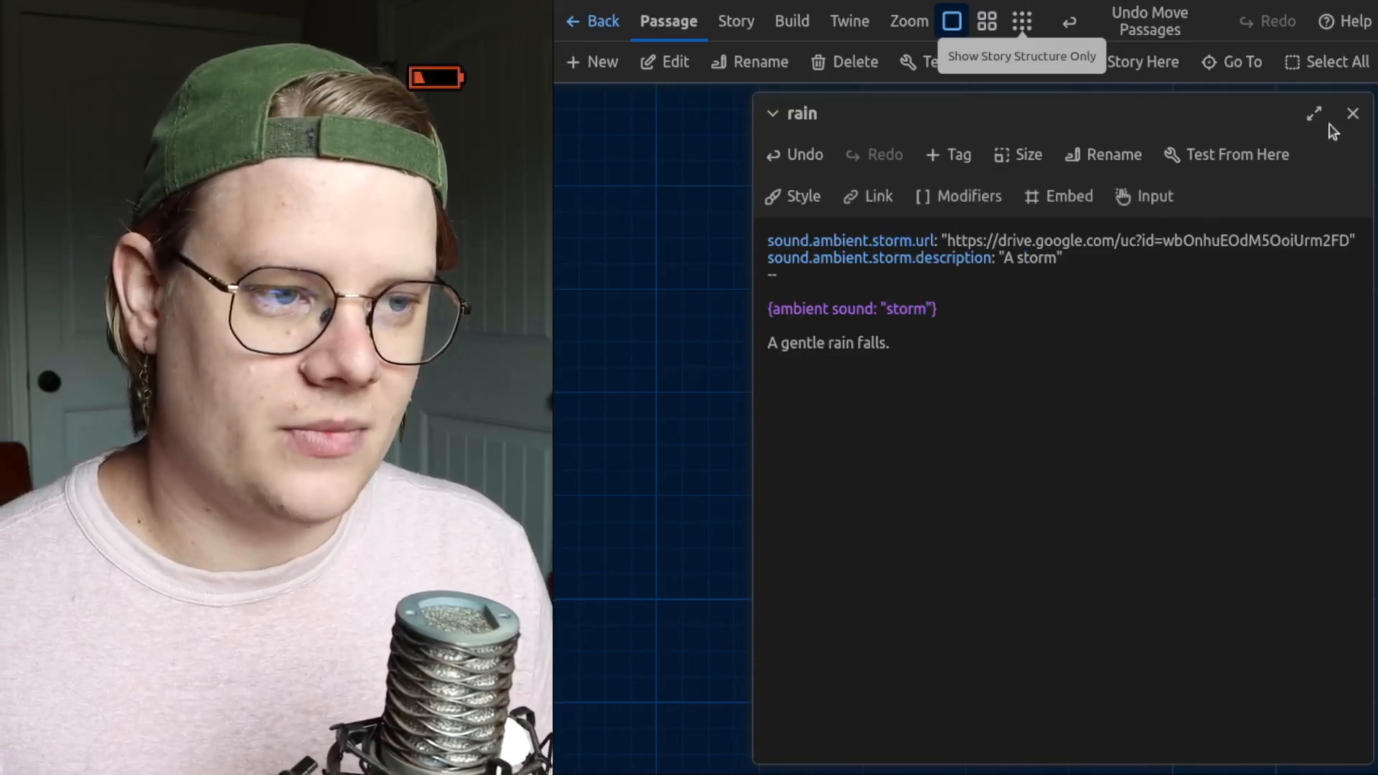
# Step: Fix the storm url's file id, test from the rain passage, then end the test
pyautogui.click(1352, 114)
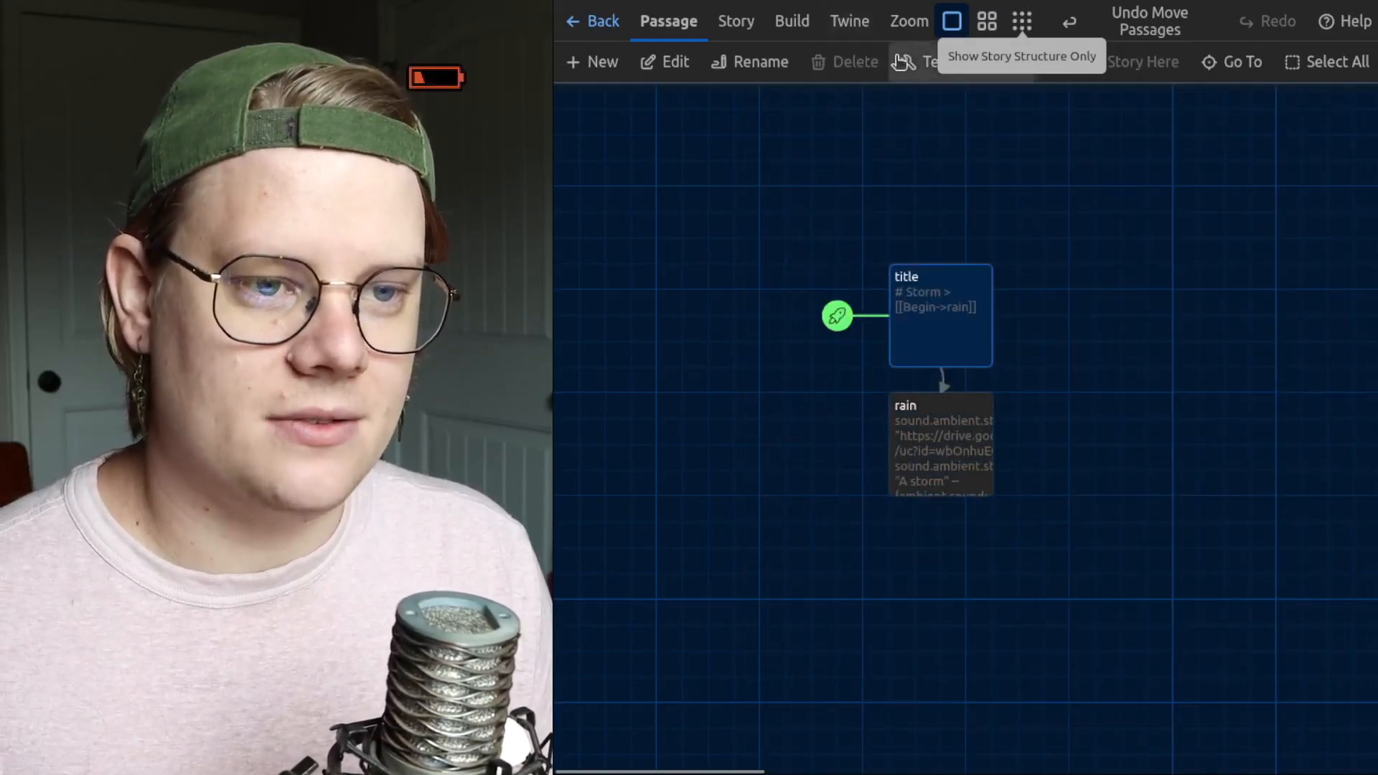
pyautogui.click(837, 316)
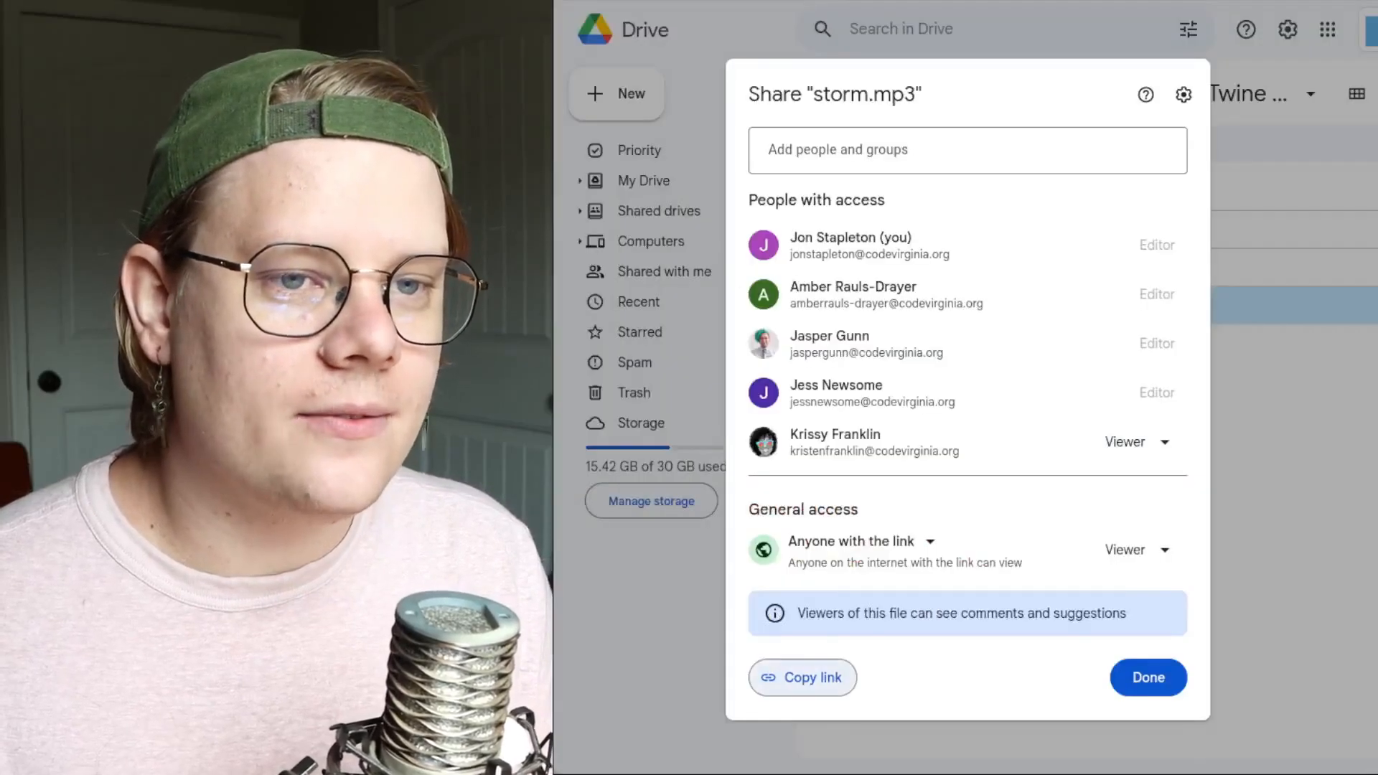
pyautogui.click(1147, 677)
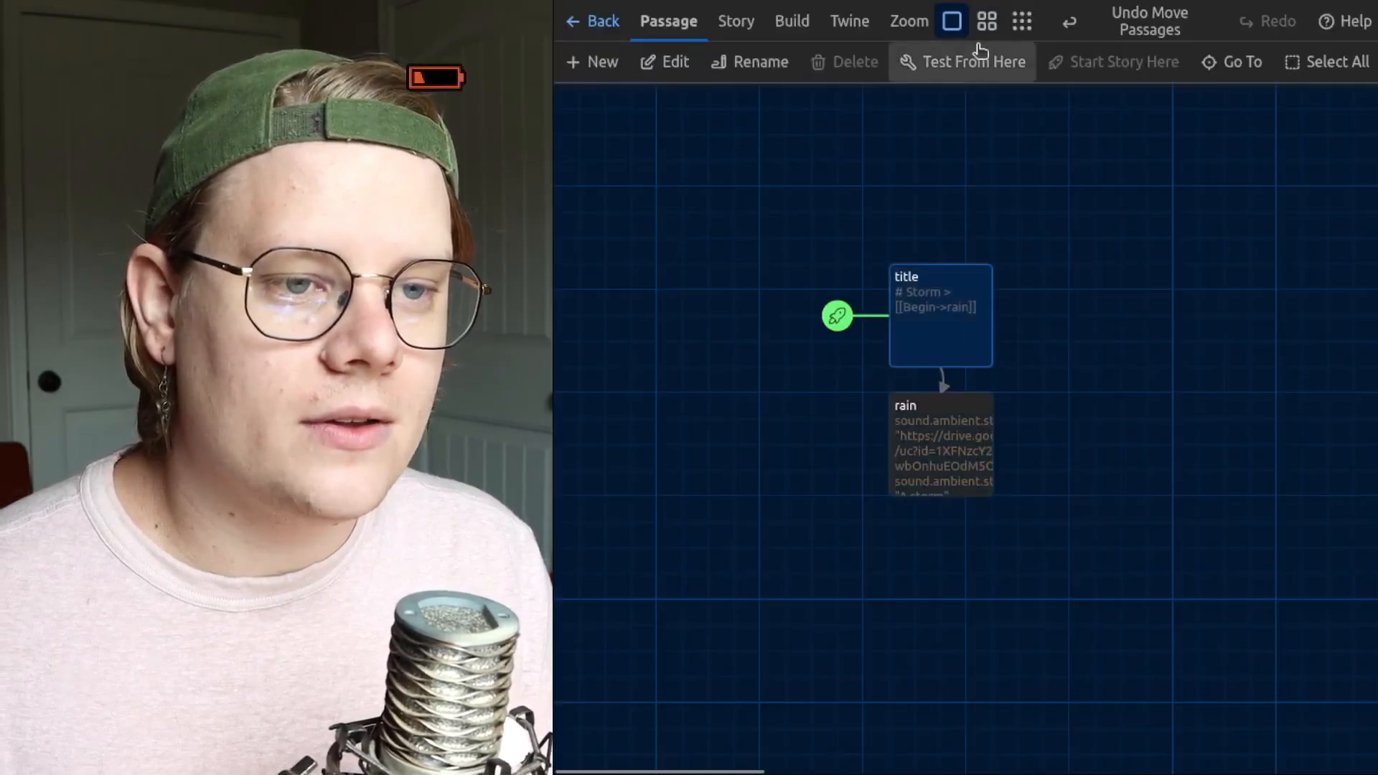
pyautogui.click(960, 62)
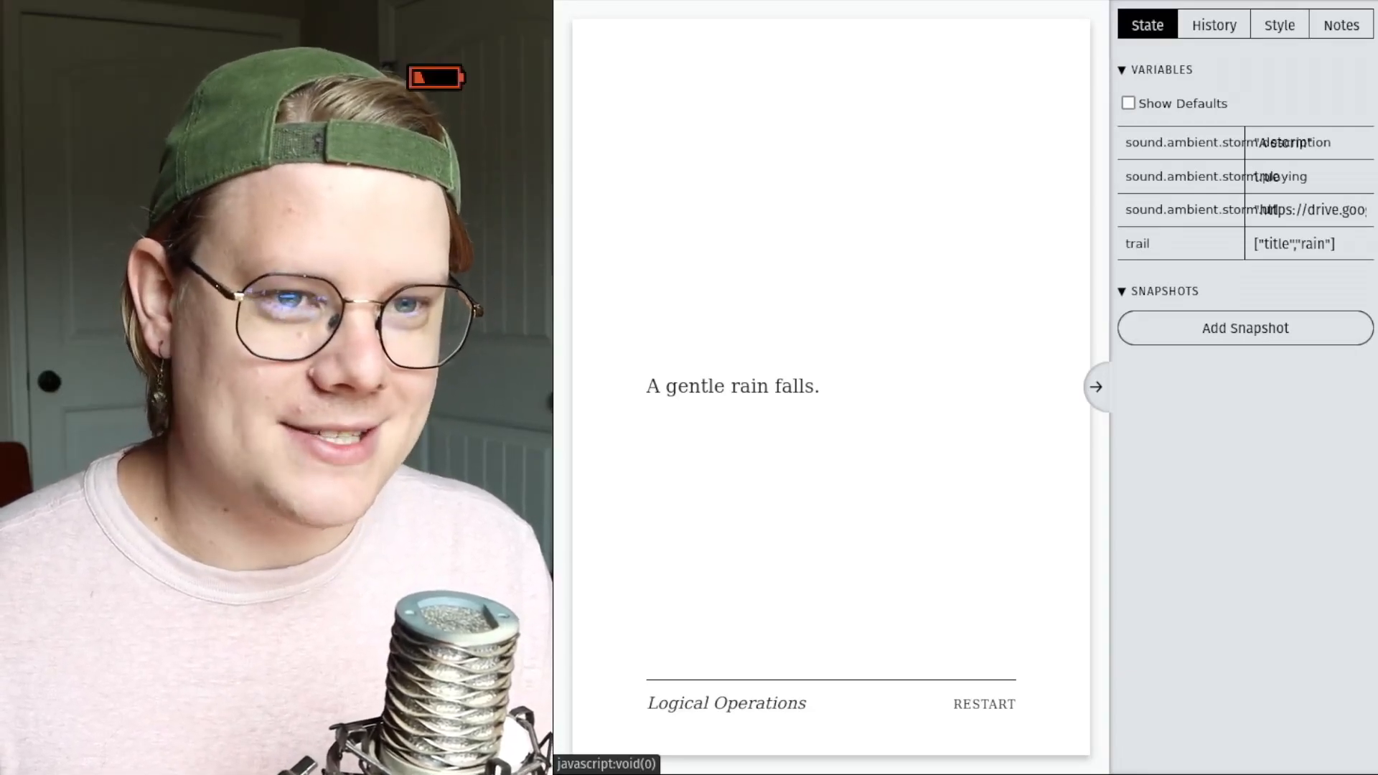
pyautogui.click(602, 20)
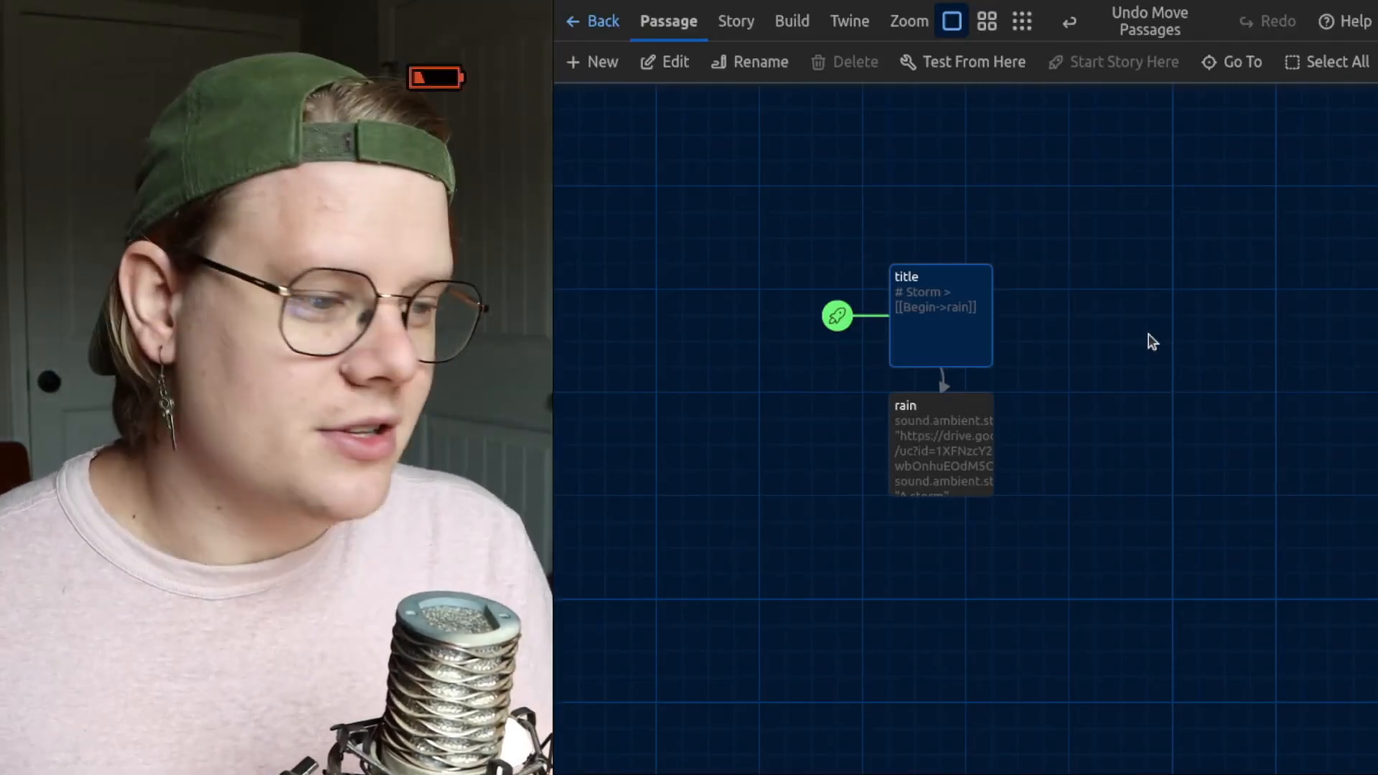
pyautogui.moveTo(1316, 446)
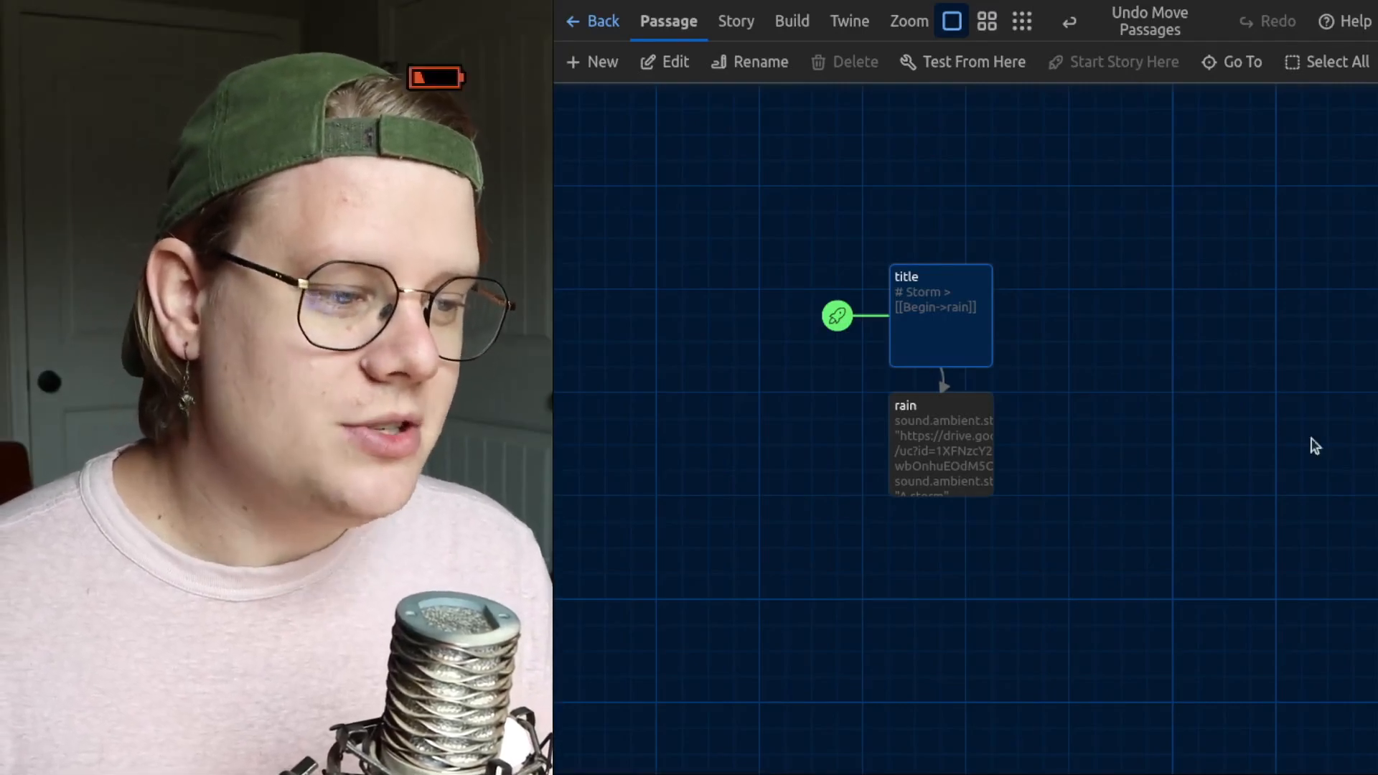
pyautogui.moveTo(948, 332)
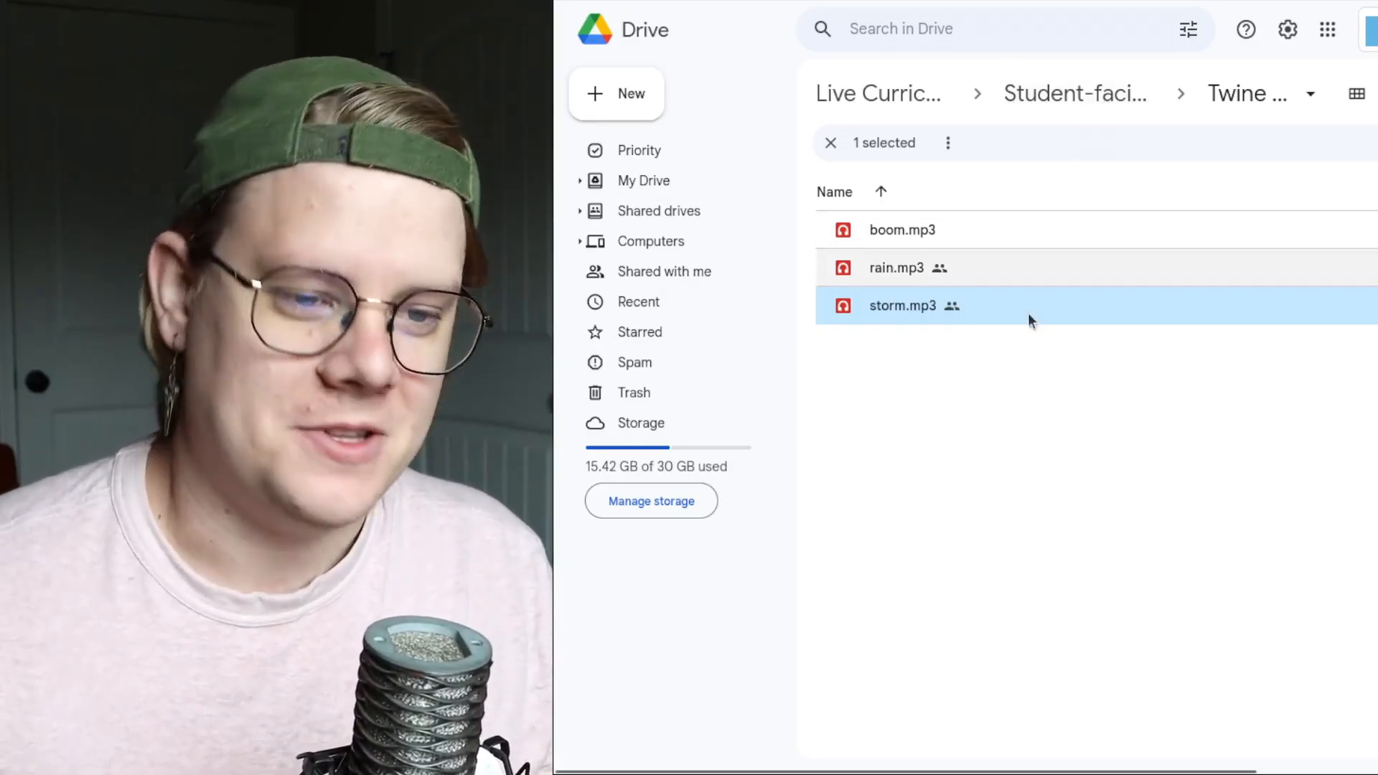
# Step: Open boom.mp3's Share settings and its General access options in Drive
pyautogui.rightClick(901, 230)
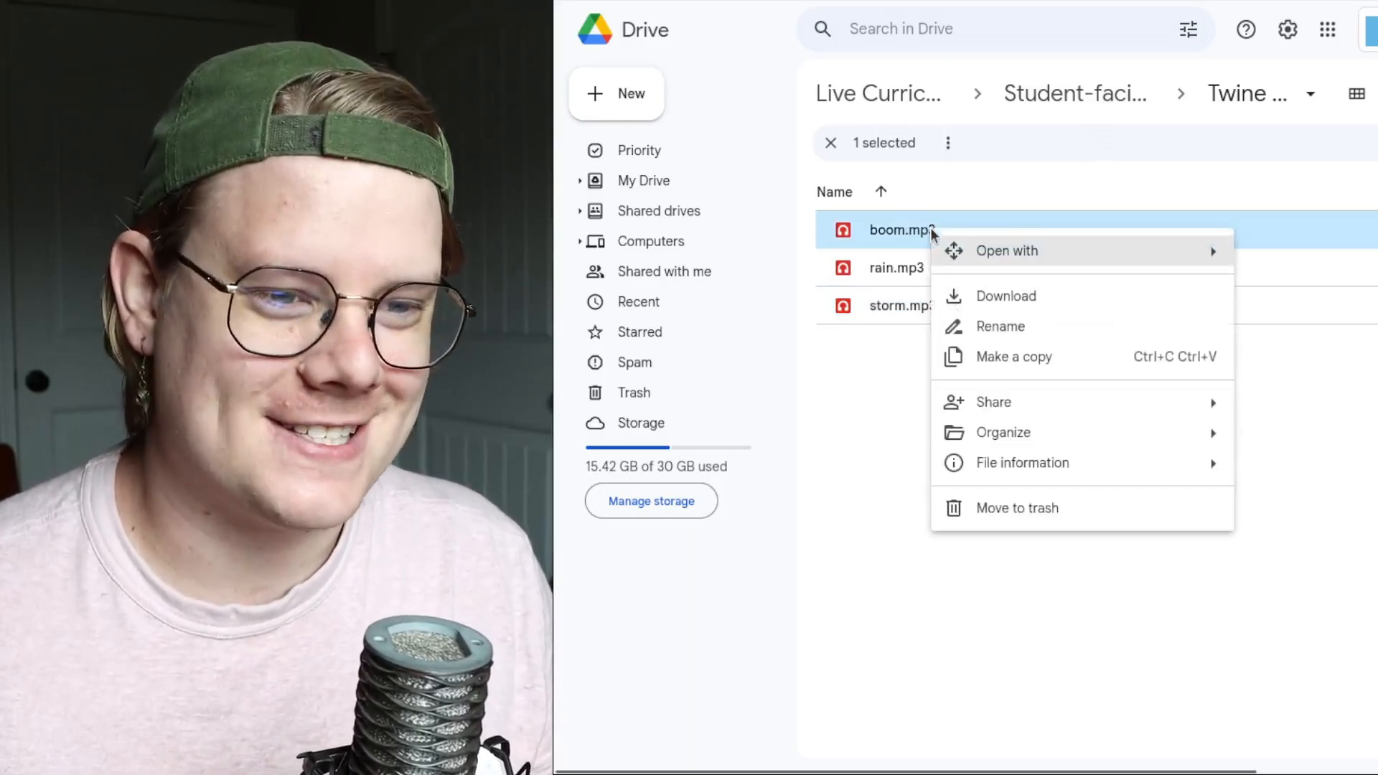
pyautogui.moveTo(994, 402)
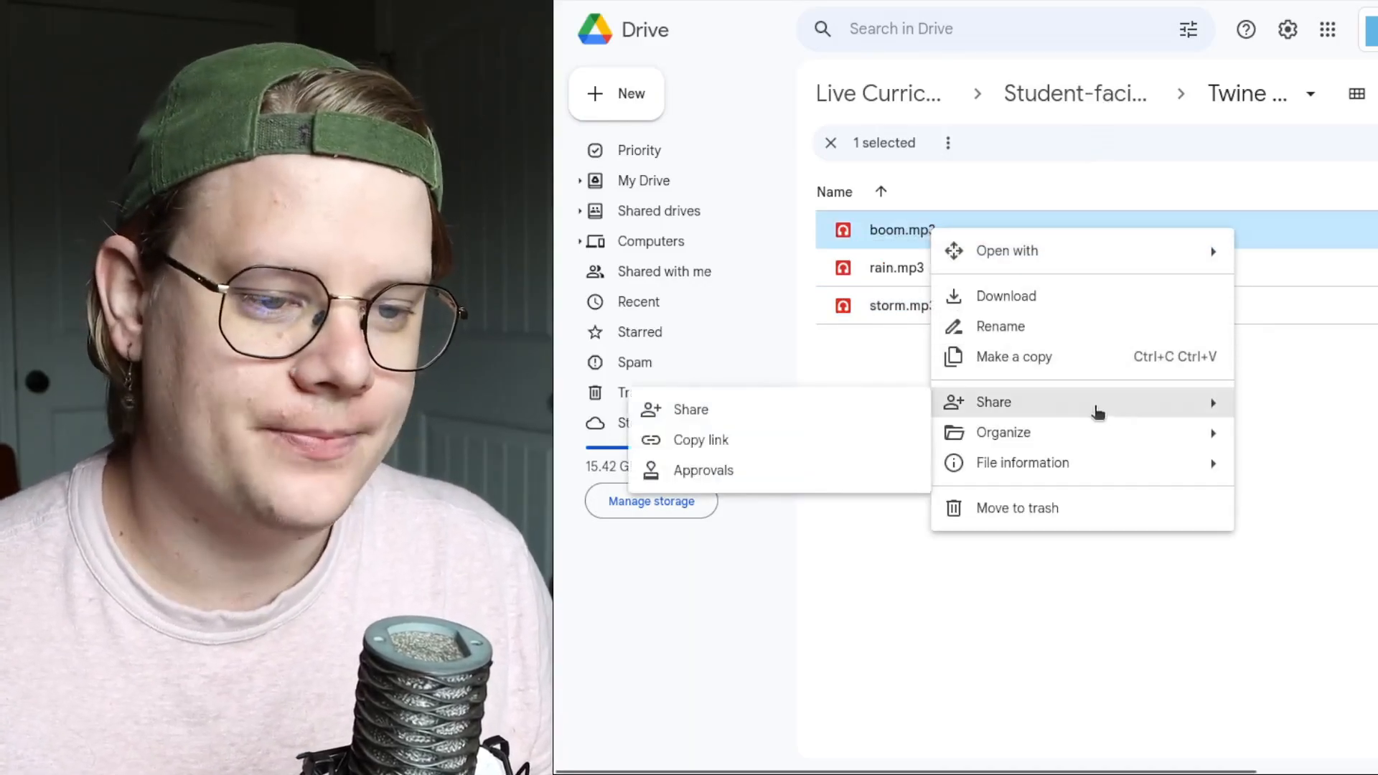
pyautogui.click(994, 402)
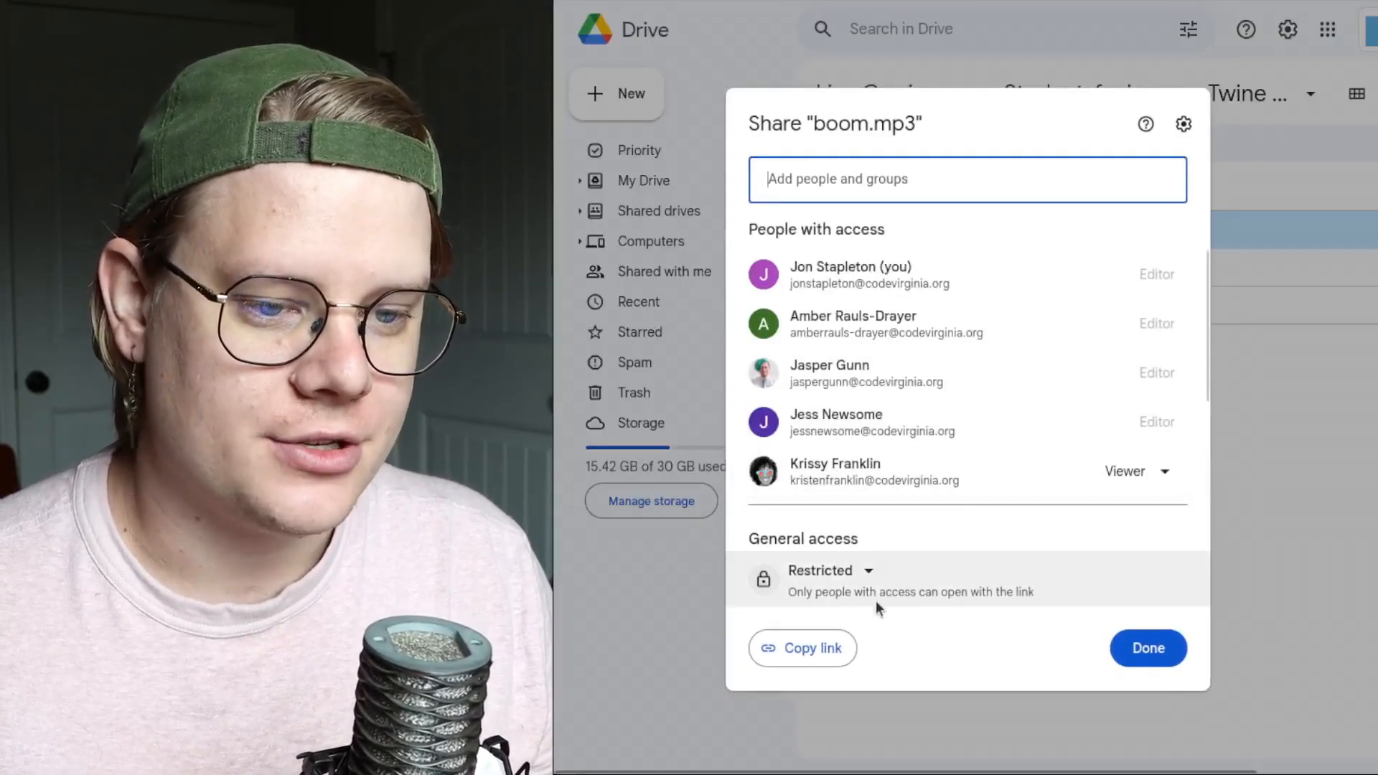
pyautogui.click(820, 570)
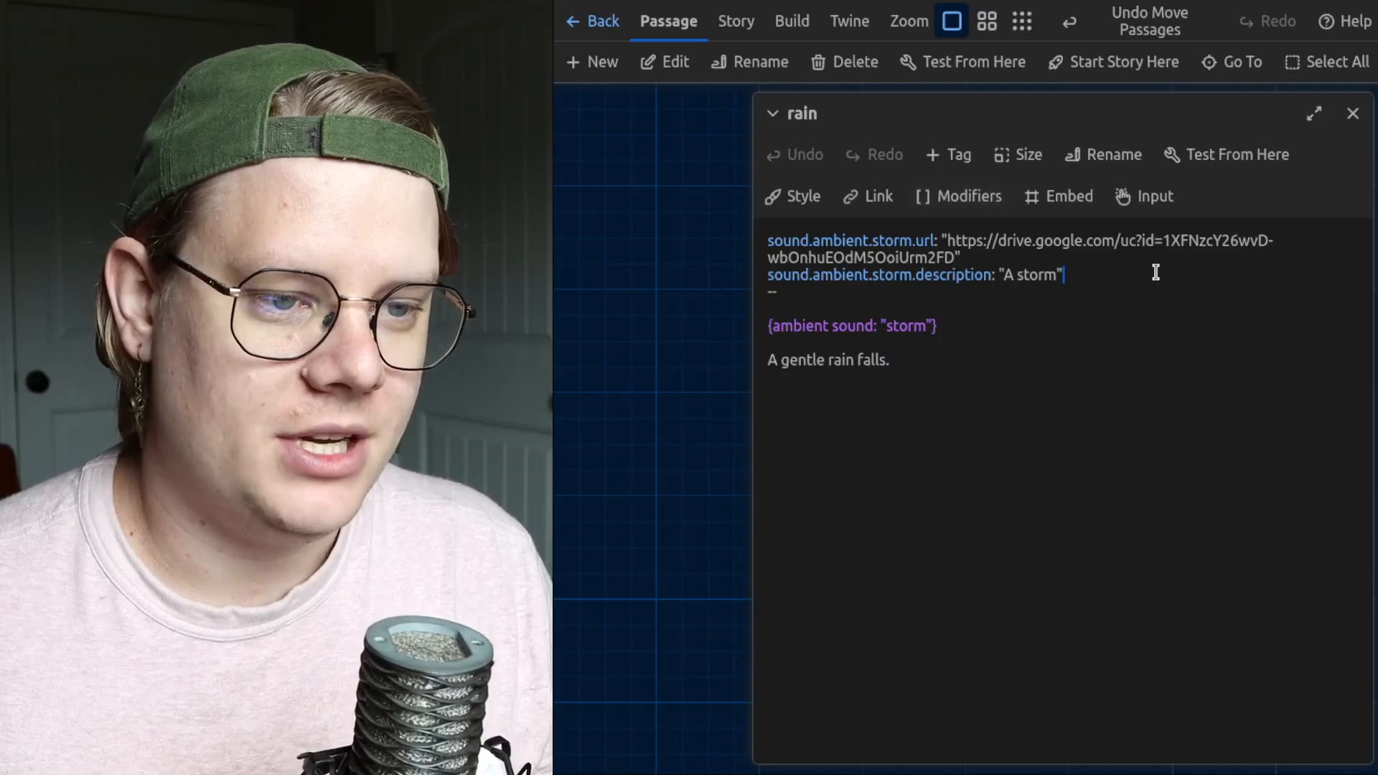
# Step: Paste boom.mp3's link, rename the sound to boom, and switch the macro to effect
pyautogui.write('https://drive.google.com/file/d/16V5UnErgIX6yz-DOU7XEMK_9tbXEmsTQ/view?usp=sharing')
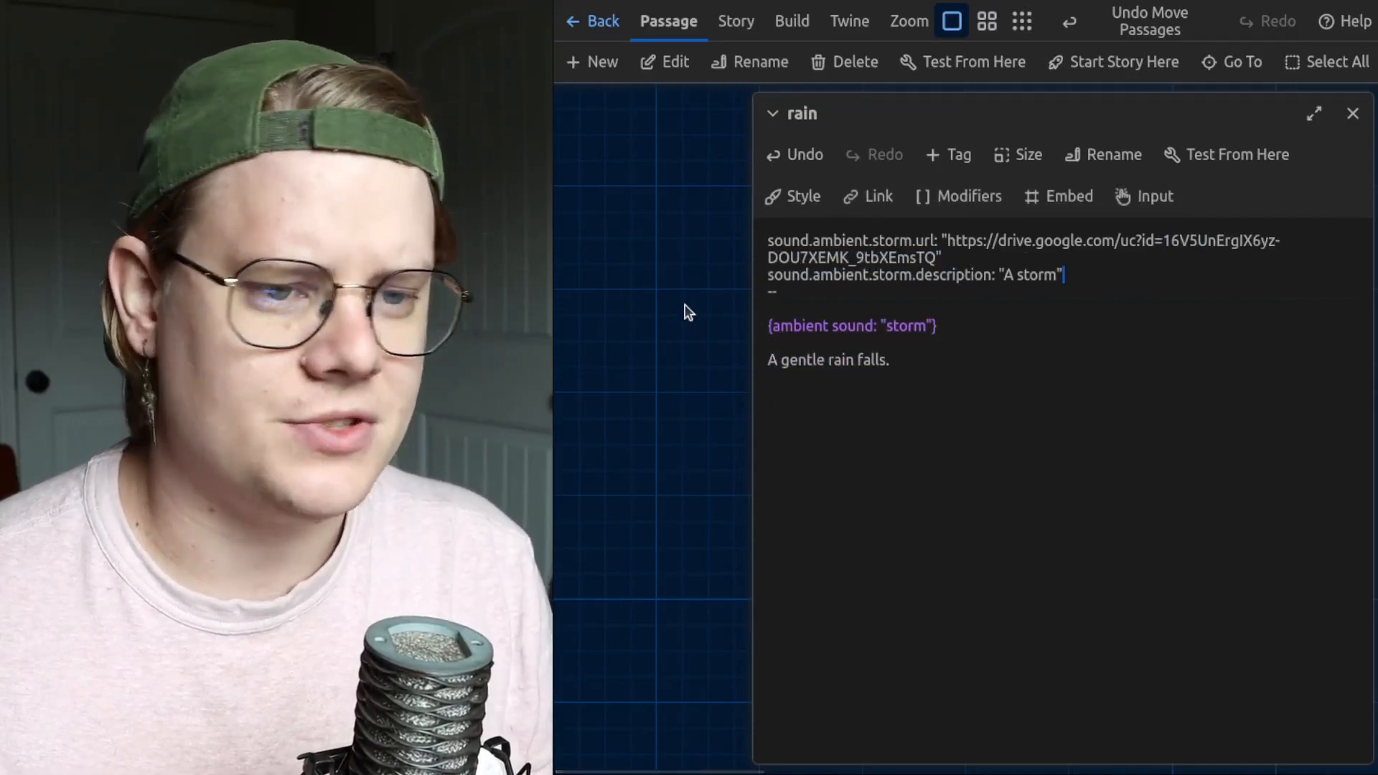
pyautogui.doubleClick(1036, 275)
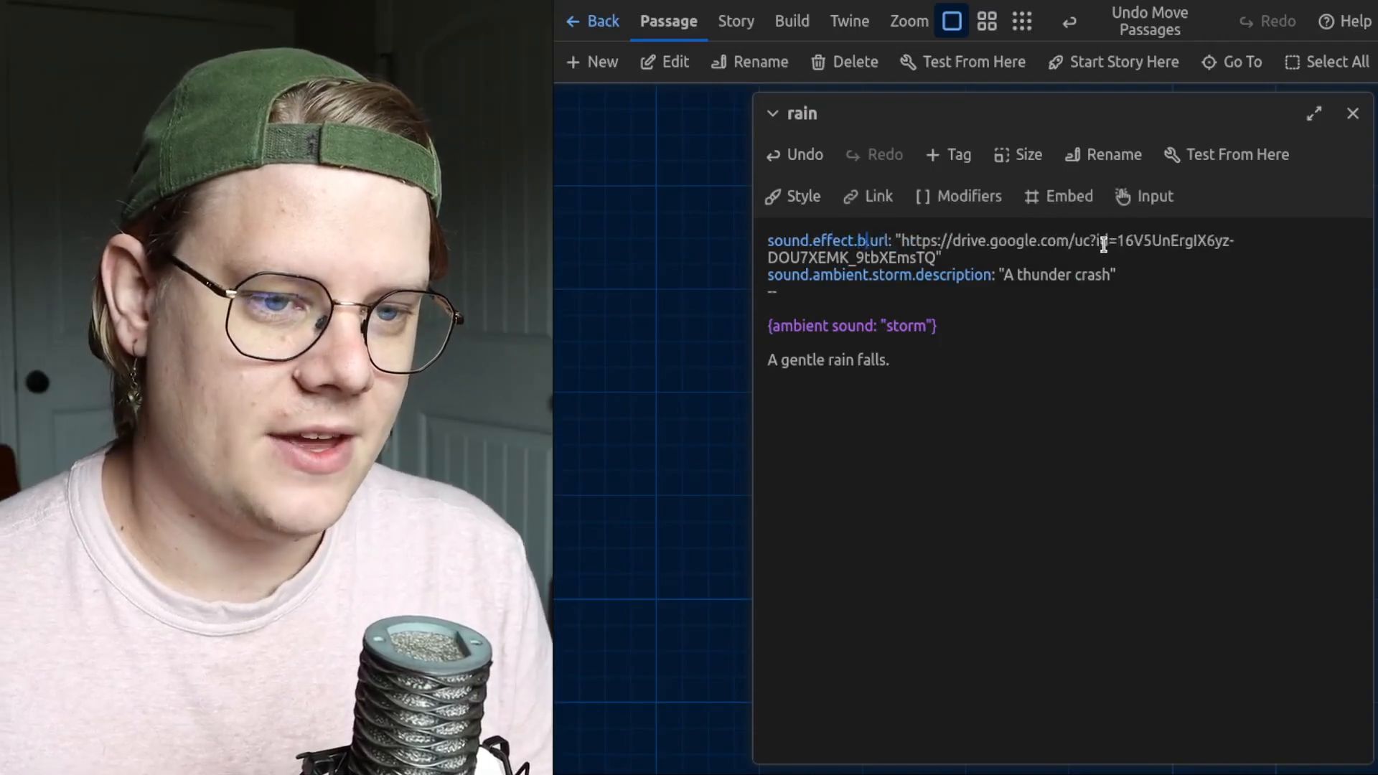
pyautogui.write('oom')
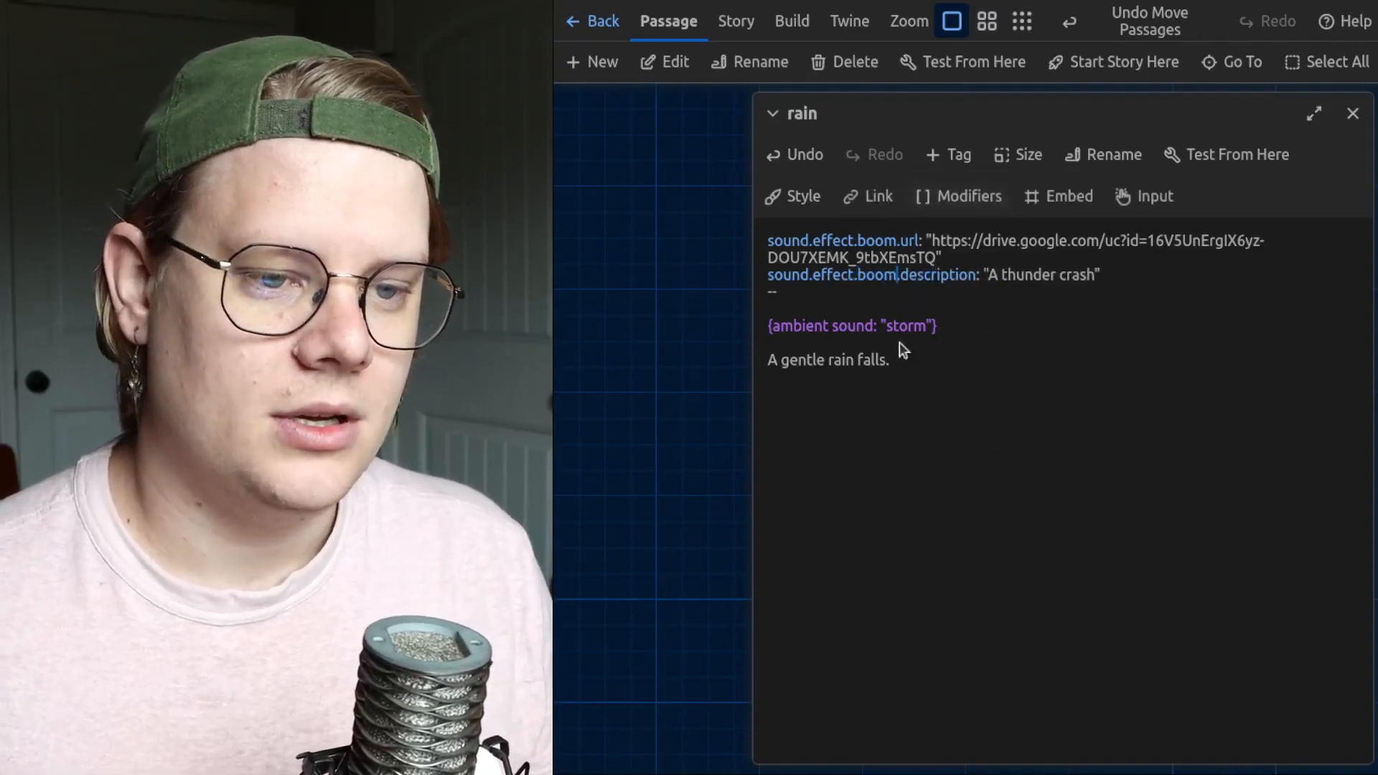
pyautogui.doubleClick(798, 325)
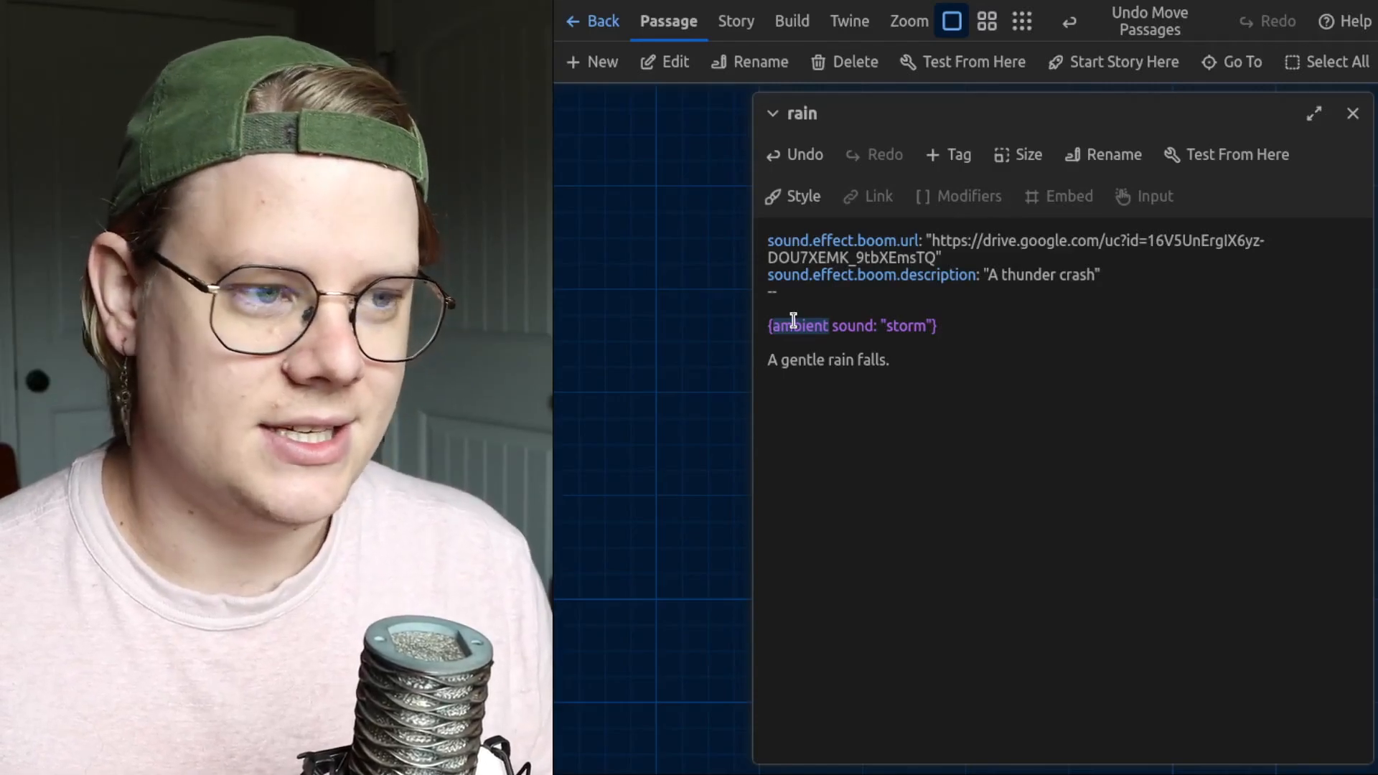
pyautogui.write('effect')
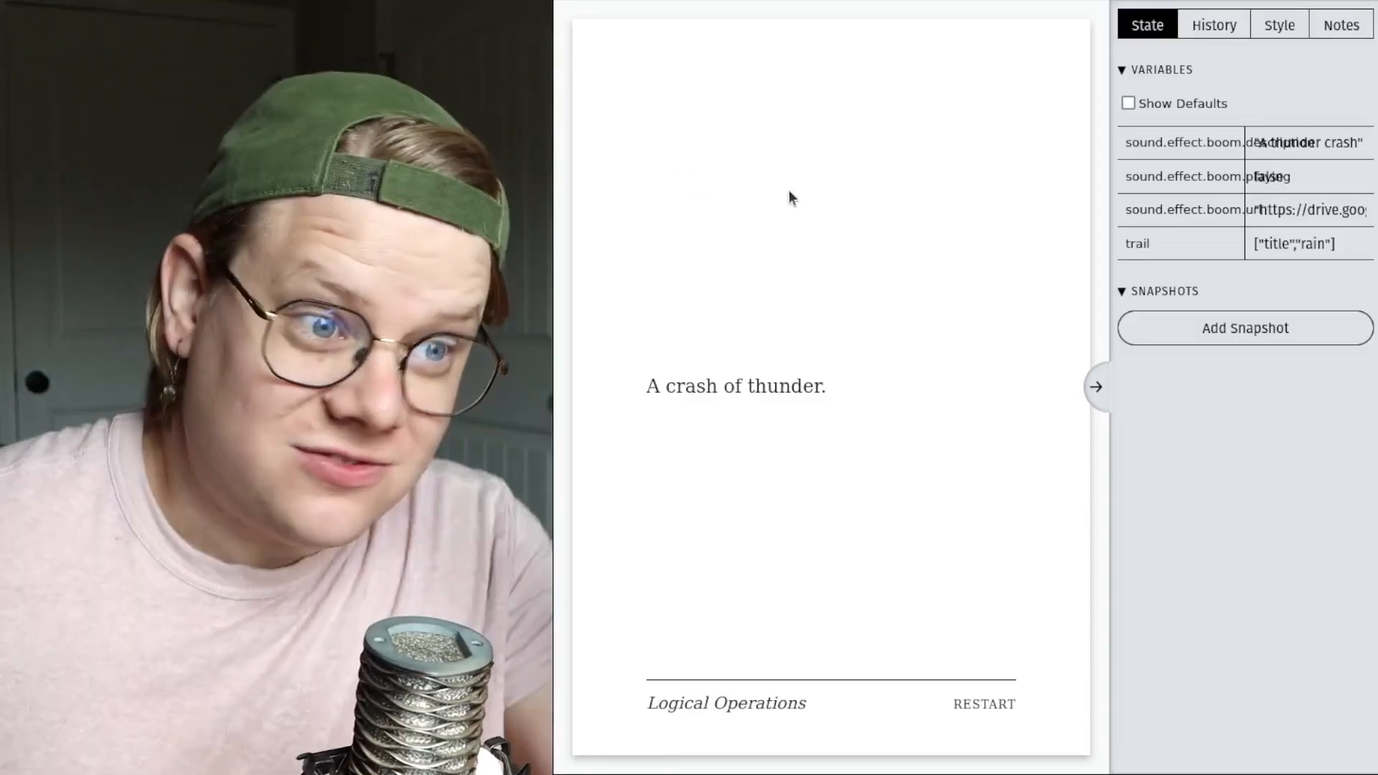
pyautogui.moveTo(896, 301)
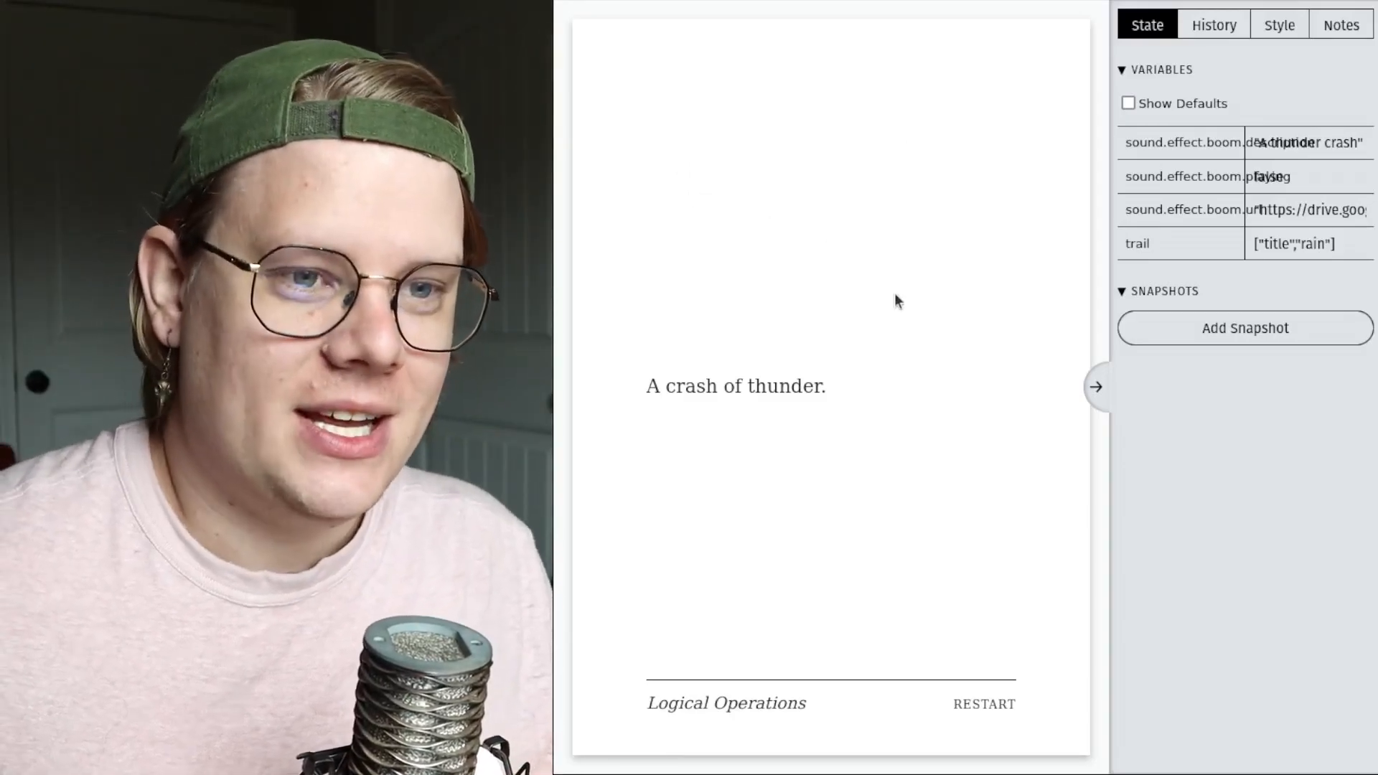